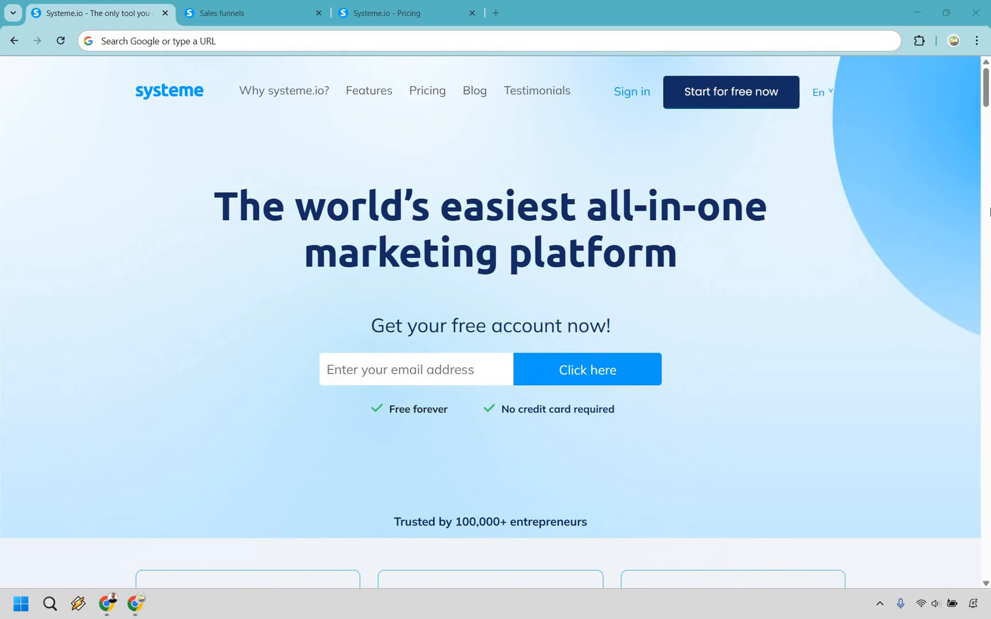
{"action": "mouse_move", "coordinate": [275, 35]}
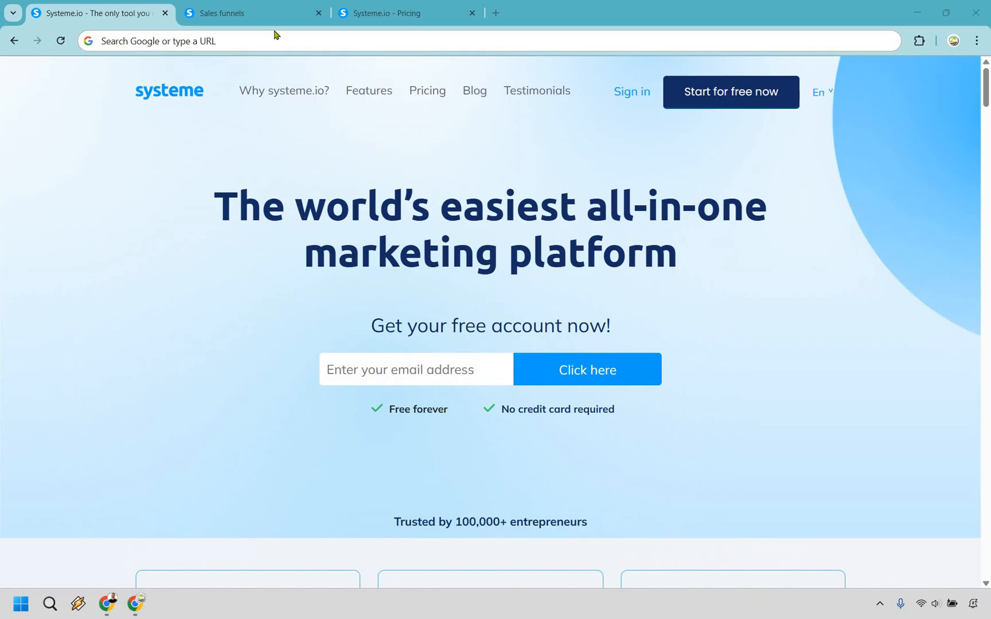
Bring up the 2 Step Lander sales funnel with its squeeze and thank-you pages.
{"action": "left_click", "coordinate": [240, 13]}
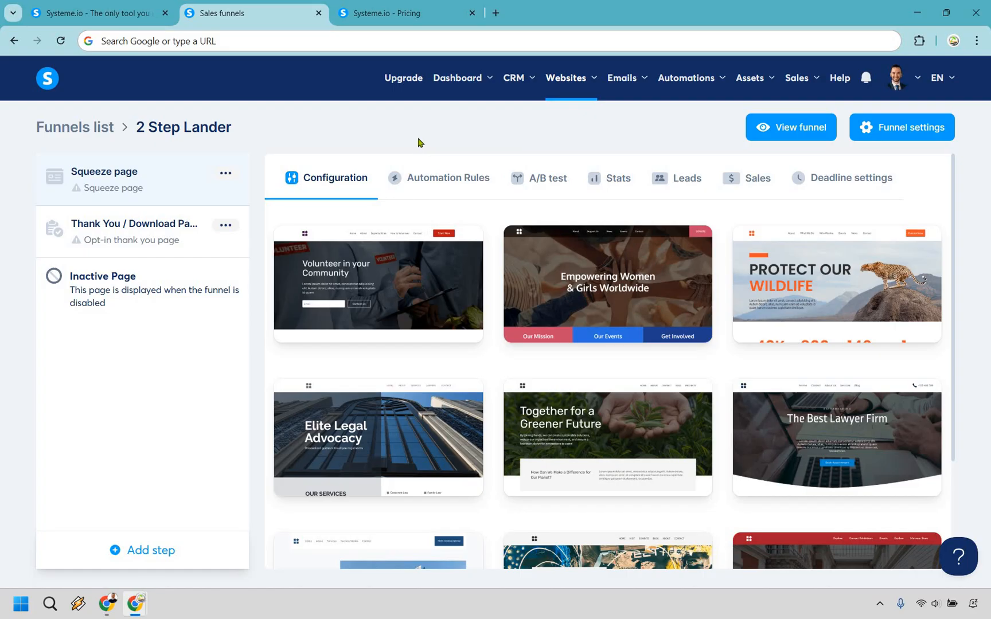
{"action": "mouse_move", "coordinate": [456, 78]}
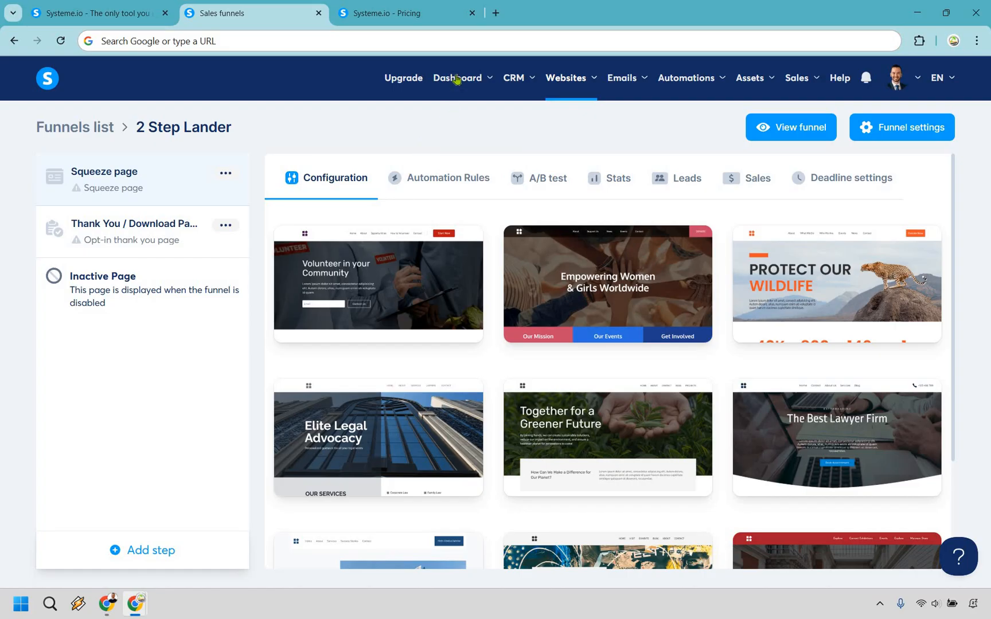
{"action": "left_click", "coordinate": [457, 78]}
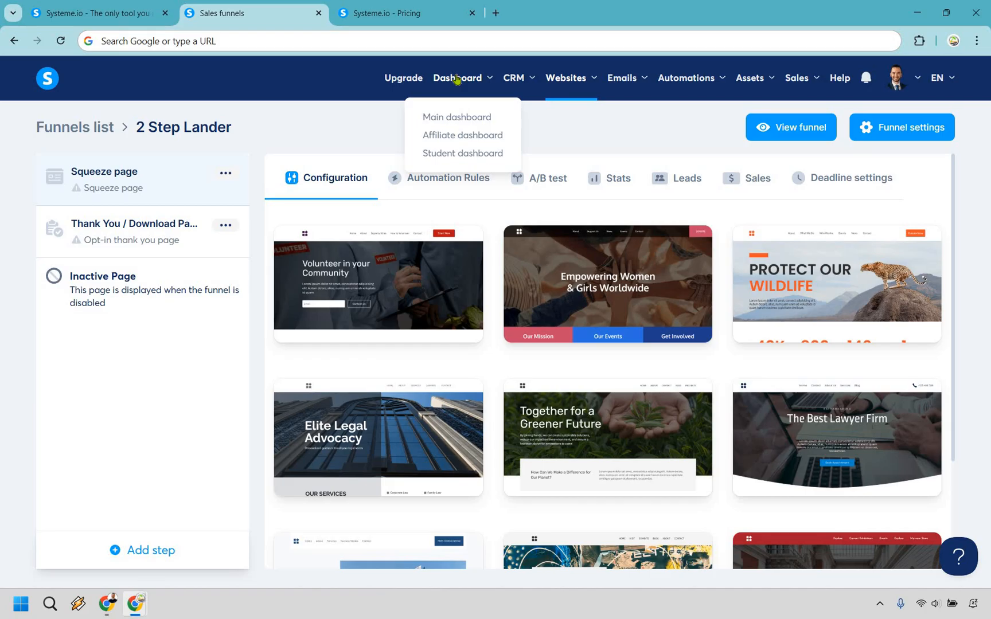
{"action": "mouse_move", "coordinate": [520, 84]}
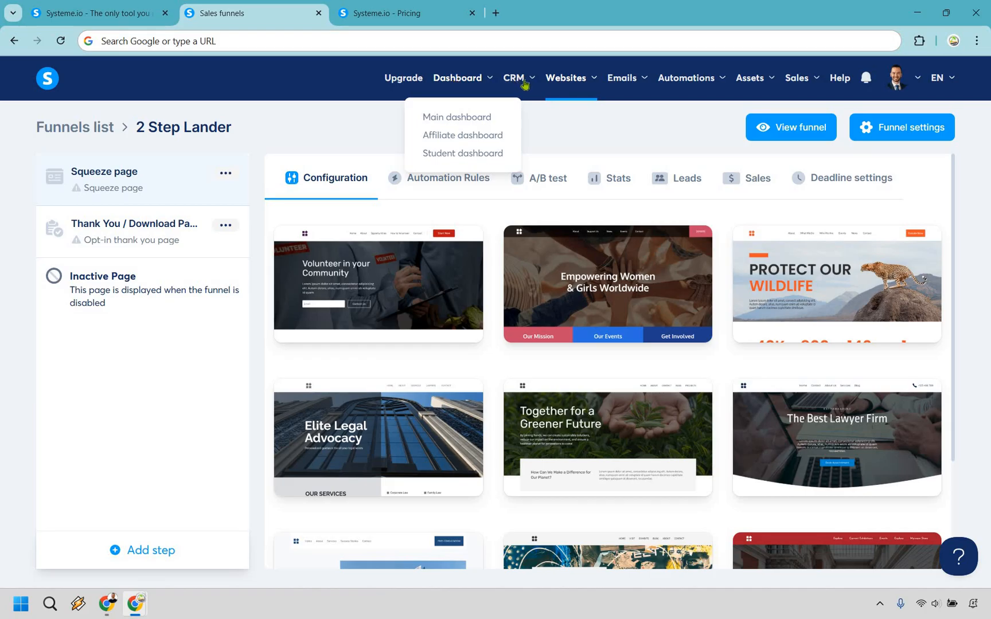
{"action": "left_click", "coordinate": [515, 78]}
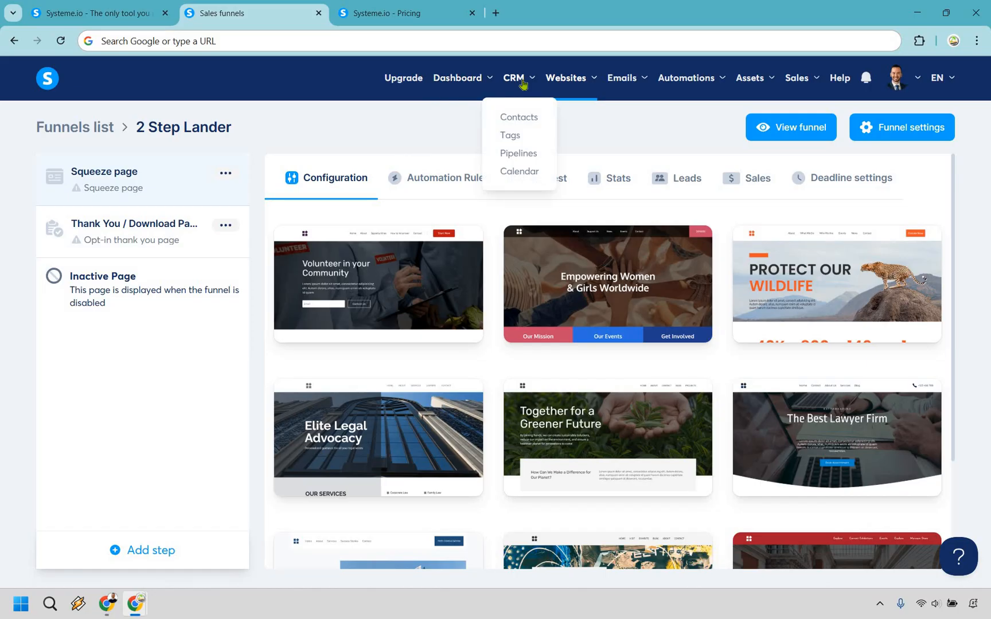
{"action": "mouse_move", "coordinate": [564, 85]}
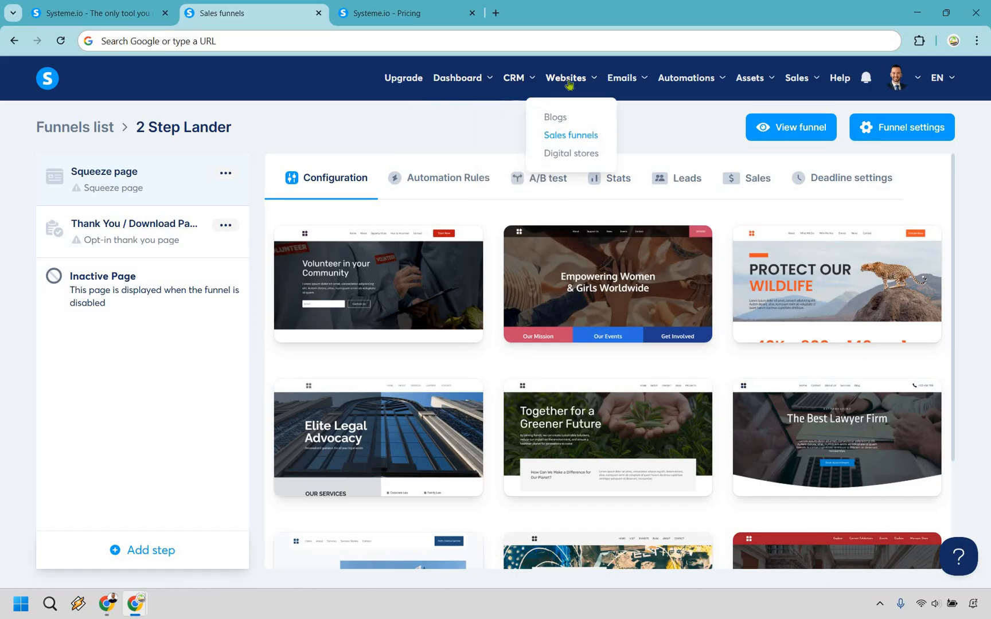
{"action": "mouse_move", "coordinate": [584, 134]}
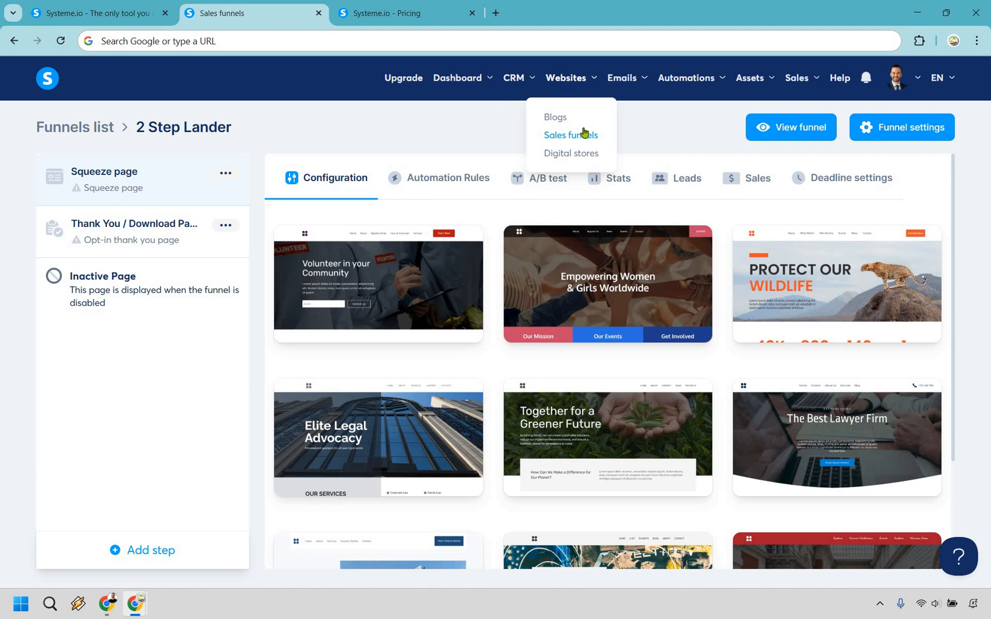
{"action": "mouse_move", "coordinate": [580, 156]}
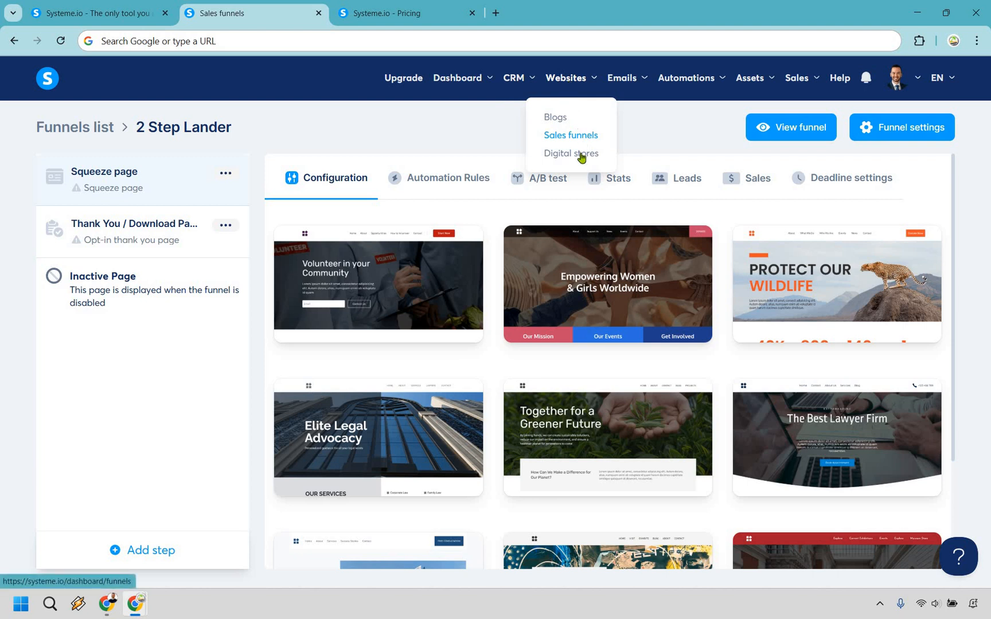
{"action": "mouse_move", "coordinate": [570, 152]}
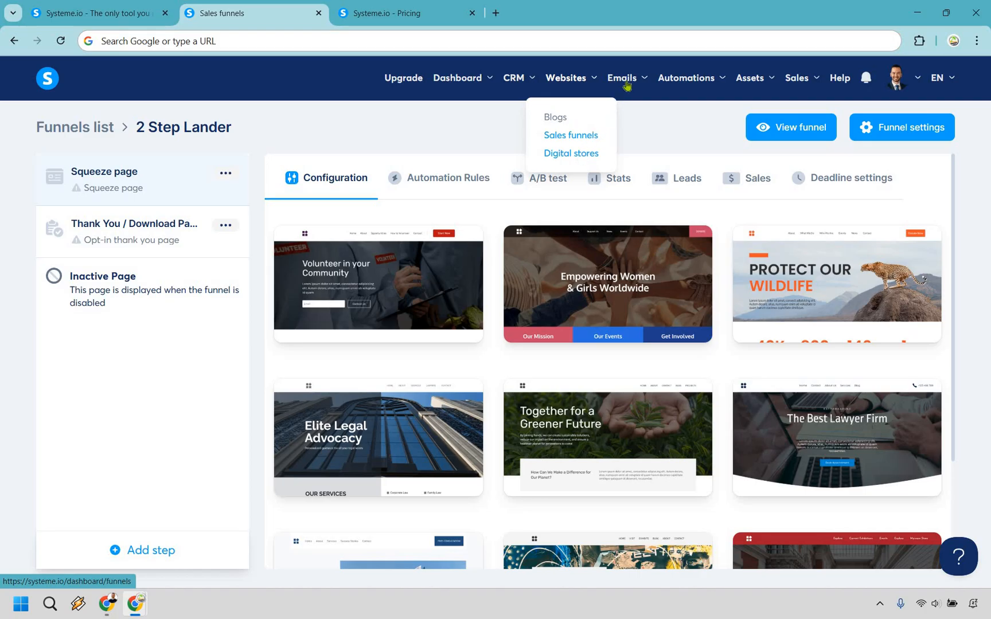
{"action": "left_click", "coordinate": [623, 78]}
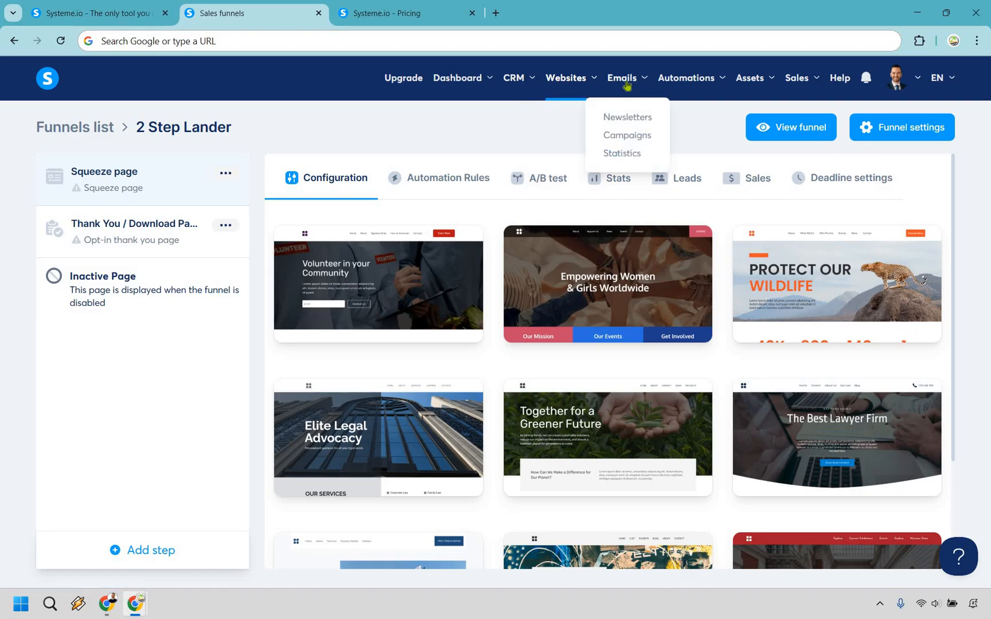
{"action": "mouse_move", "coordinate": [673, 83]}
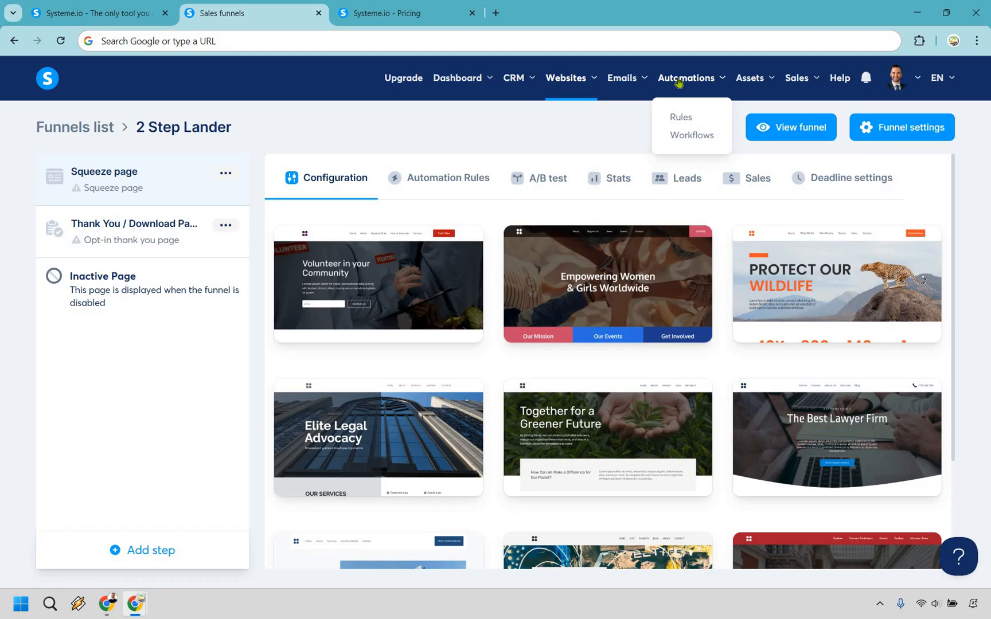
{"action": "mouse_move", "coordinate": [752, 84]}
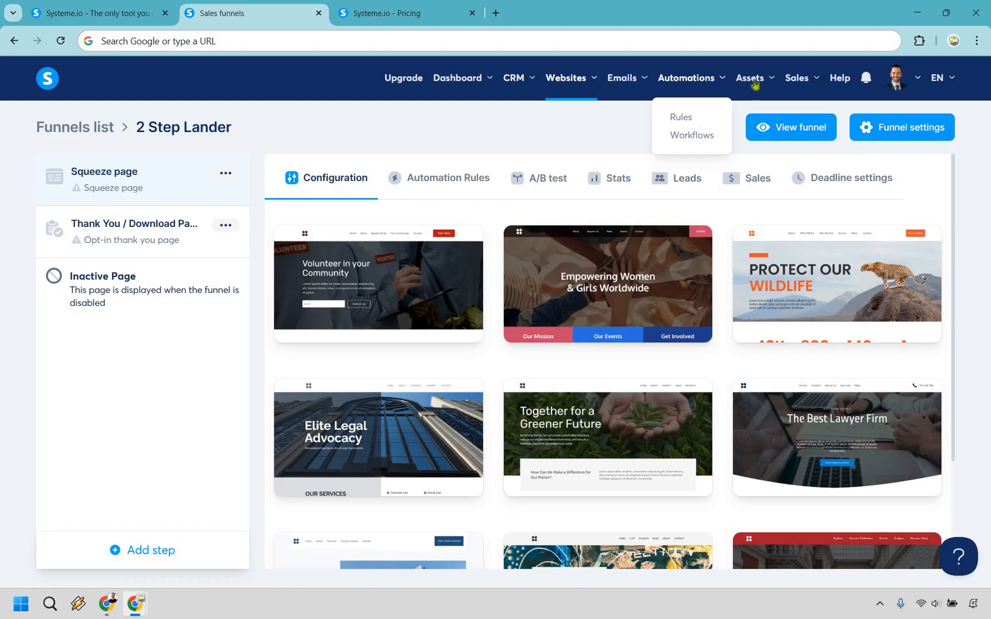
{"action": "left_click", "coordinate": [750, 78]}
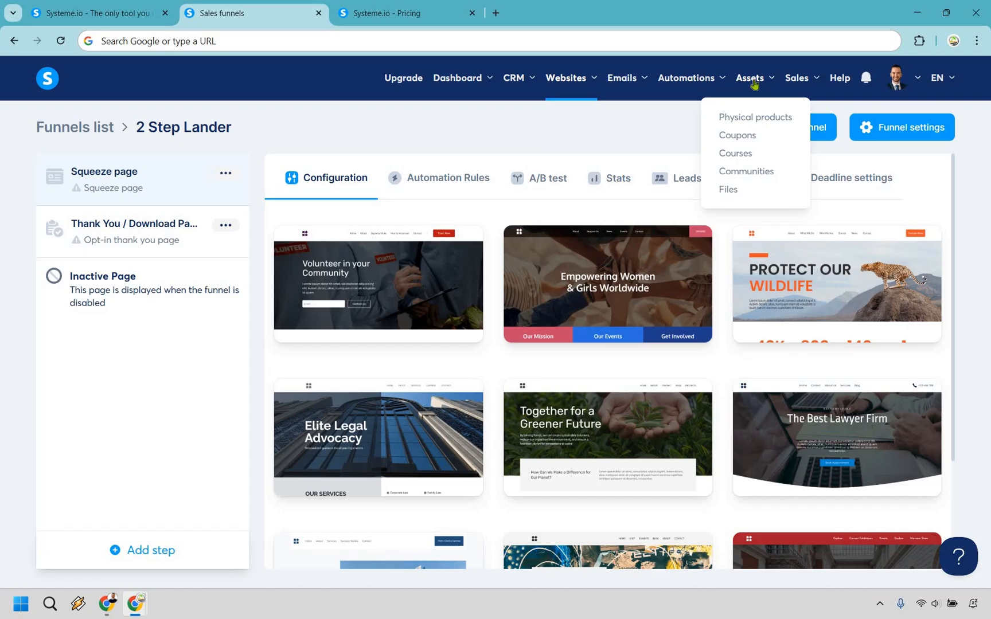
{"action": "left_click", "coordinate": [796, 78]}
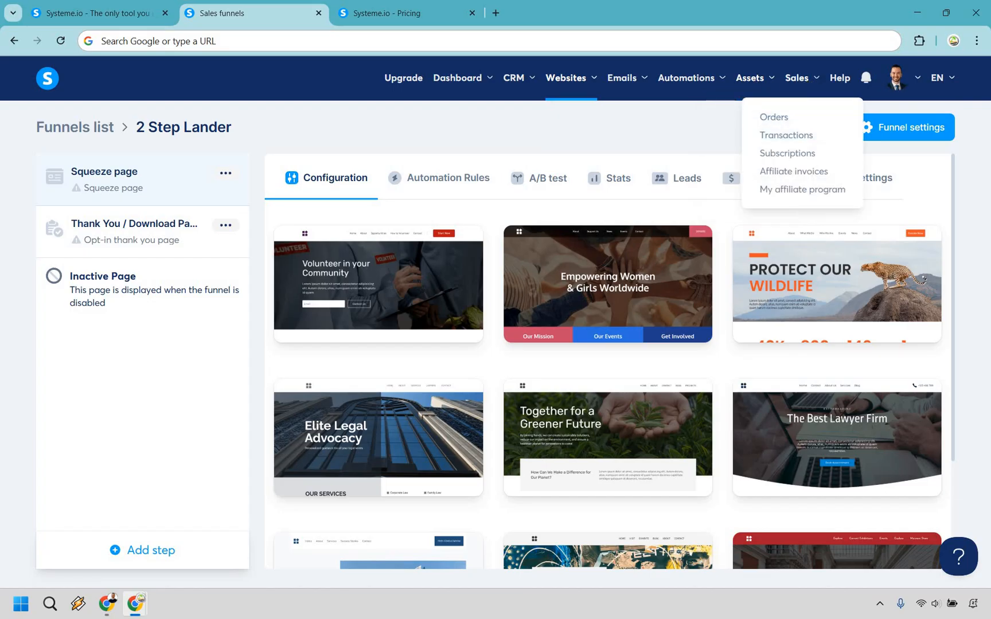
{"action": "mouse_move", "coordinate": [816, 194]}
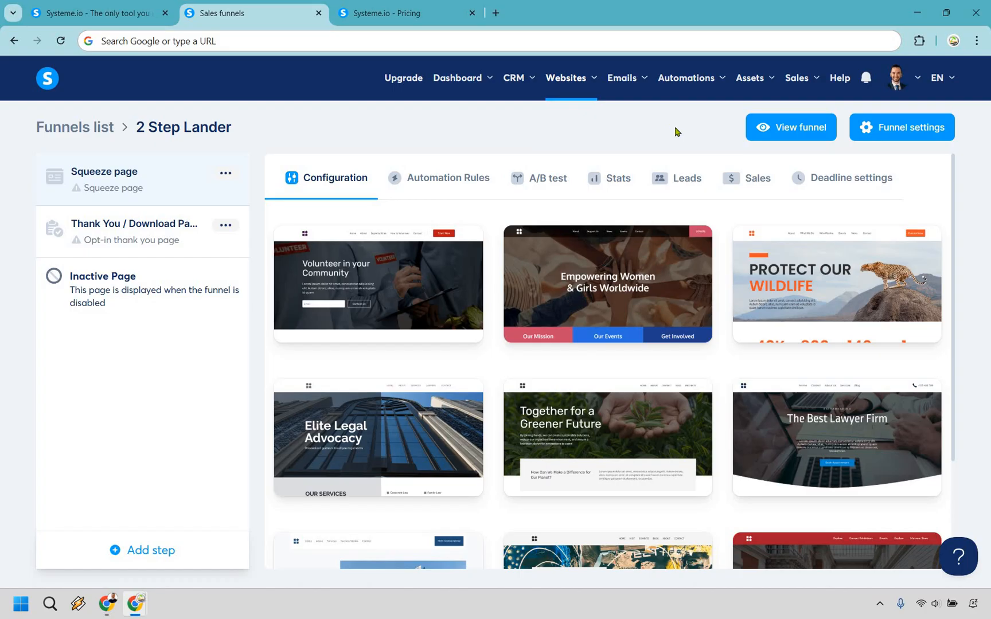
{"action": "mouse_move", "coordinate": [911, 254]}
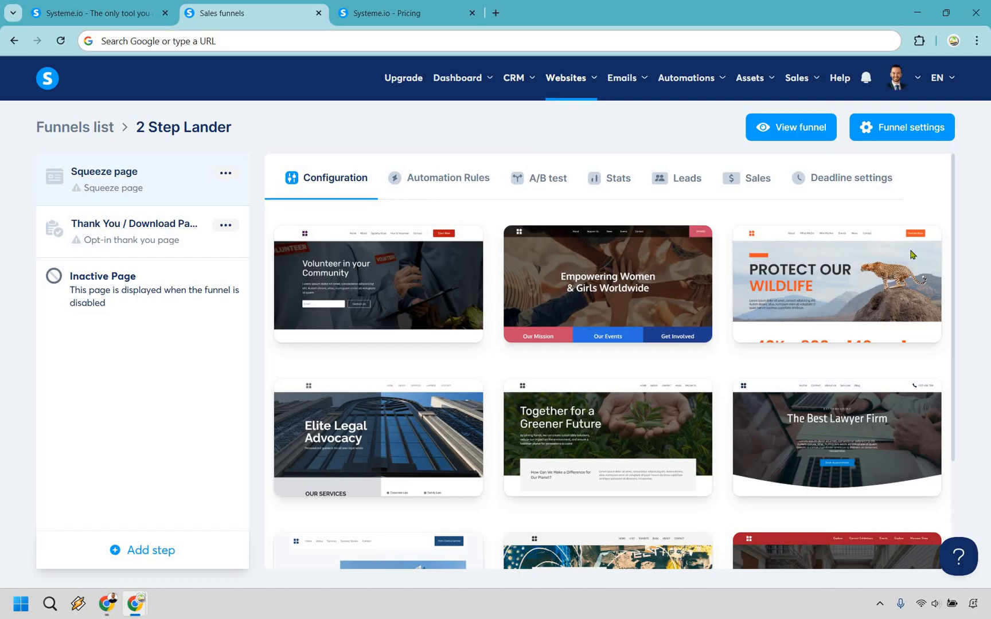
Look through the page template gallery for the funnel step.
{"action": "scroll", "scroll_direction": "down", "scroll_amount": 3}
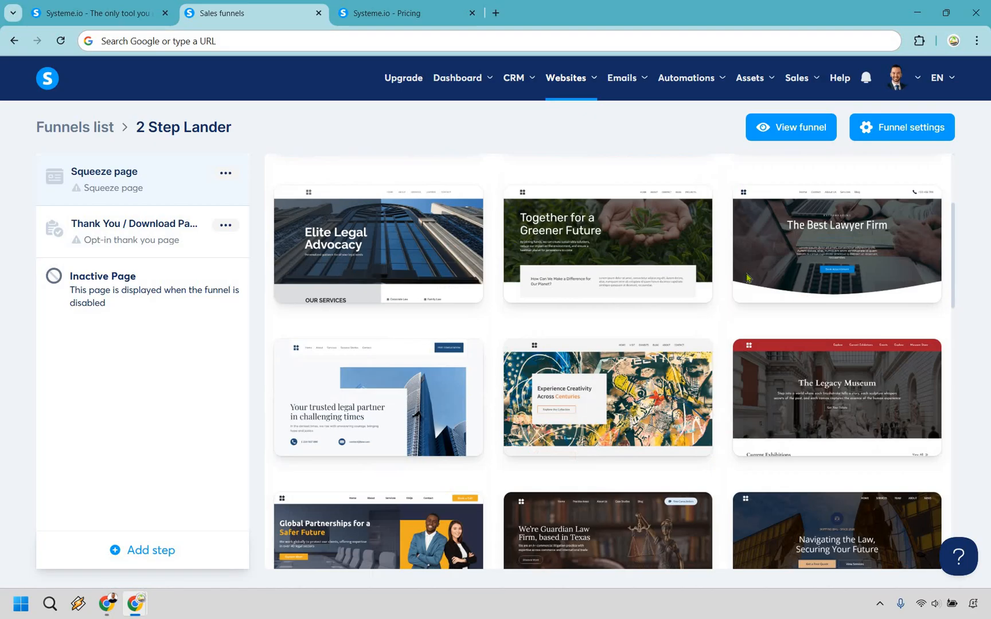
{"action": "scroll", "scroll_direction": "down", "scroll_amount": 3}
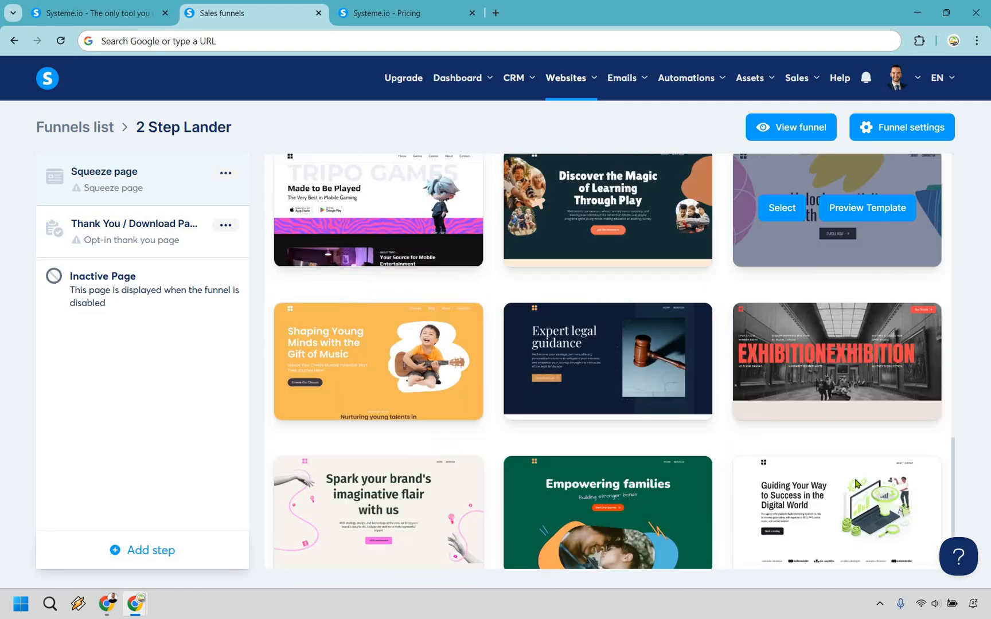
{"action": "scroll", "scroll_direction": "down", "scroll_amount": 3}
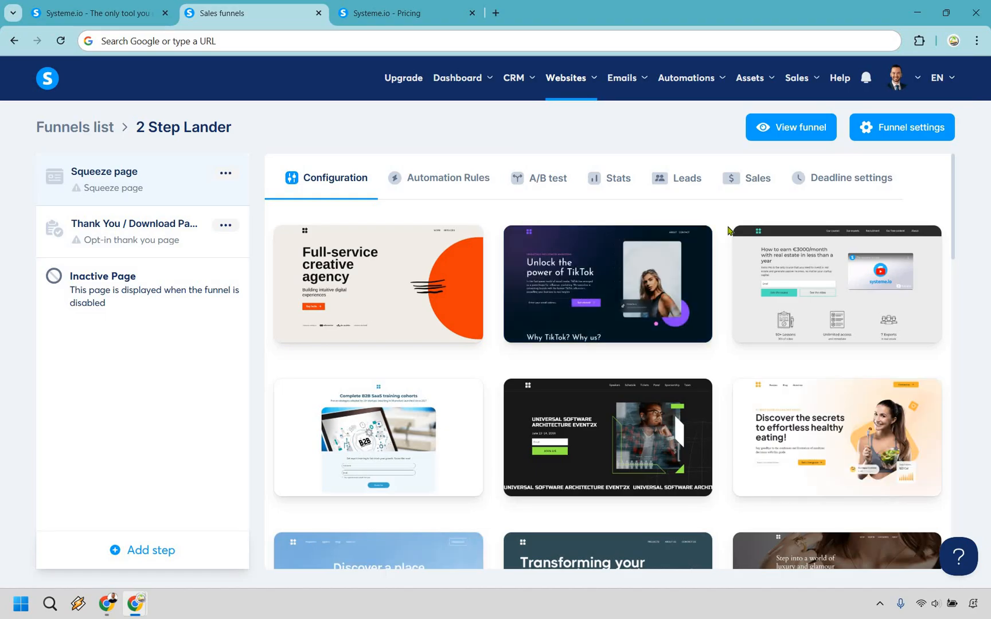
{"action": "scroll", "scroll_direction": "down", "scroll_amount": 3}
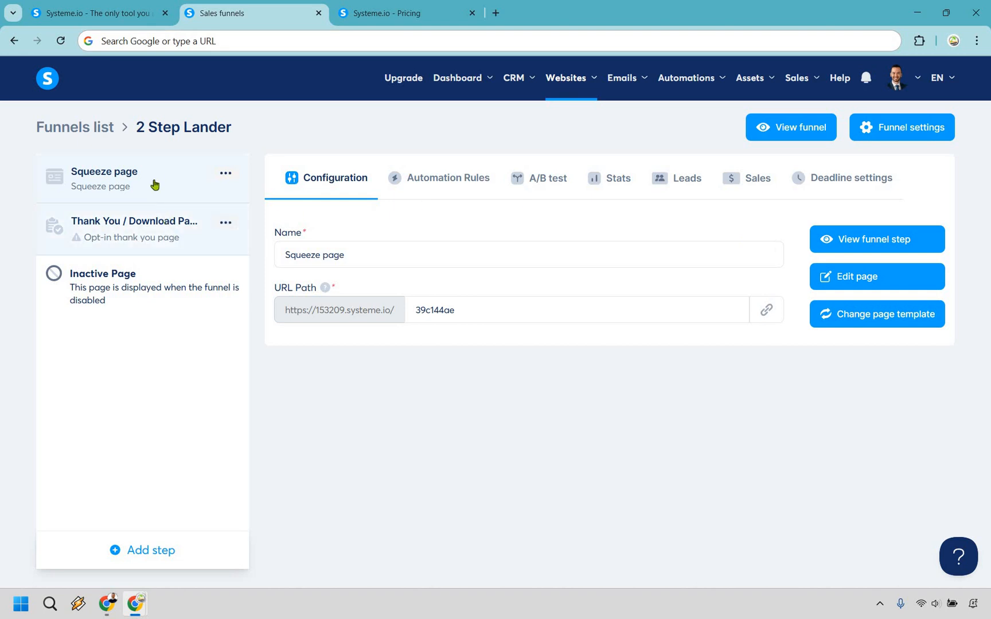
{"action": "mouse_move", "coordinate": [151, 177]}
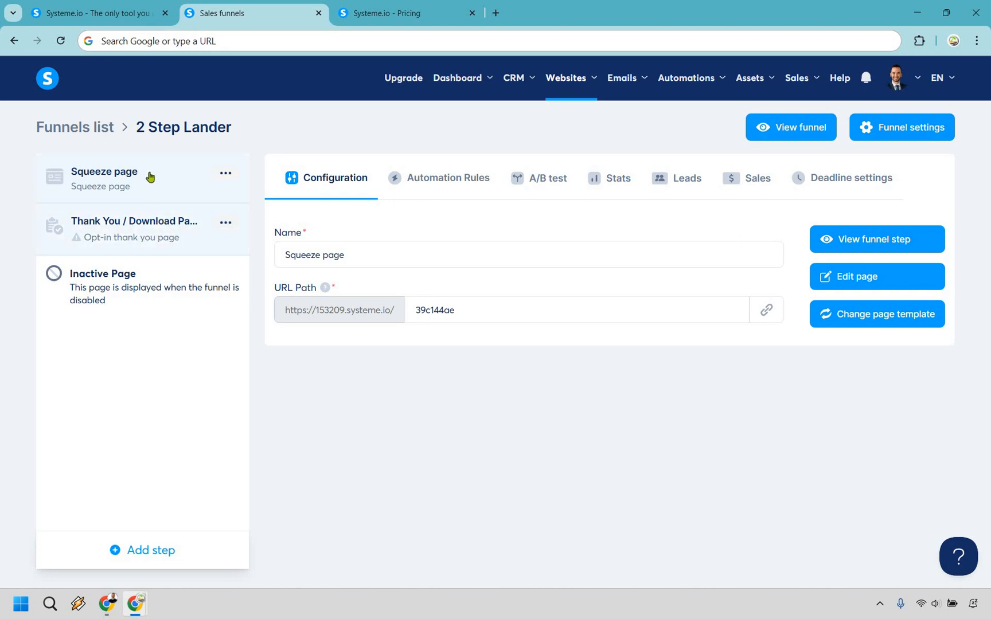
{"action": "mouse_move", "coordinate": [148, 228]}
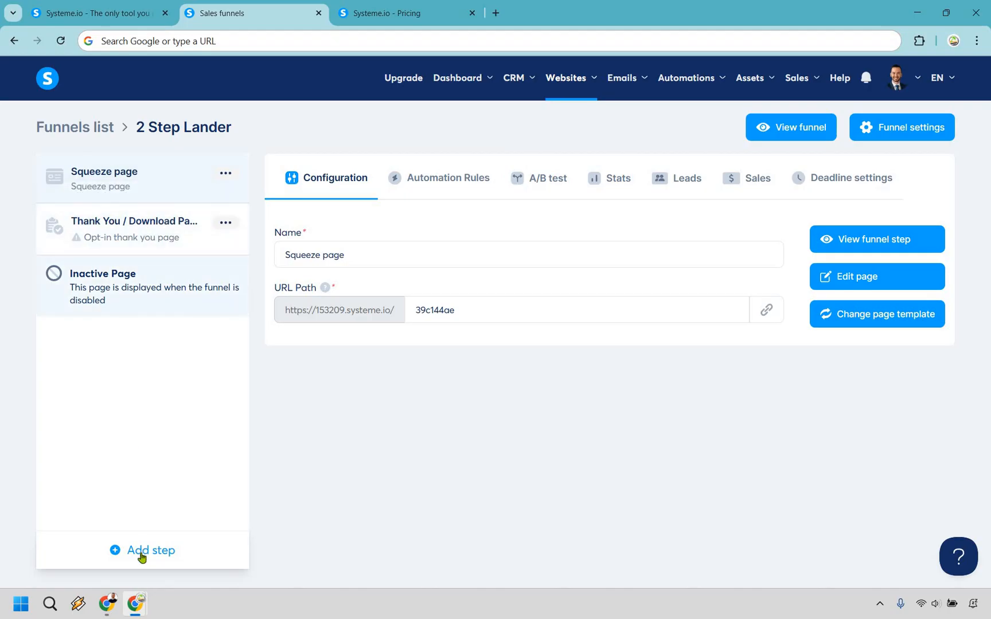
Browse the funnel step types in the Create funnel step dialog, then dismiss it unsaved.
{"action": "left_click", "coordinate": [142, 550]}
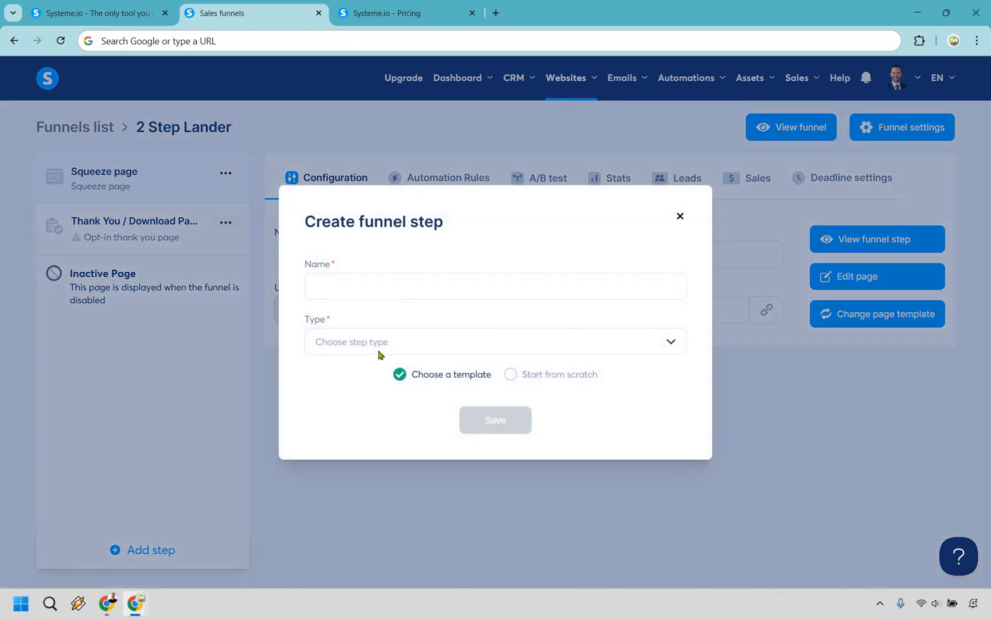
{"action": "left_click", "coordinate": [494, 342]}
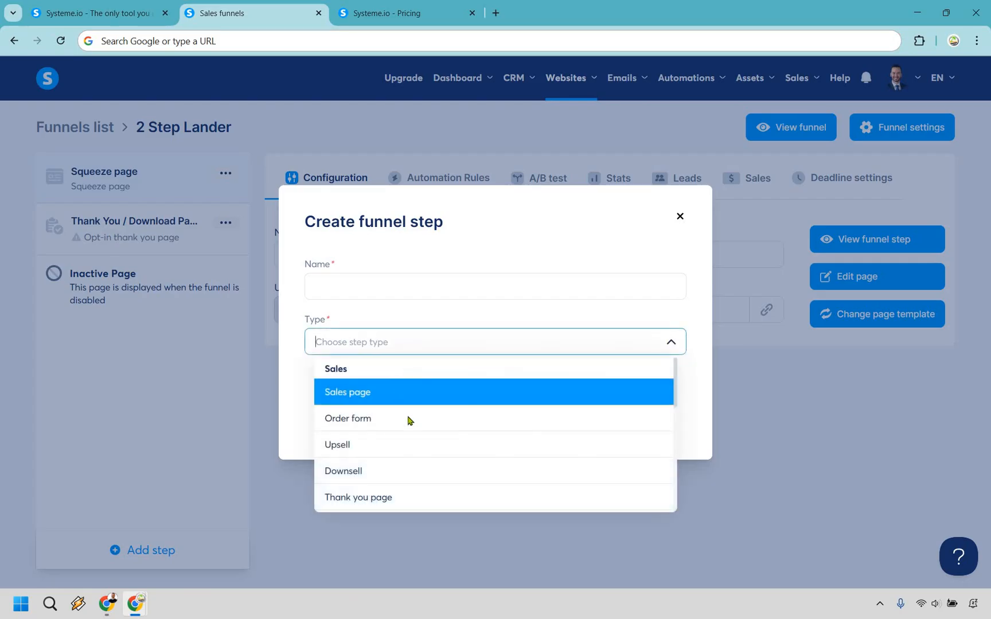
{"action": "mouse_move", "coordinate": [387, 418]}
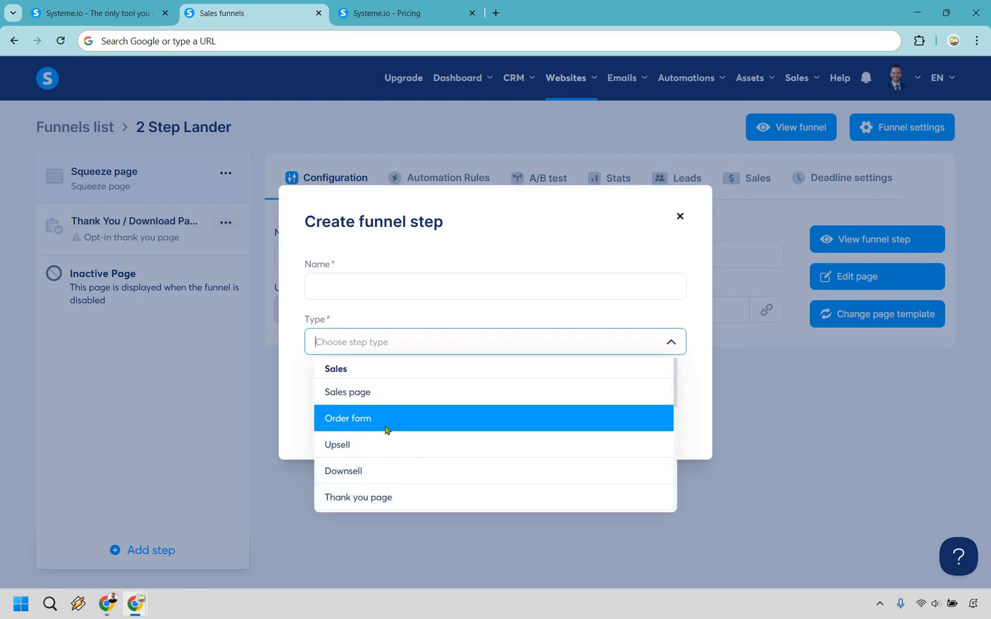
{"action": "scroll", "scroll_direction": "down", "scroll_amount": 3}
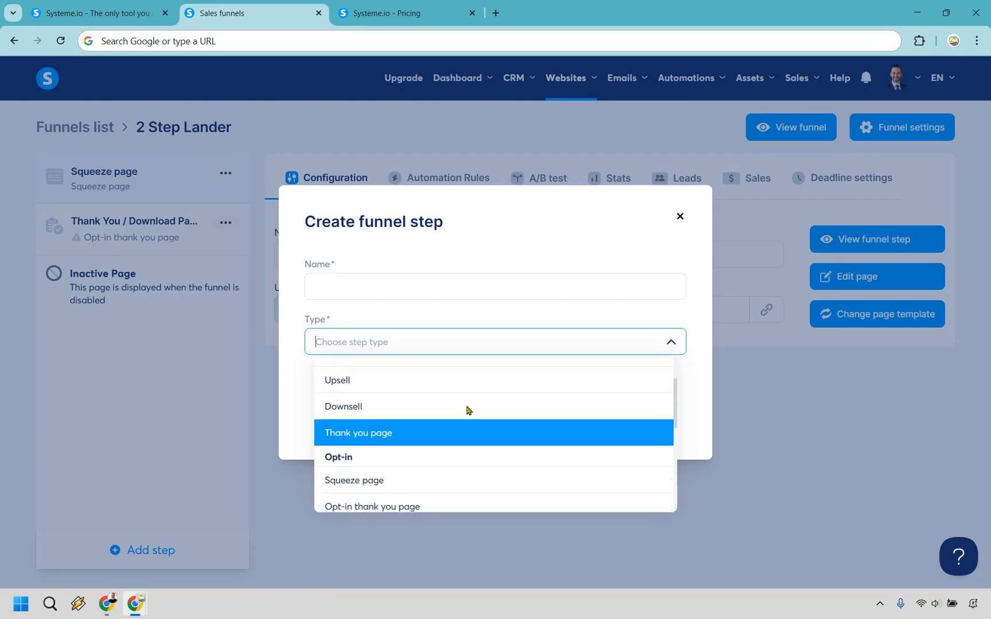
{"action": "scroll", "scroll_direction": "down", "scroll_amount": 3}
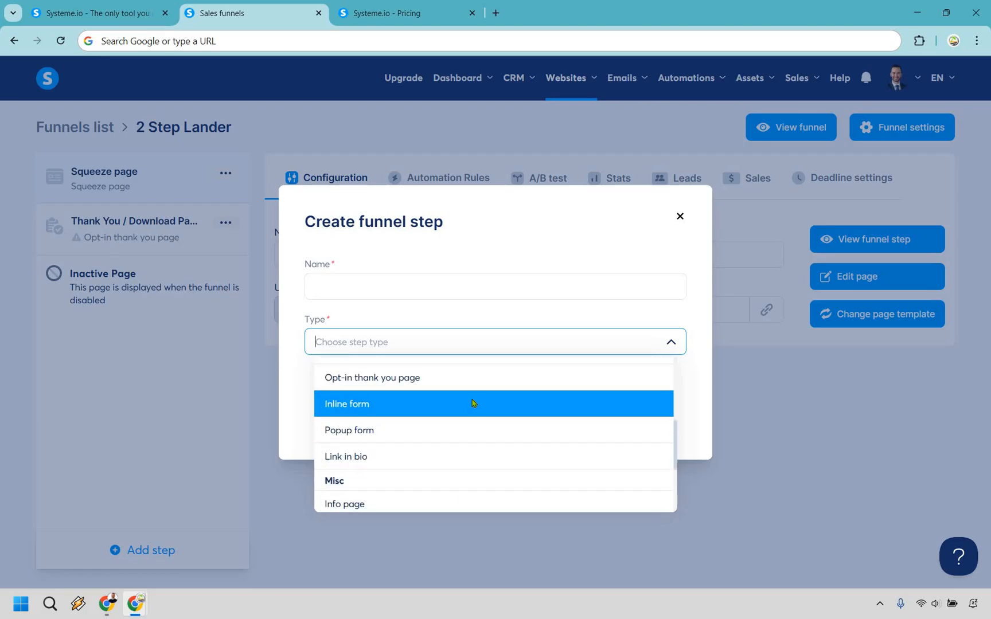
{"action": "scroll", "scroll_direction": "down", "scroll_amount": 3}
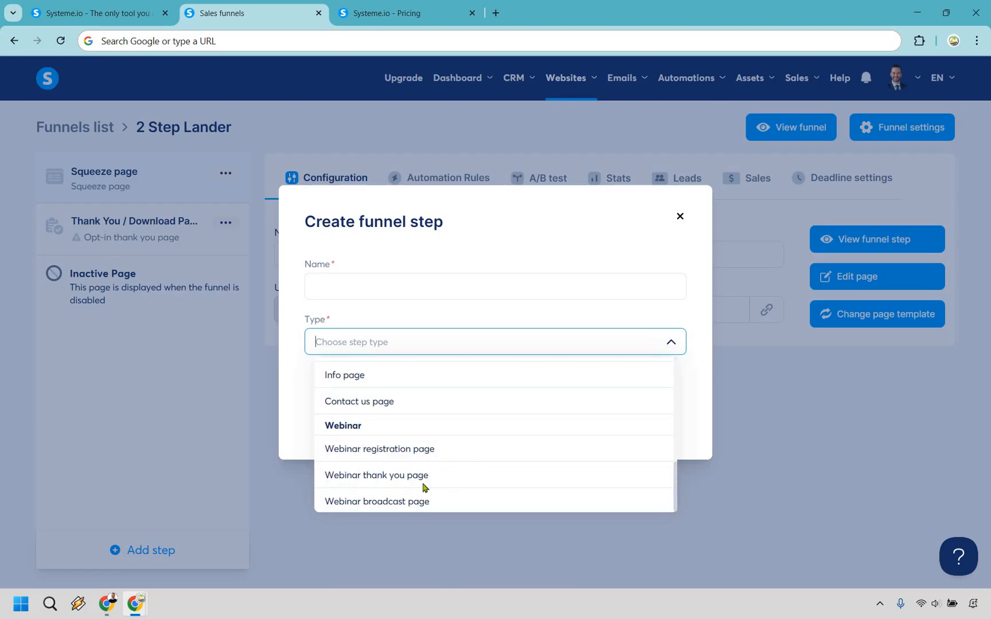
{"action": "mouse_move", "coordinate": [422, 474]}
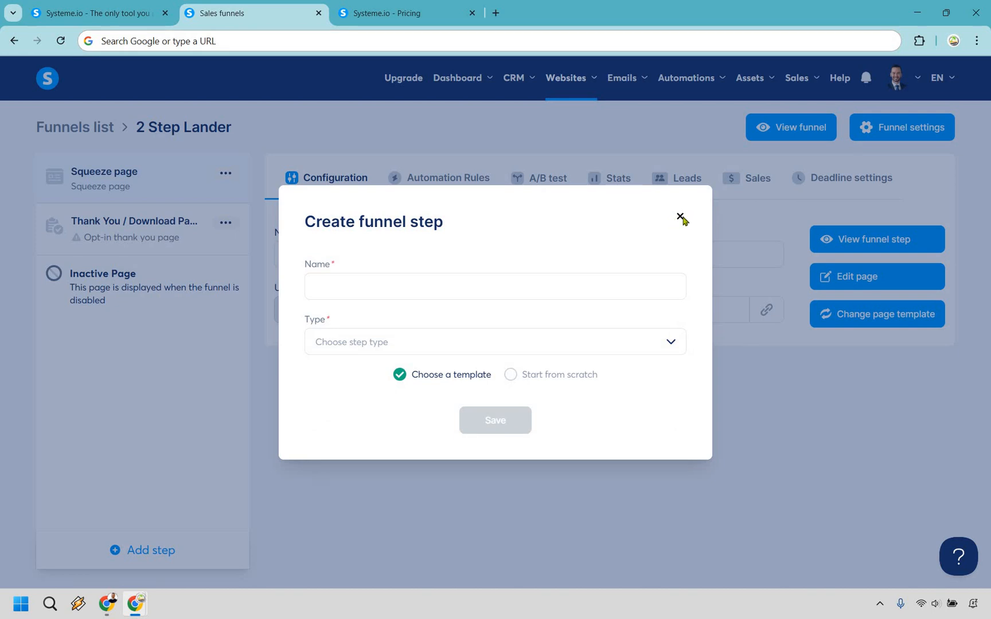
{"action": "left_click", "coordinate": [680, 218]}
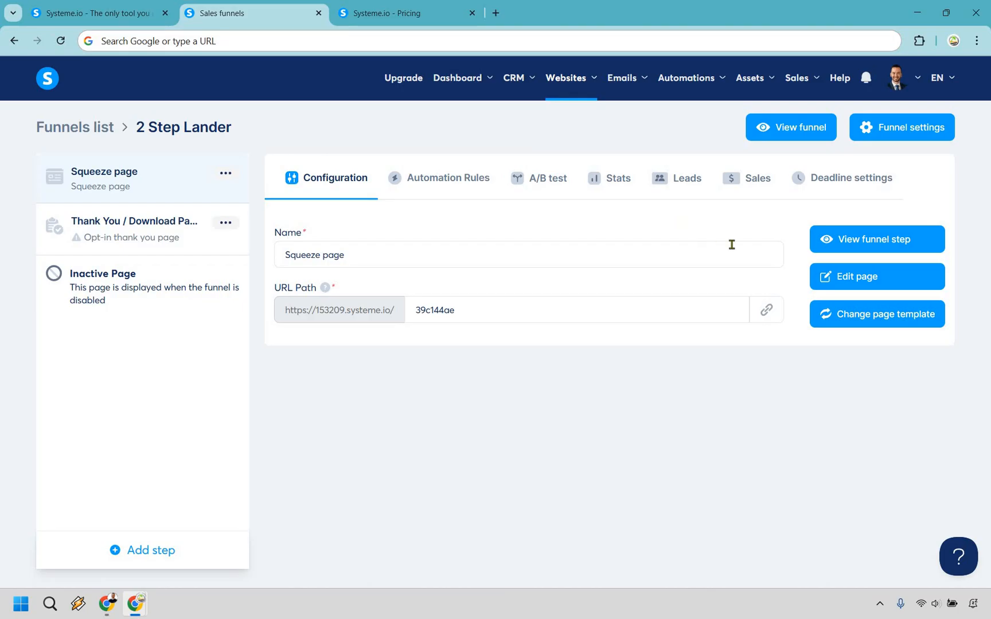
Open the Squeeze page's healthy-eating lead template in the page editor.
{"action": "left_click", "coordinate": [875, 276]}
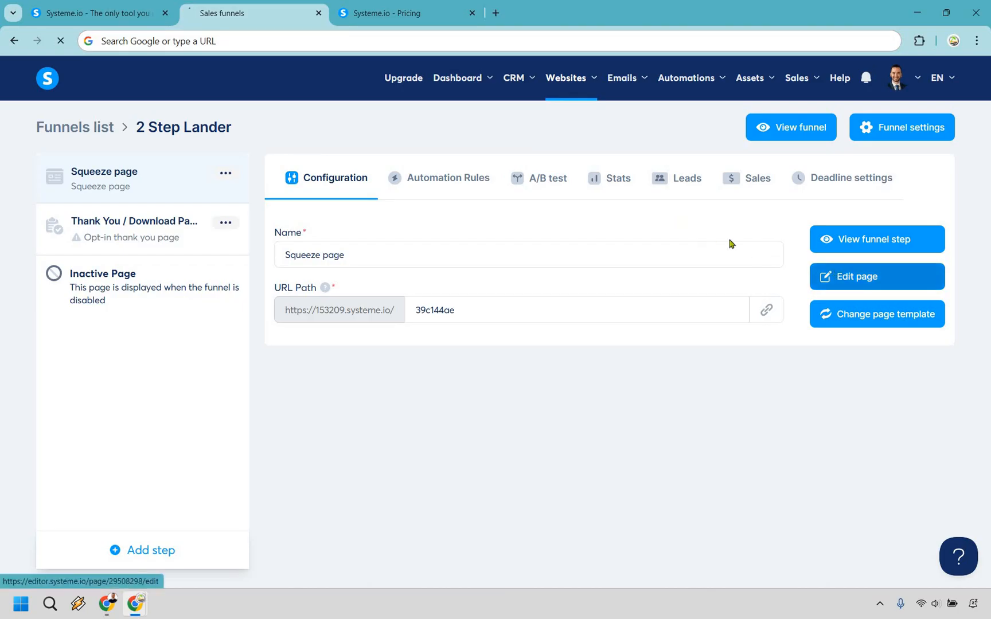
{"action": "left_click", "coordinate": [876, 276]}
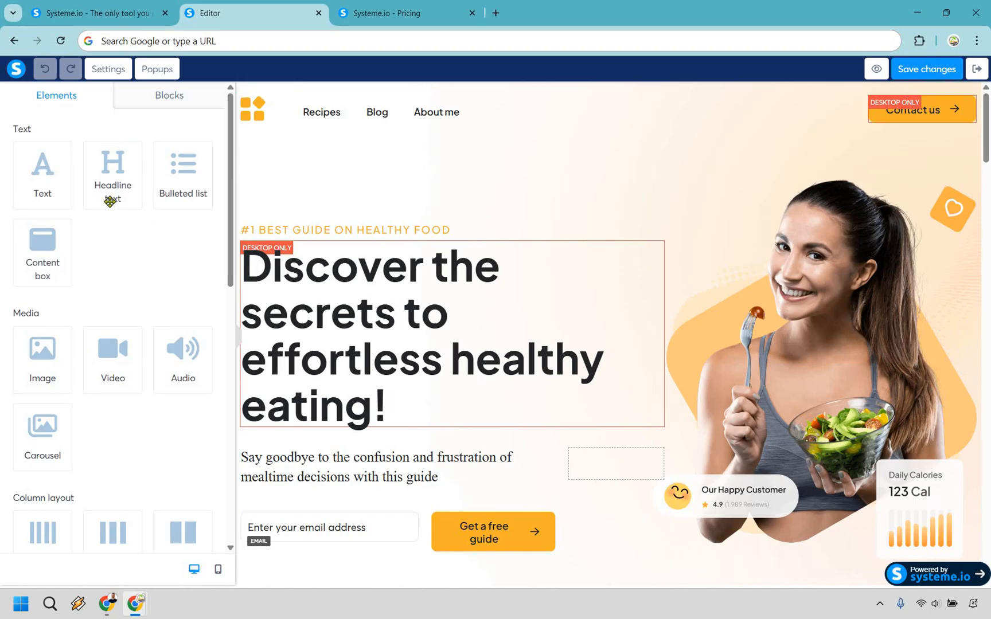
{"action": "mouse_move", "coordinate": [42, 165]}
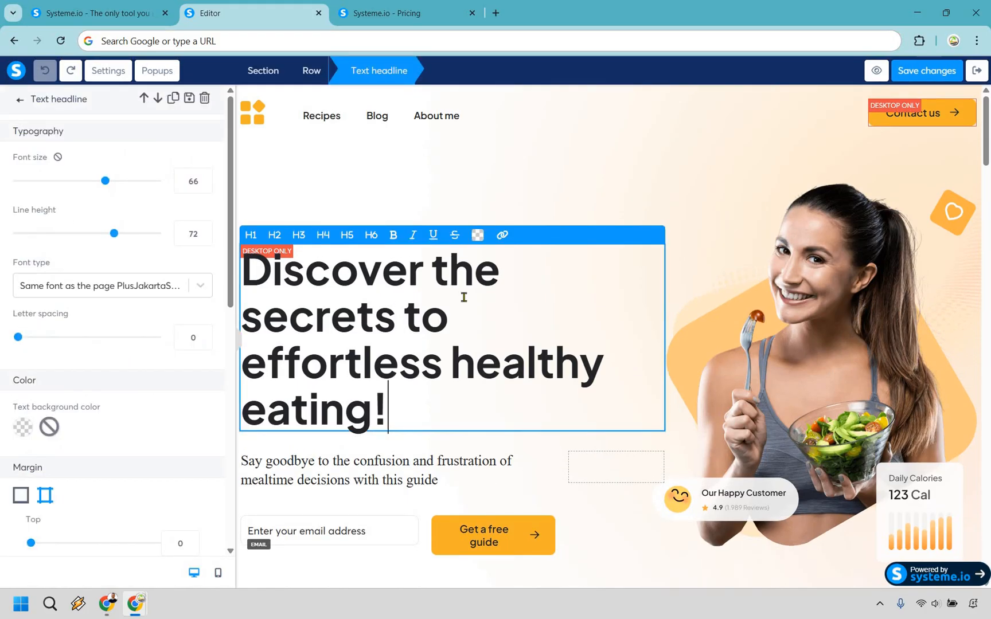
{"action": "mouse_move", "coordinate": [554, 210]}
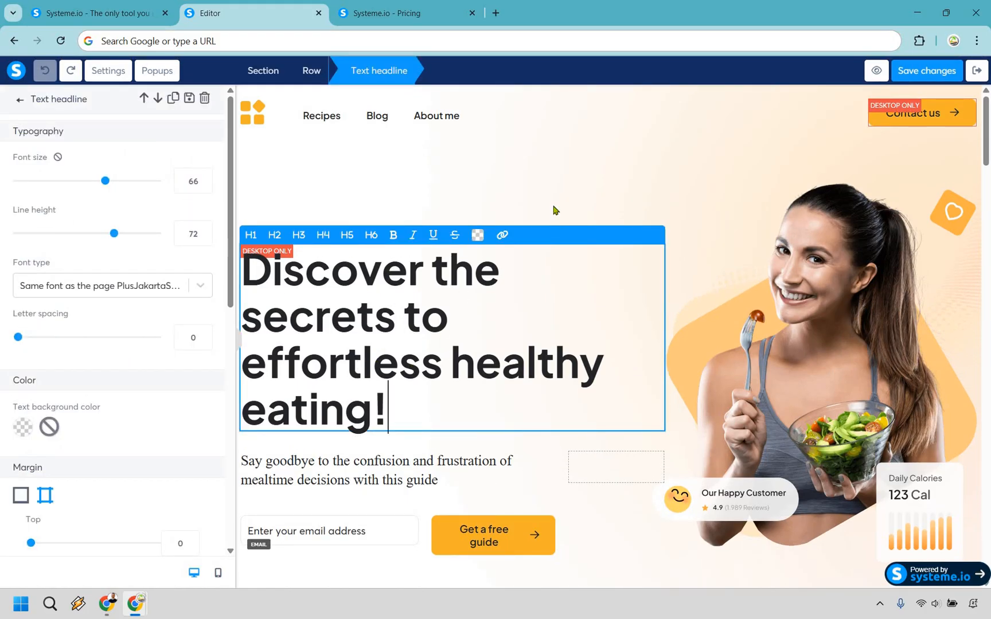
{"action": "left_click", "coordinate": [834, 276]}
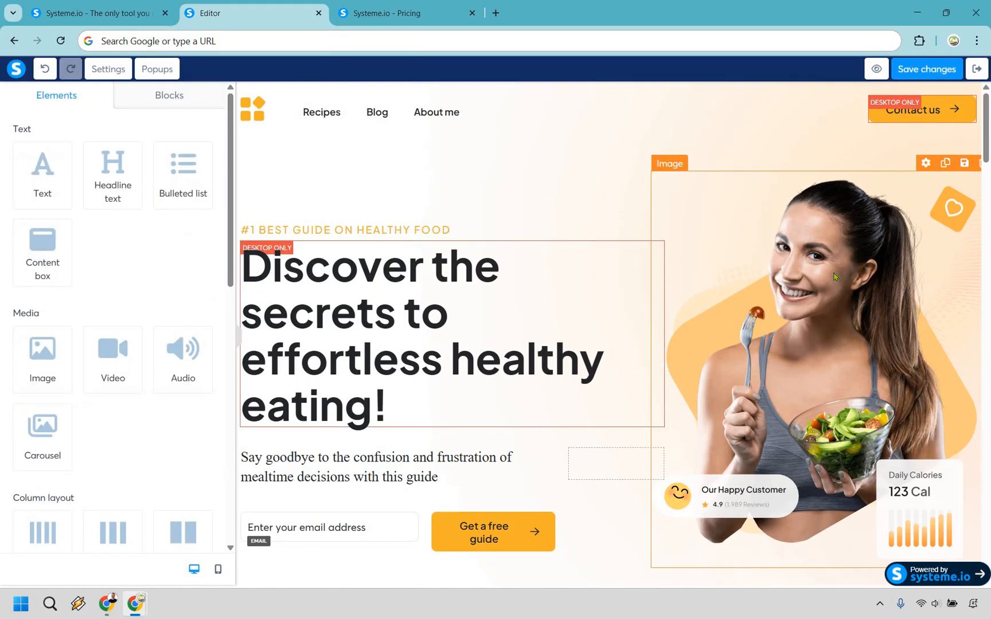
{"action": "left_click", "coordinate": [815, 284]}
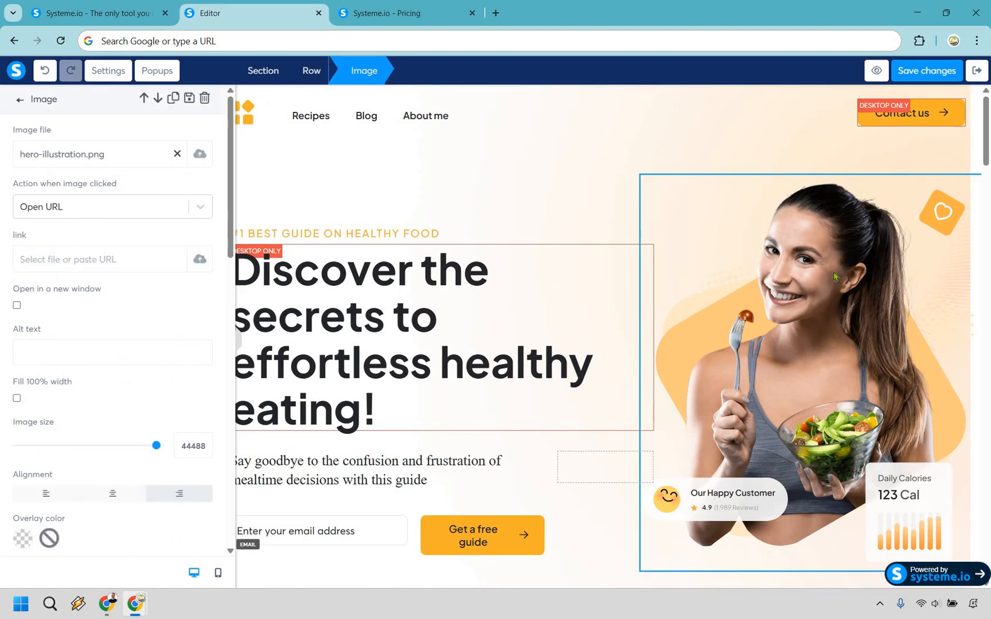
{"action": "mouse_move", "coordinate": [621, 230]}
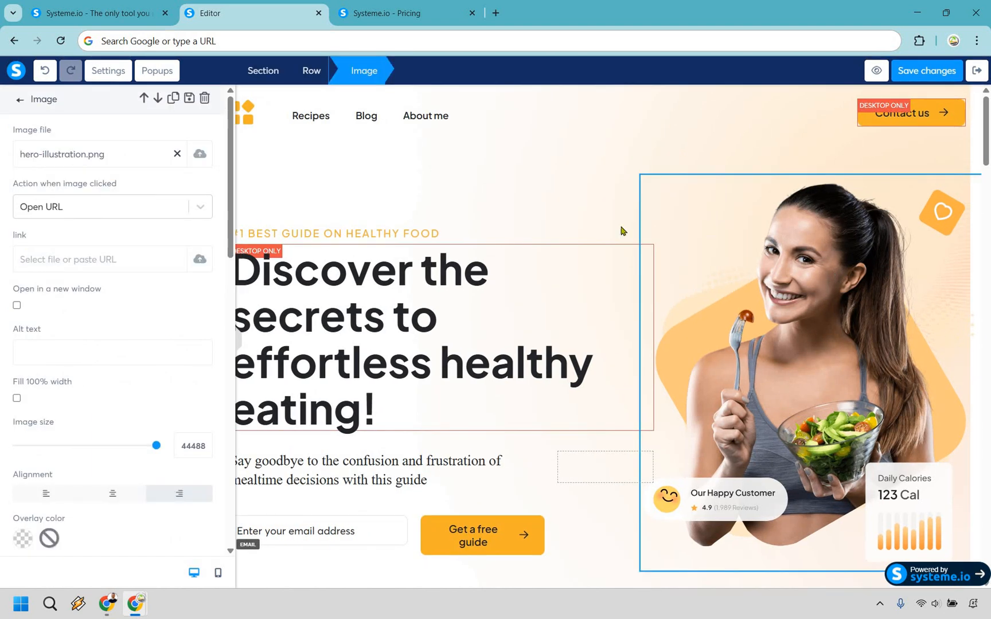
{"action": "mouse_move", "coordinate": [540, 195]}
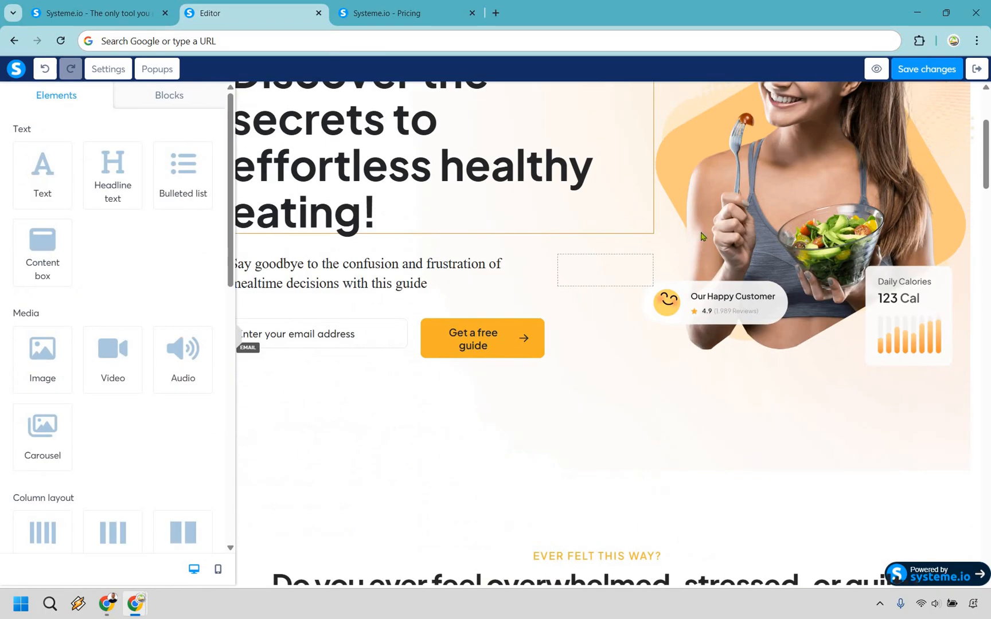
{"action": "scroll", "scroll_direction": "down", "scroll_amount": 3}
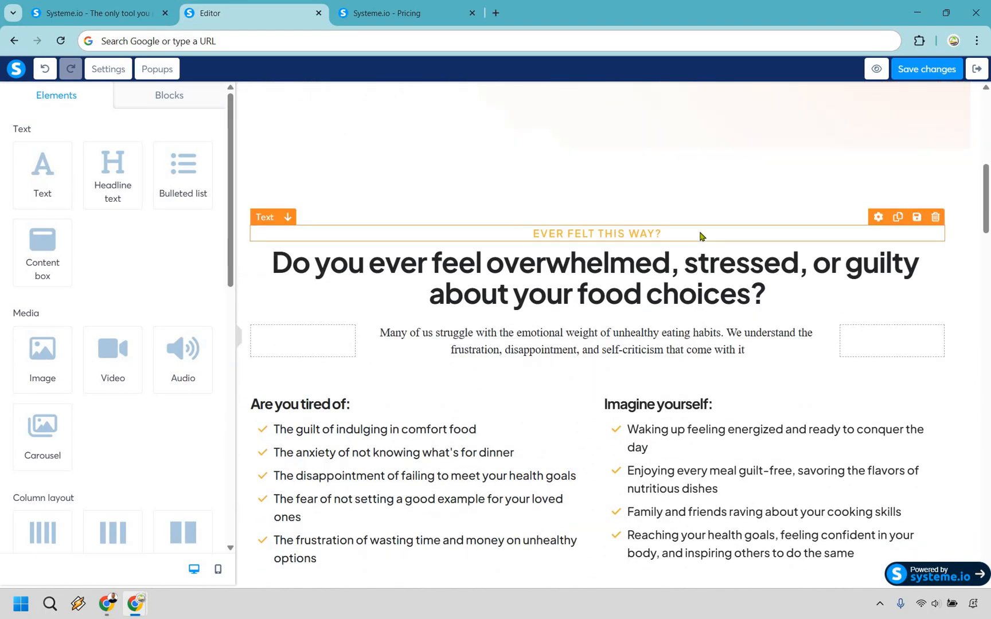
{"action": "scroll", "scroll_direction": "down", "scroll_amount": 3}
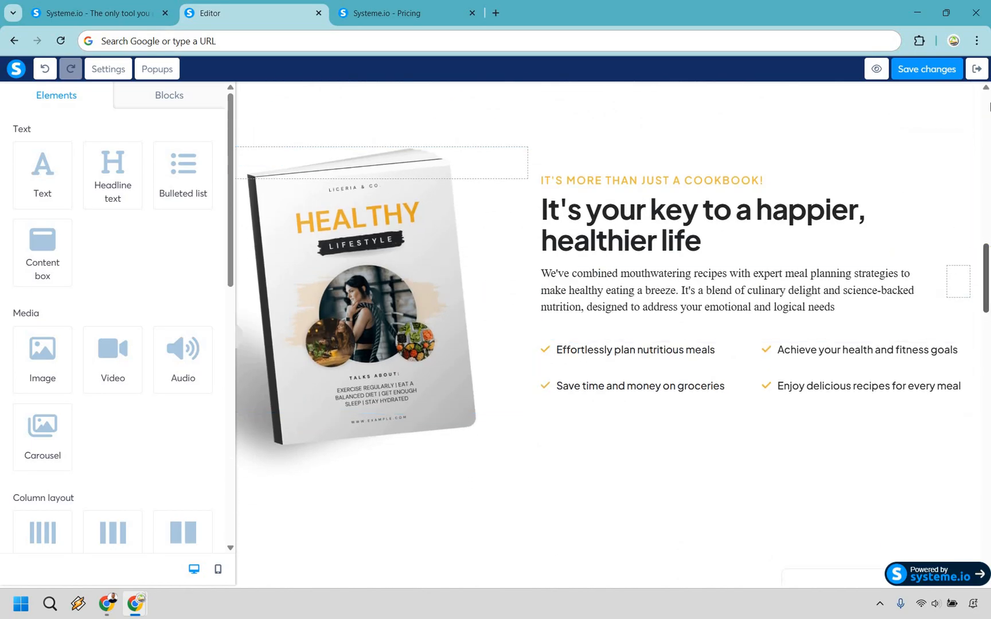
{"action": "scroll", "scroll_direction": "up", "scroll_amount": 3}
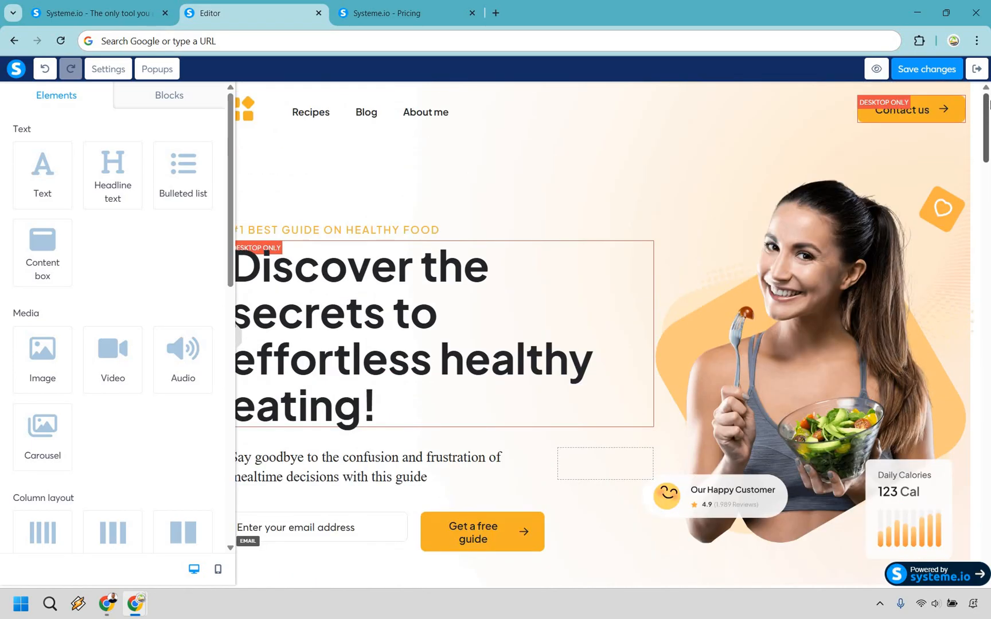
{"action": "left_click", "coordinate": [799, 273]}
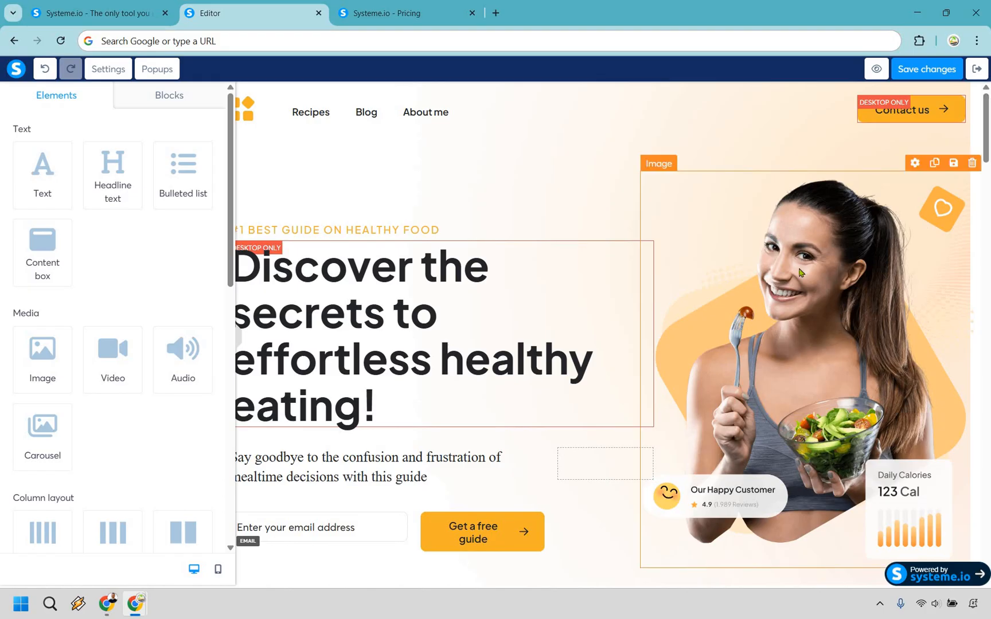
{"action": "mouse_move", "coordinate": [468, 272]}
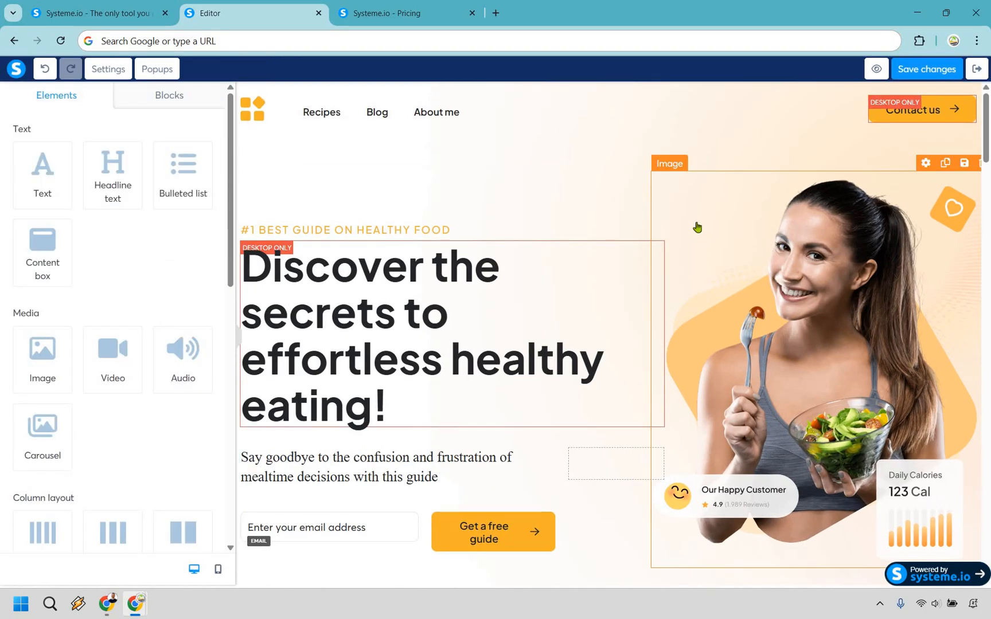
{"action": "scroll", "scroll_direction": "down", "scroll_amount": 3}
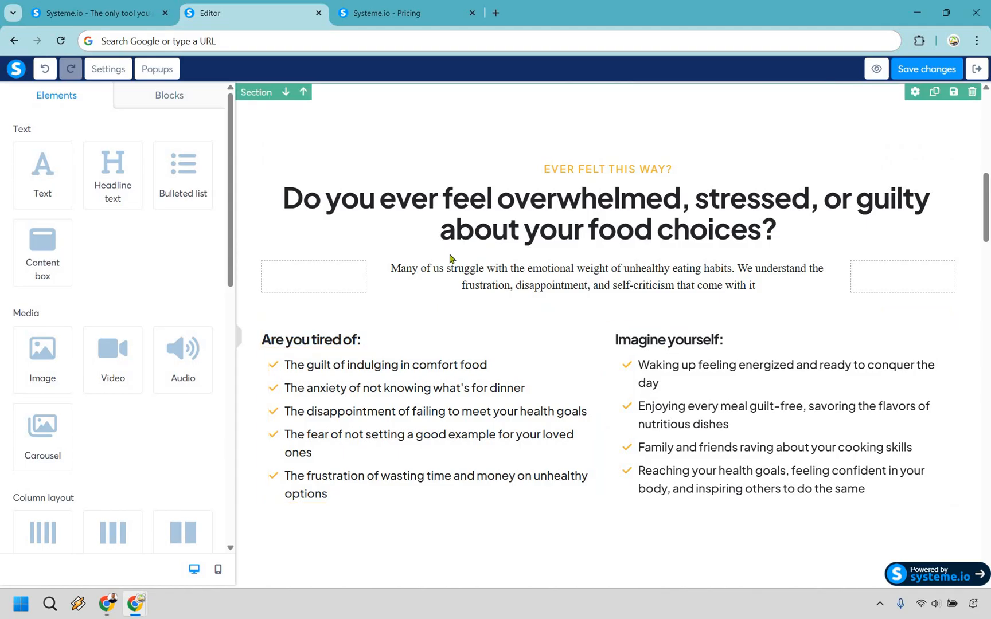
{"action": "scroll", "scroll_direction": "down", "scroll_amount": 3}
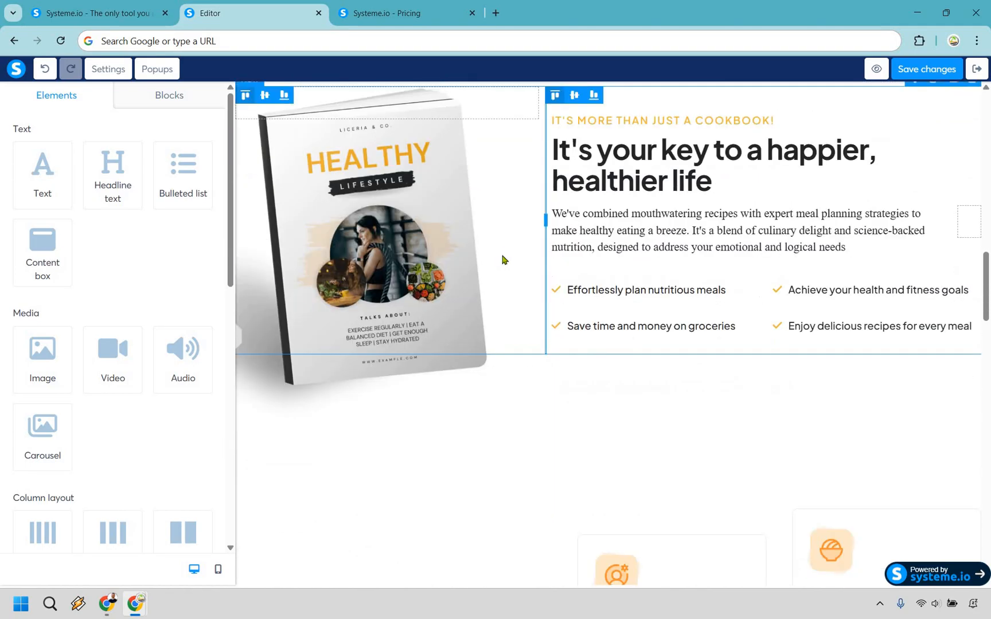
{"action": "scroll", "scroll_direction": "down", "scroll_amount": 3}
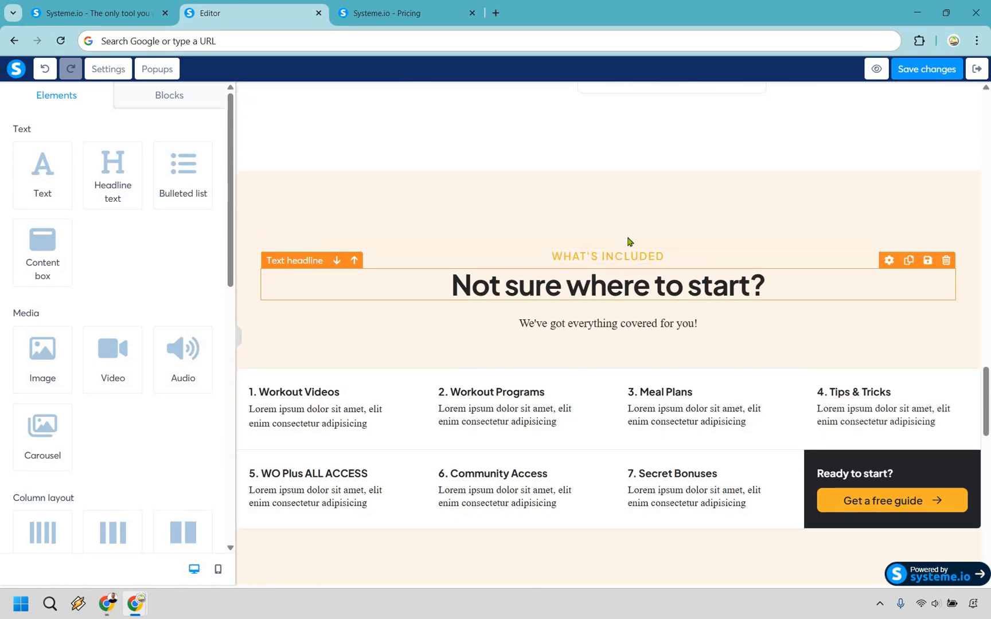
{"action": "left_click", "coordinate": [572, 360]}
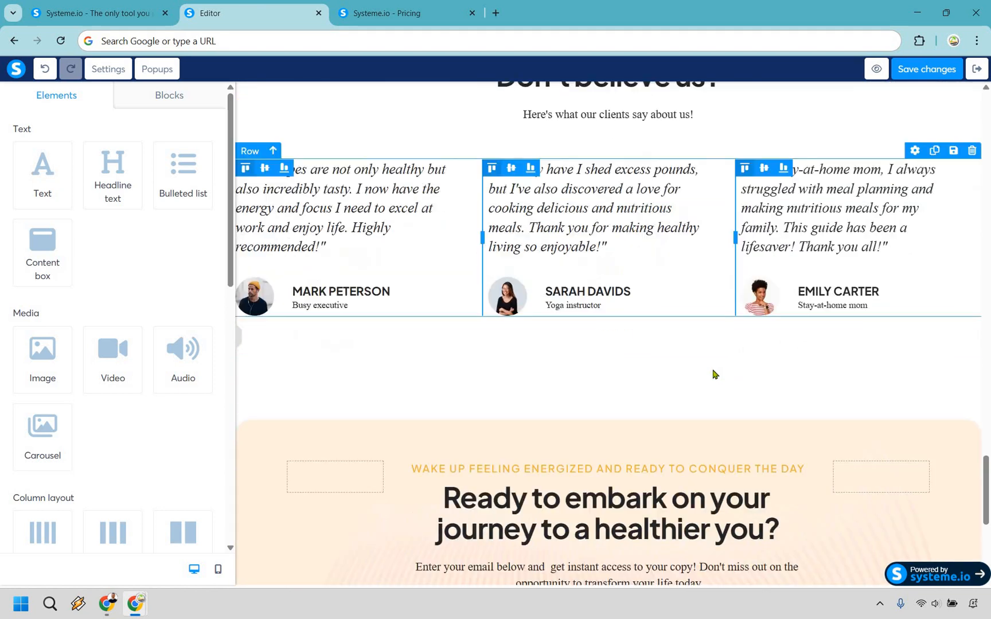
{"action": "scroll", "scroll_direction": "up", "scroll_amount": 3}
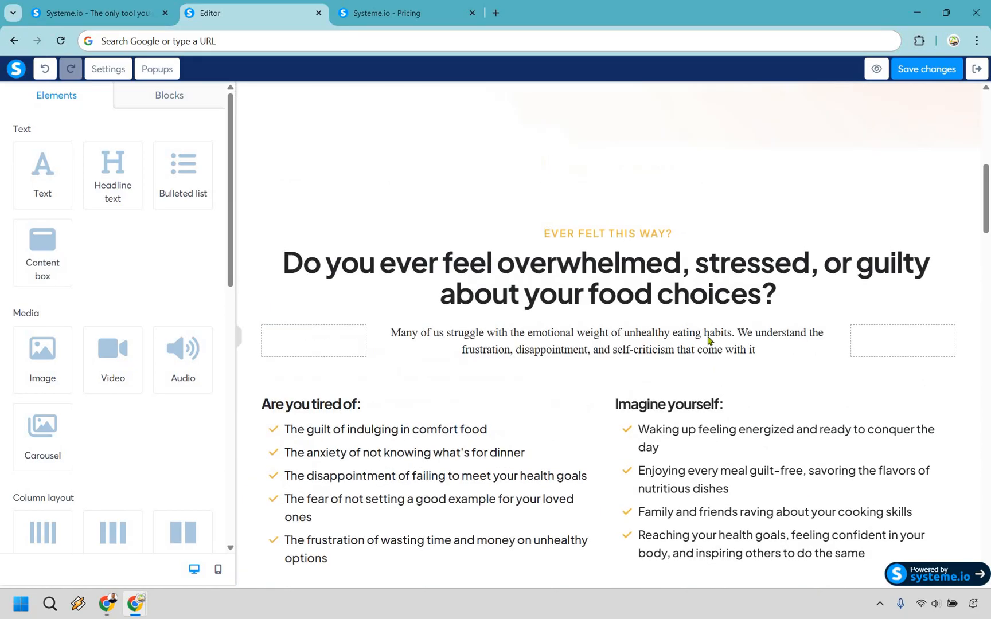
{"action": "scroll", "scroll_direction": "up", "scroll_amount": 3}
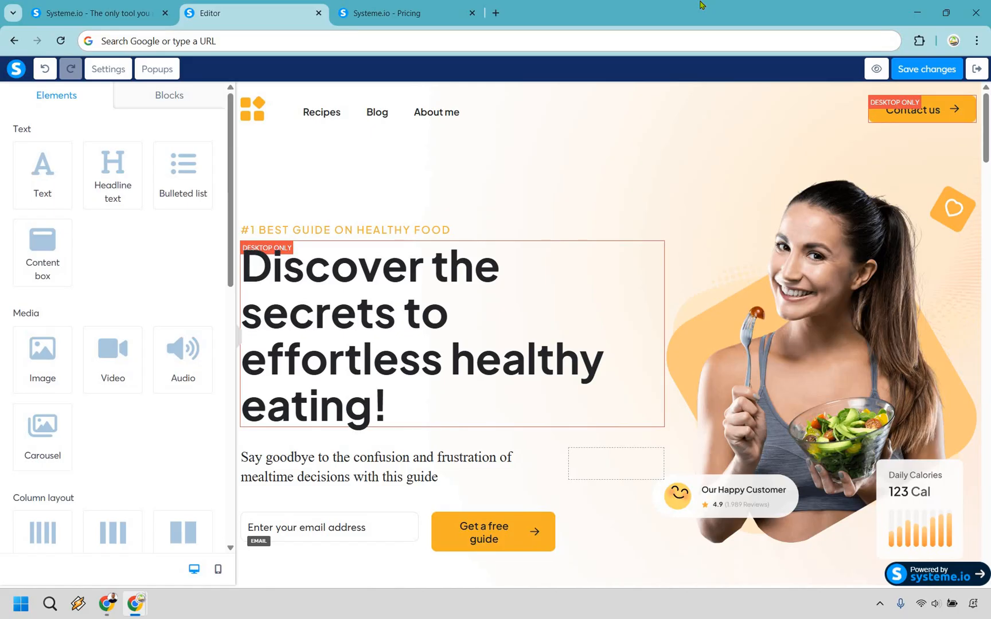
{"action": "mouse_move", "coordinate": [790, 32]}
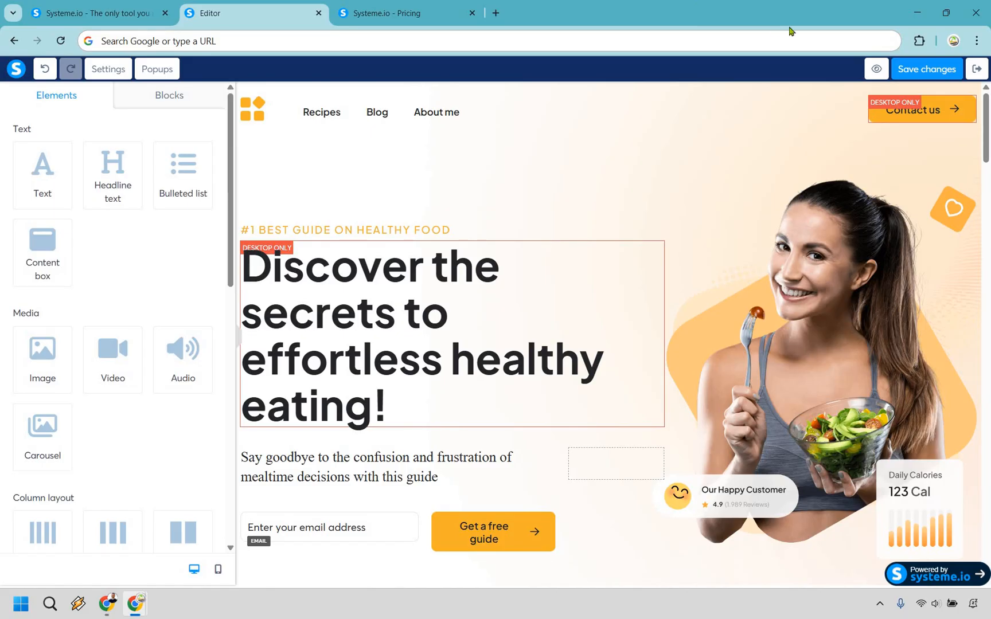
{"action": "left_click", "coordinate": [248, 12]}
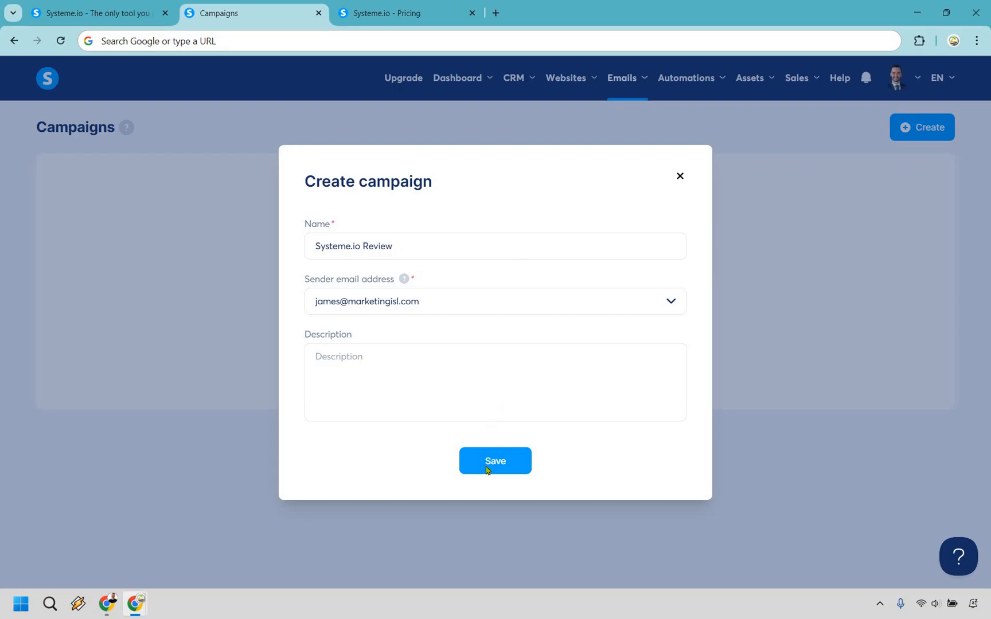
Save the Systeme.io Review campaign and add the email step 'Is This CRM Too Simple?'.
{"action": "left_click", "coordinate": [494, 461]}
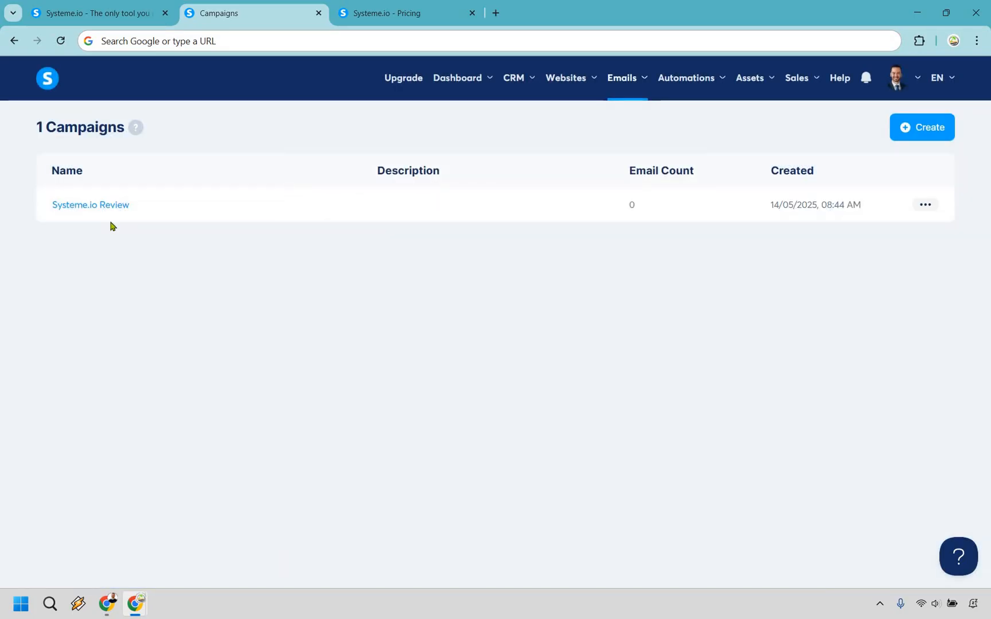
{"action": "mouse_move", "coordinate": [90, 205]}
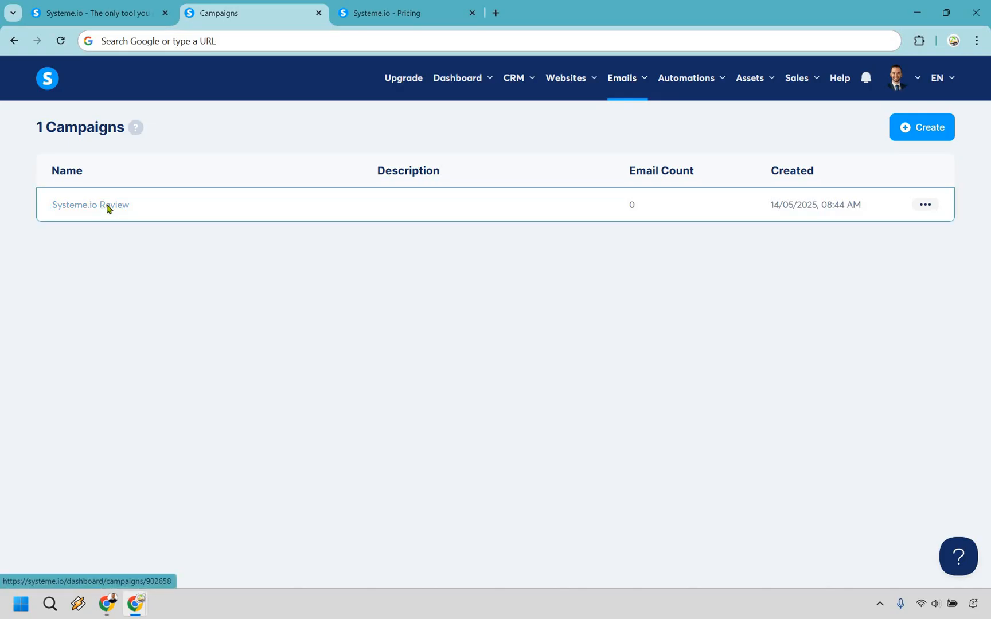
{"action": "left_click", "coordinate": [90, 205]}
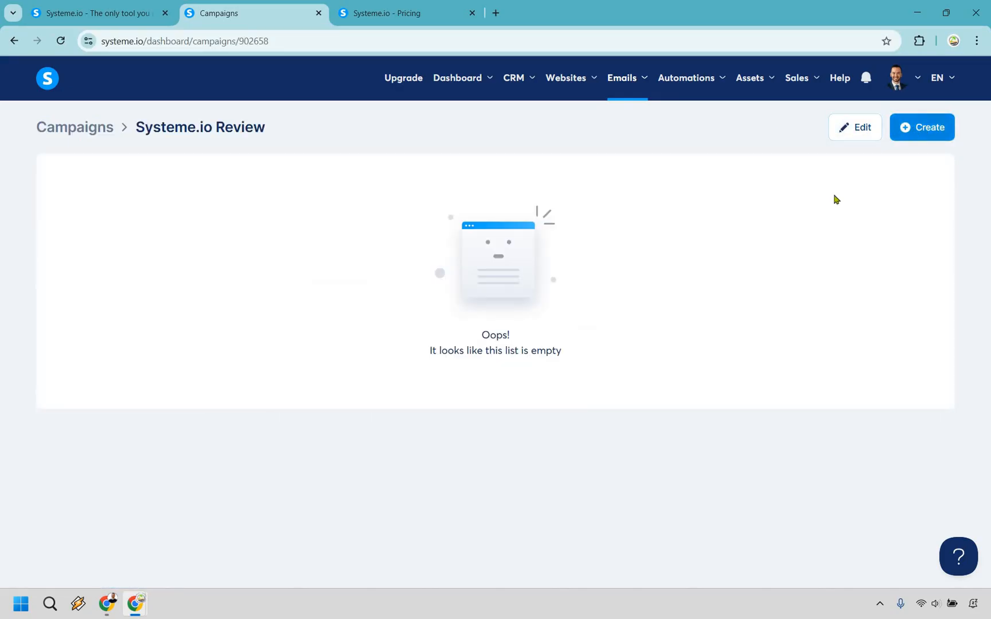
{"action": "left_click", "coordinate": [920, 127]}
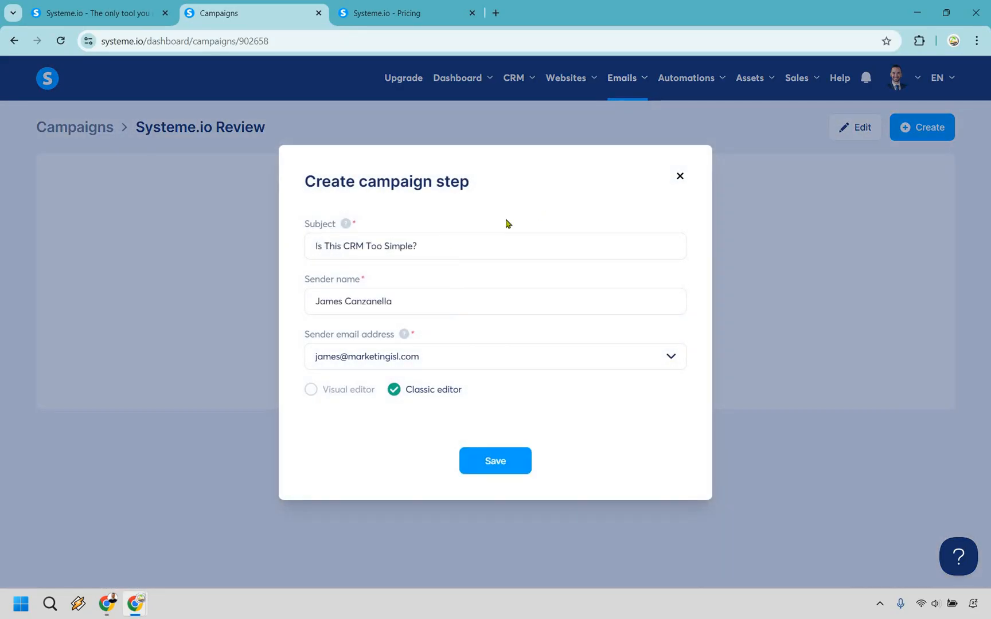
{"action": "mouse_move", "coordinate": [456, 338]}
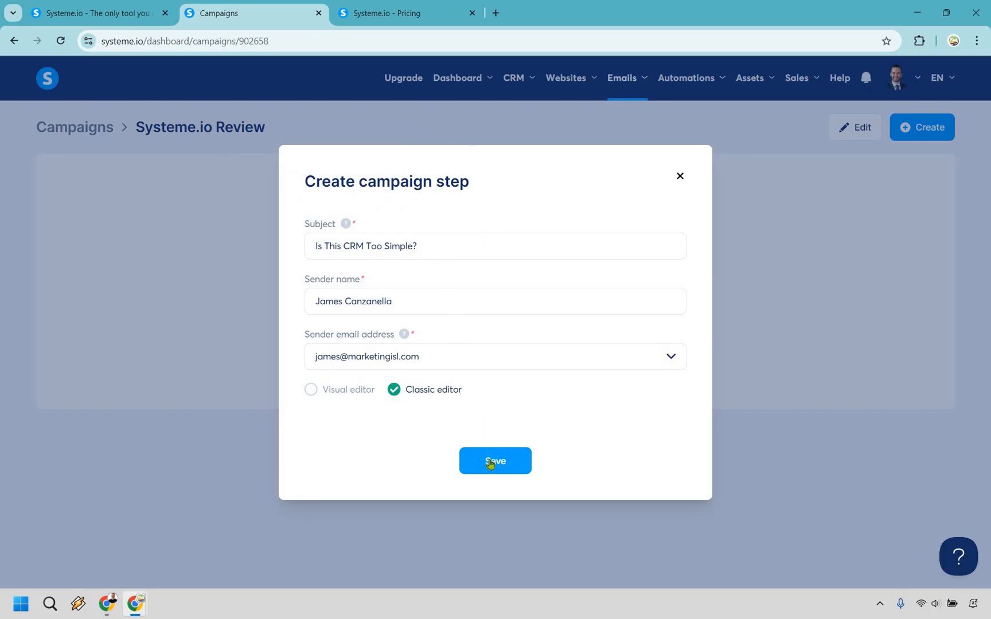
{"action": "left_click", "coordinate": [494, 461]}
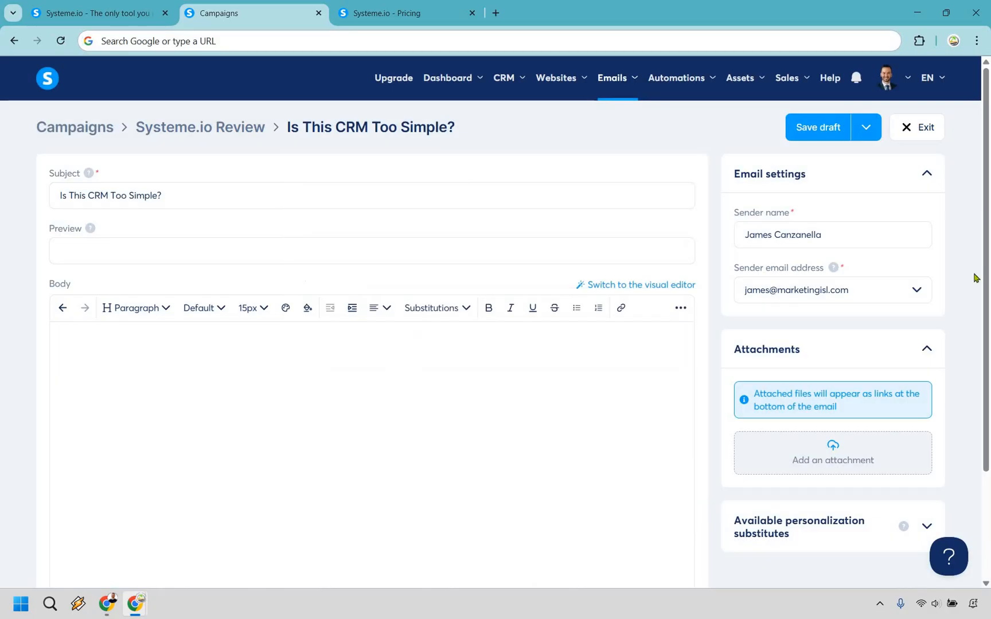
{"action": "mouse_move", "coordinate": [221, 267]}
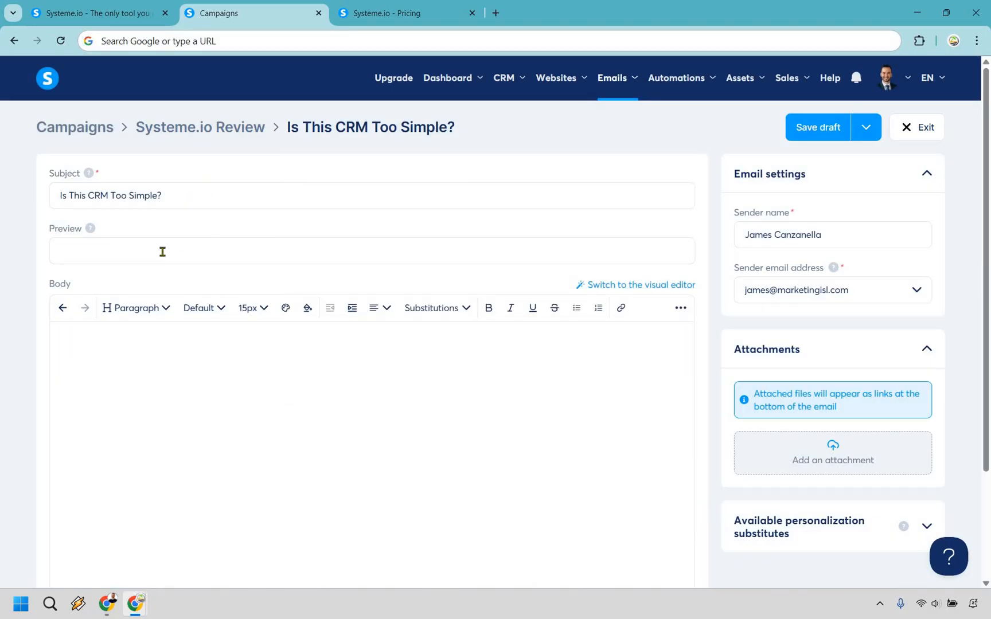
{"action": "mouse_move", "coordinate": [228, 327]}
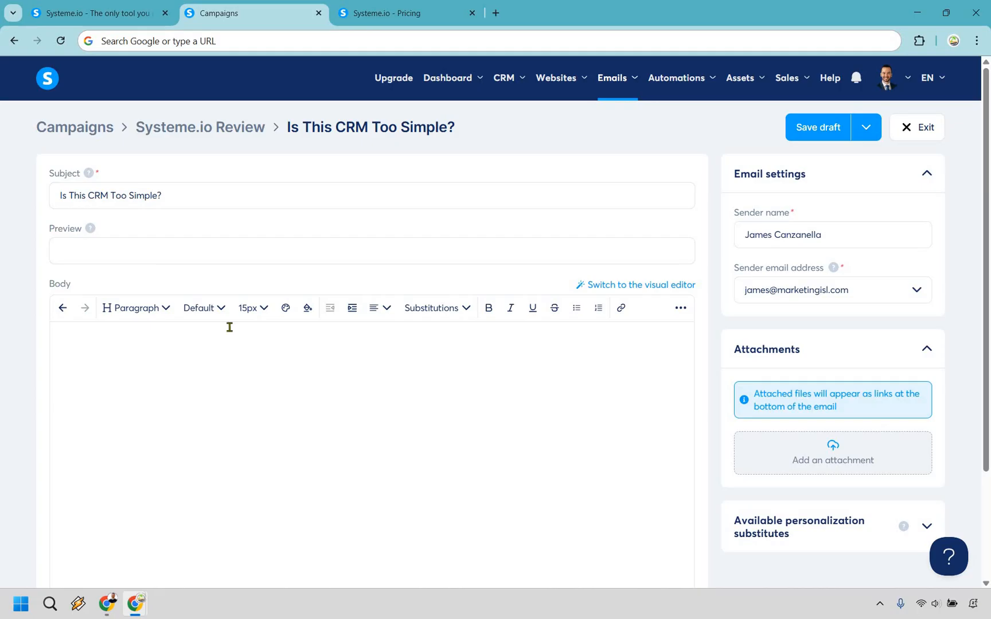
Review the pasted promotional body text, free-trial link and signature in the email.
{"action": "scroll", "scroll_direction": "down", "scroll_amount": 3}
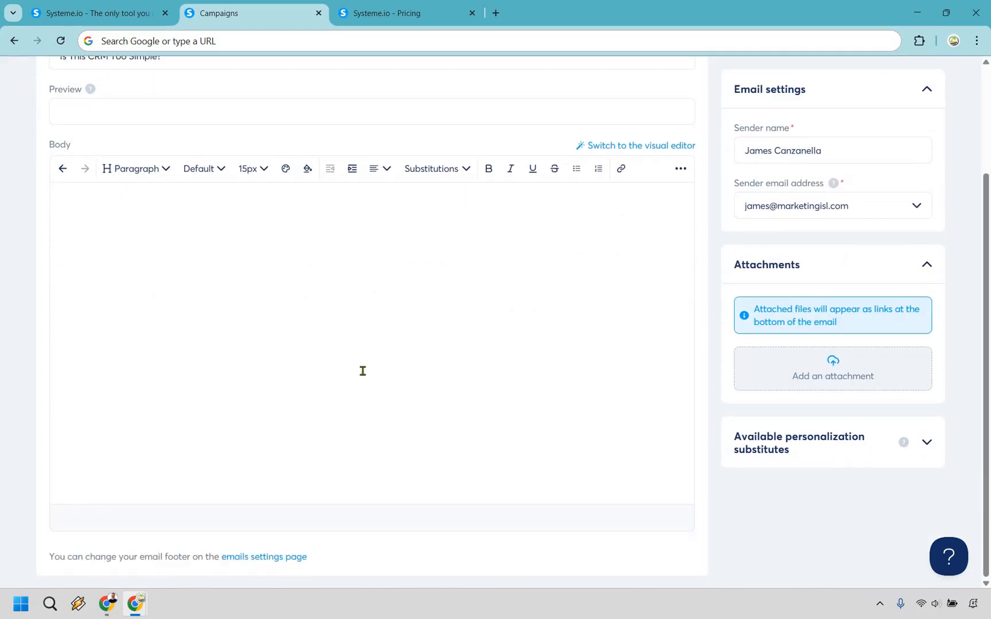
{"action": "scroll", "scroll_direction": "up", "scroll_amount": 3}
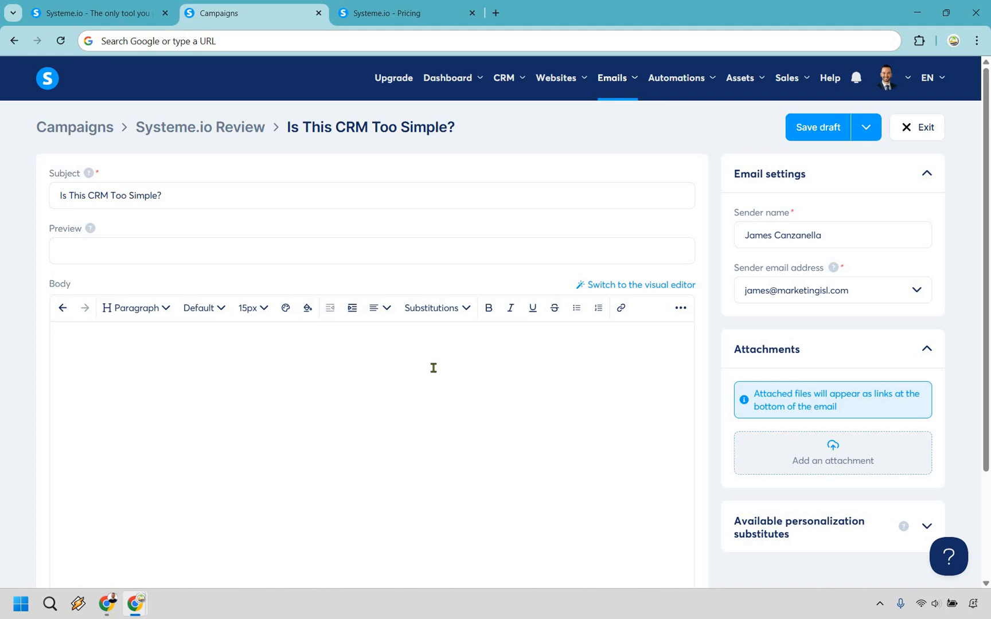
{"action": "mouse_move", "coordinate": [470, 20]}
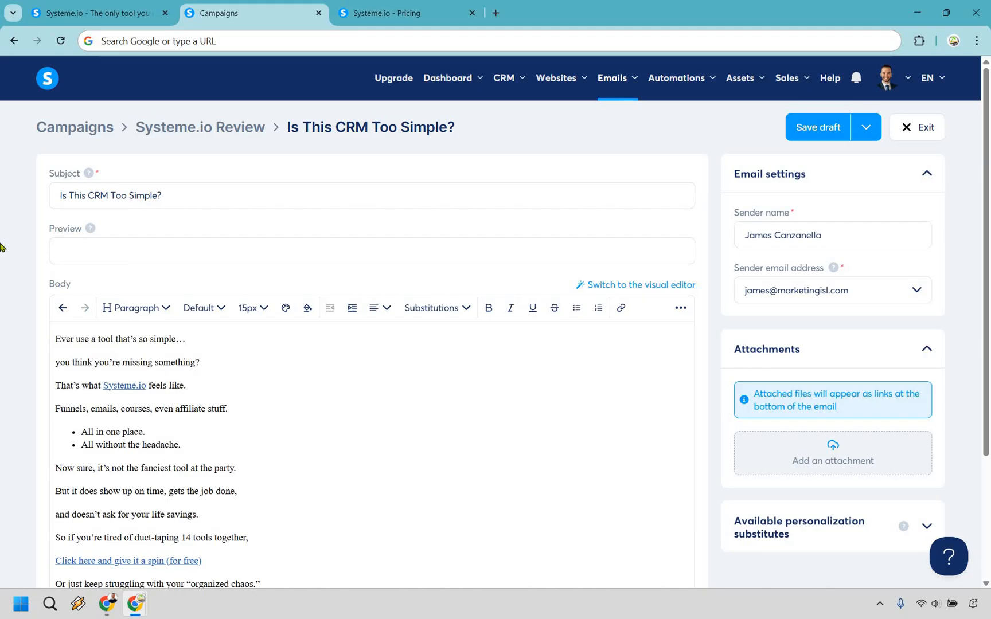
{"action": "scroll", "scroll_direction": "down", "scroll_amount": 3}
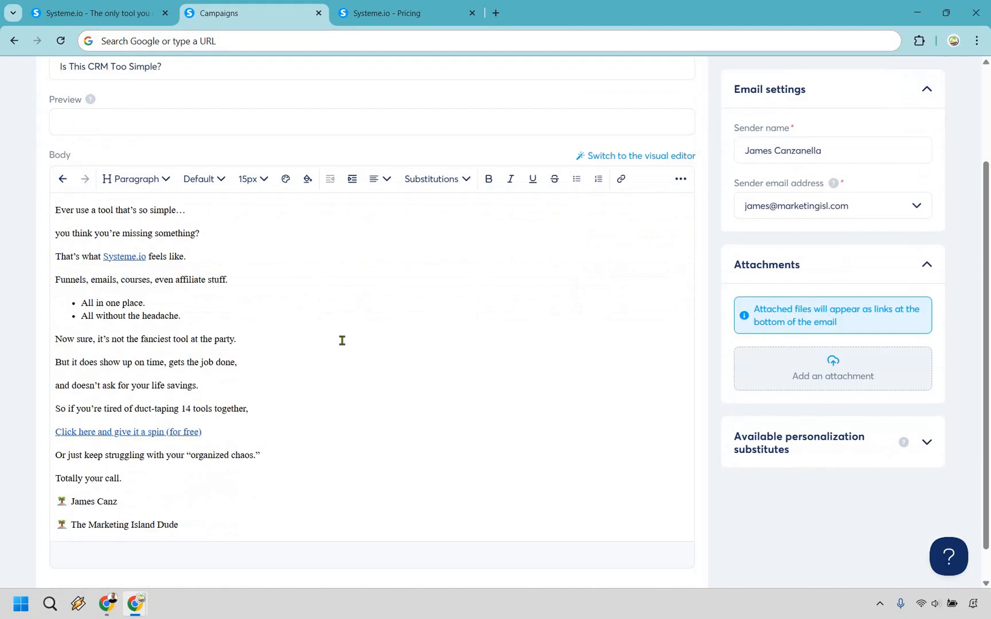
{"action": "mouse_move", "coordinate": [327, 360]}
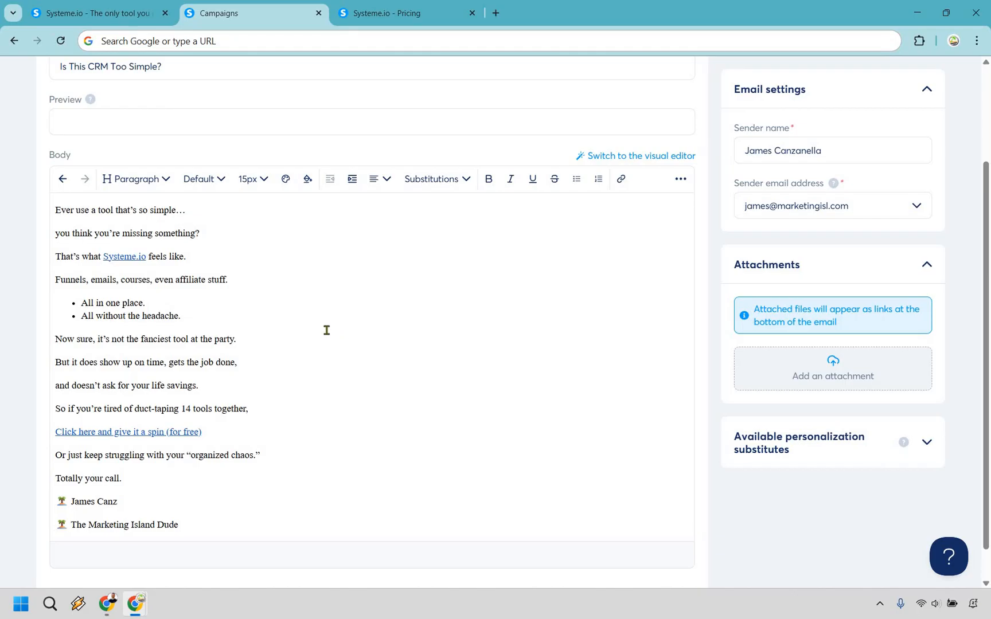
{"action": "scroll", "scroll_direction": "down", "scroll_amount": 3}
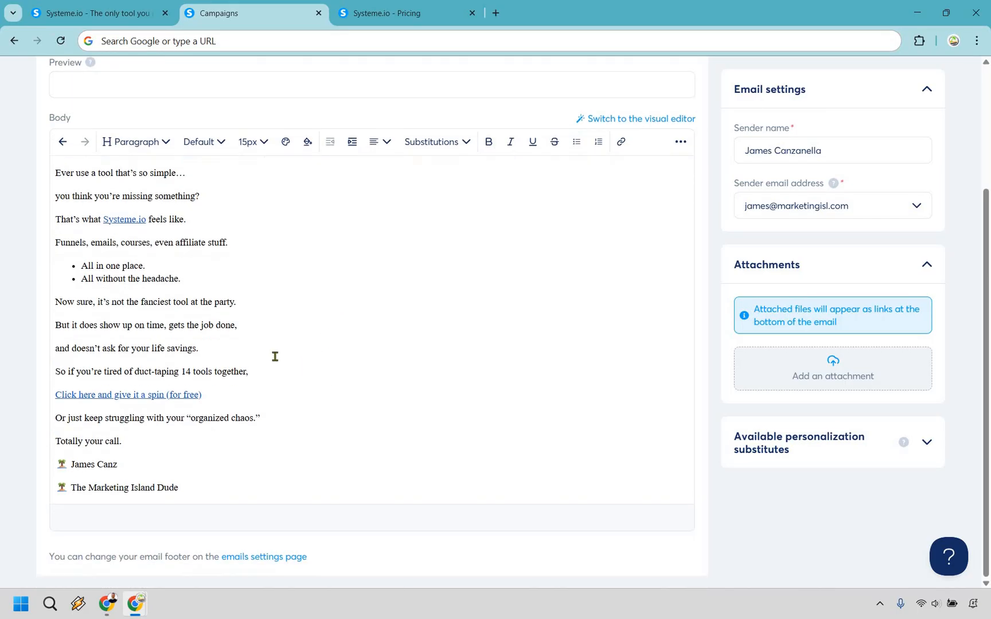
{"action": "scroll", "scroll_direction": "up", "scroll_amount": 3}
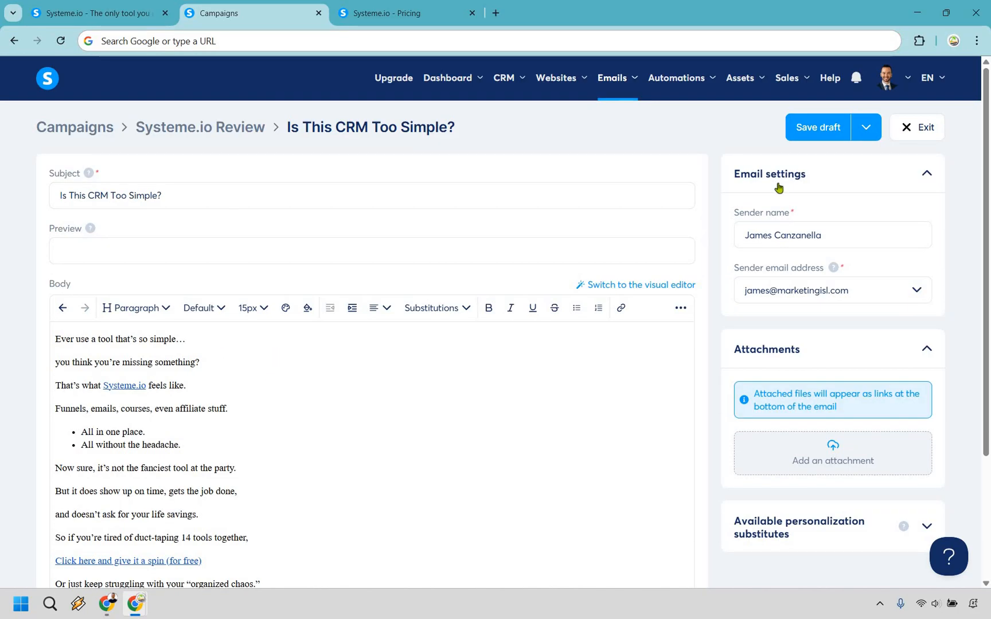
Activate the 'Is This CRM Too Simple?' email with default timing settings.
{"action": "left_click", "coordinate": [865, 127]}
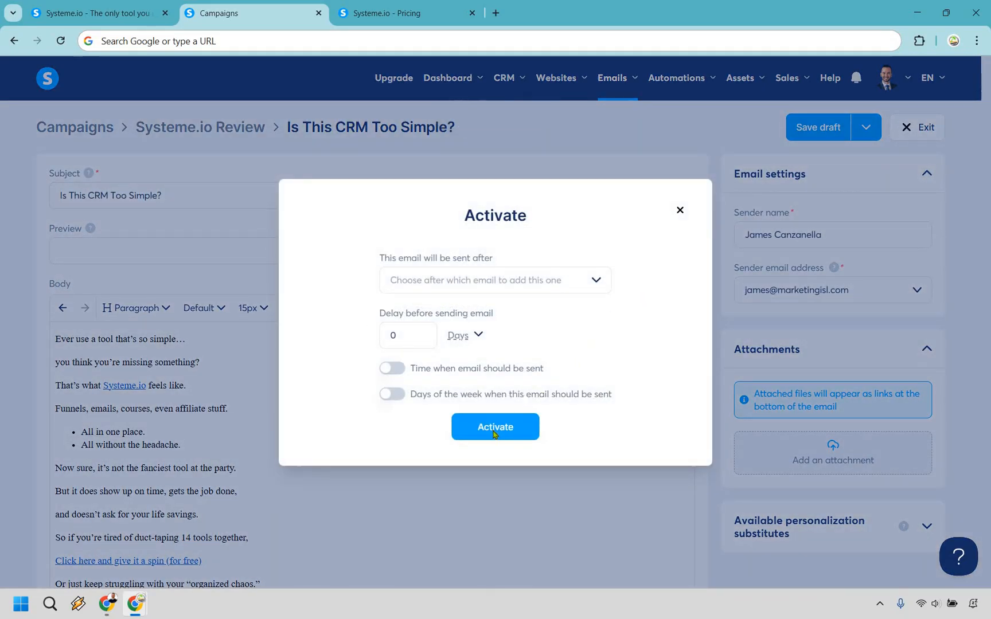
{"action": "left_click", "coordinate": [494, 426]}
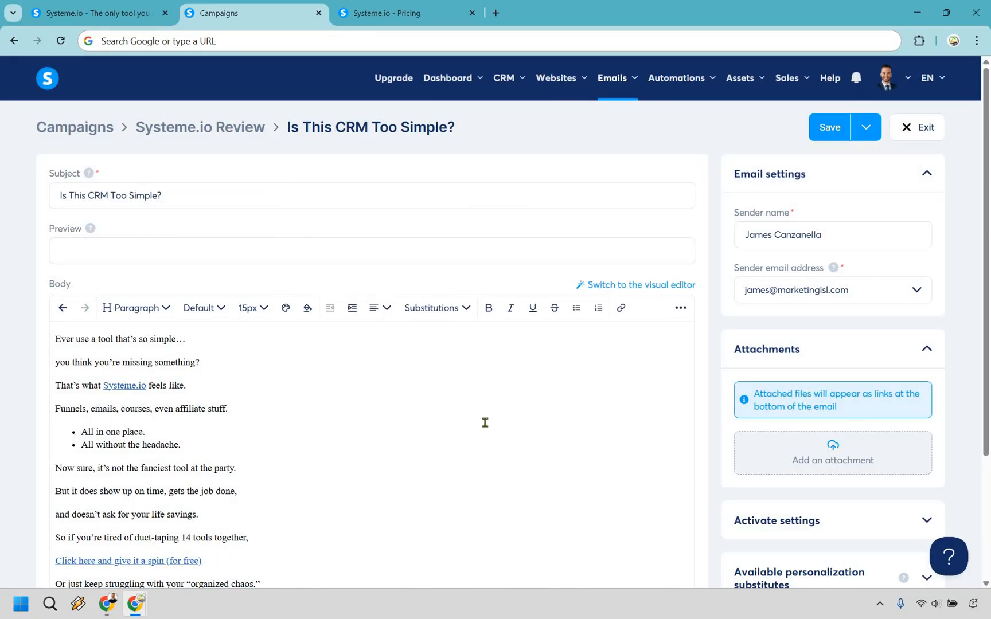
{"action": "mouse_move", "coordinate": [508, 358]}
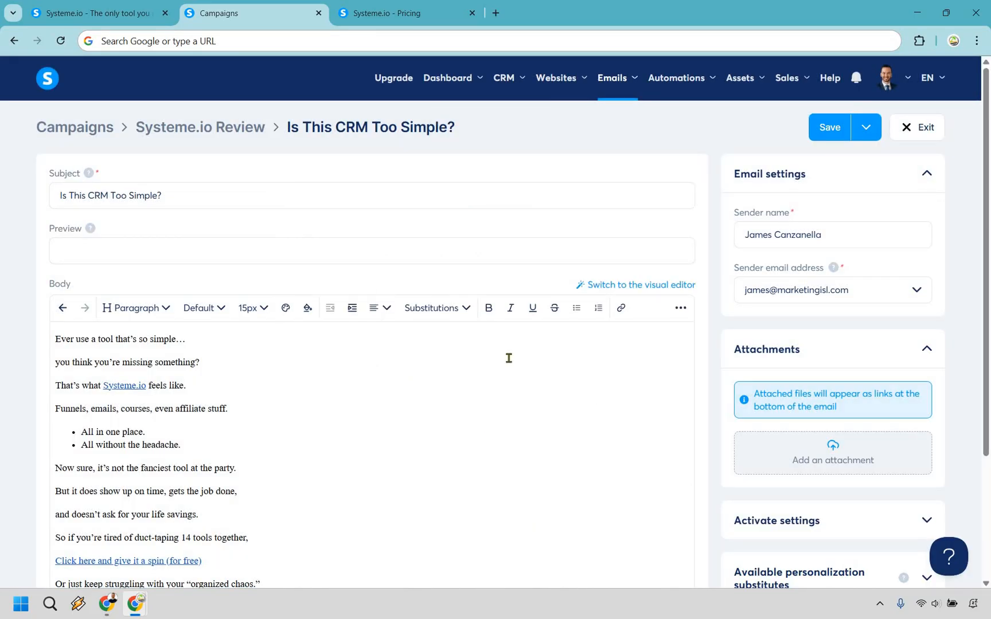
{"action": "left_click", "coordinate": [556, 78]}
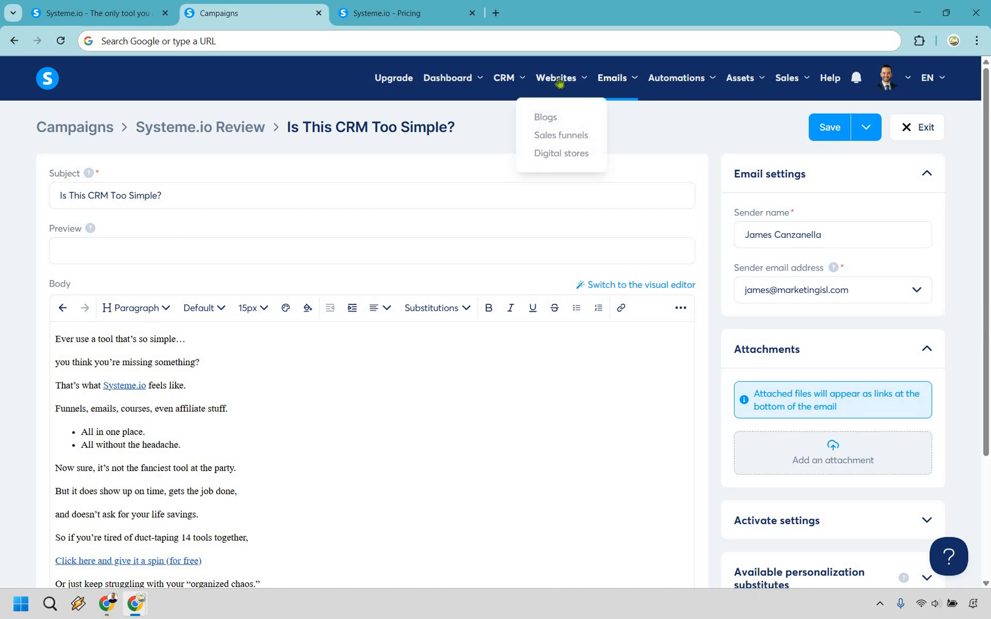
Open the 2 Step Lander funnel's podcast-themed Squeeze page in the page editor.
{"action": "left_click", "coordinate": [560, 136]}
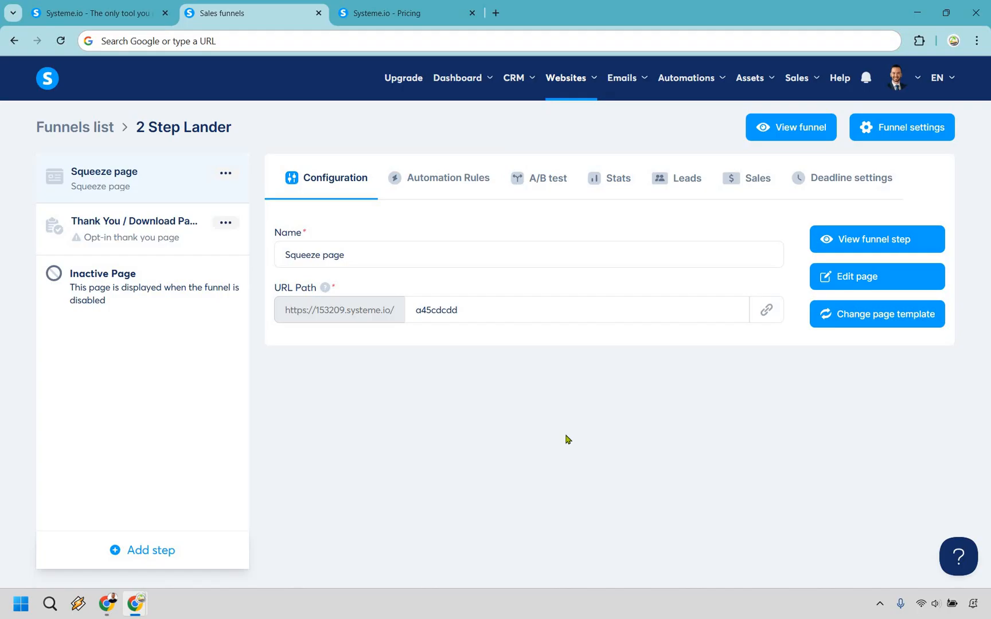
{"action": "mouse_move", "coordinate": [839, 281]}
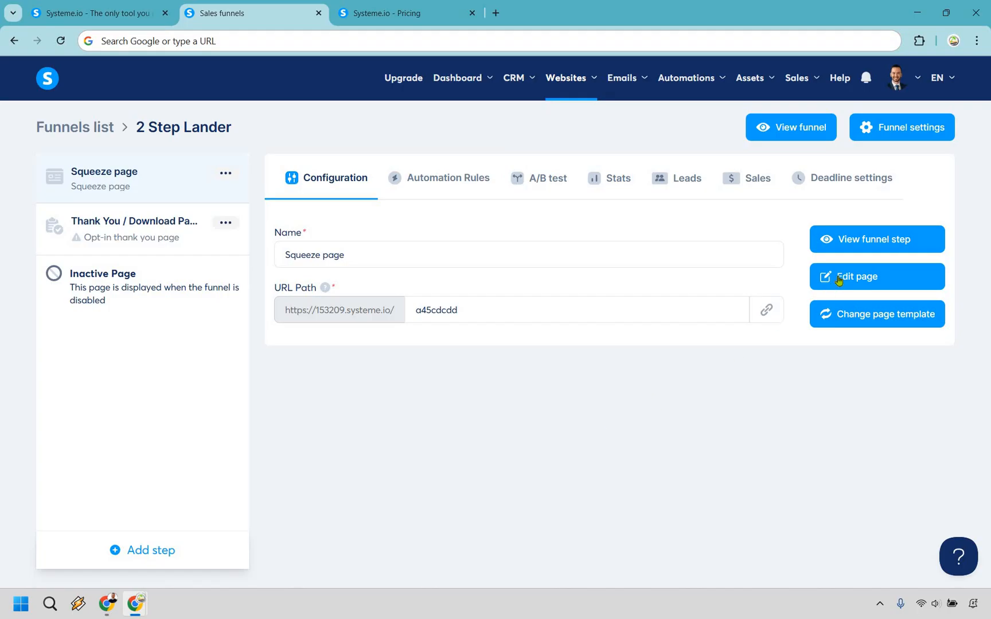
{"action": "left_click", "coordinate": [858, 276]}
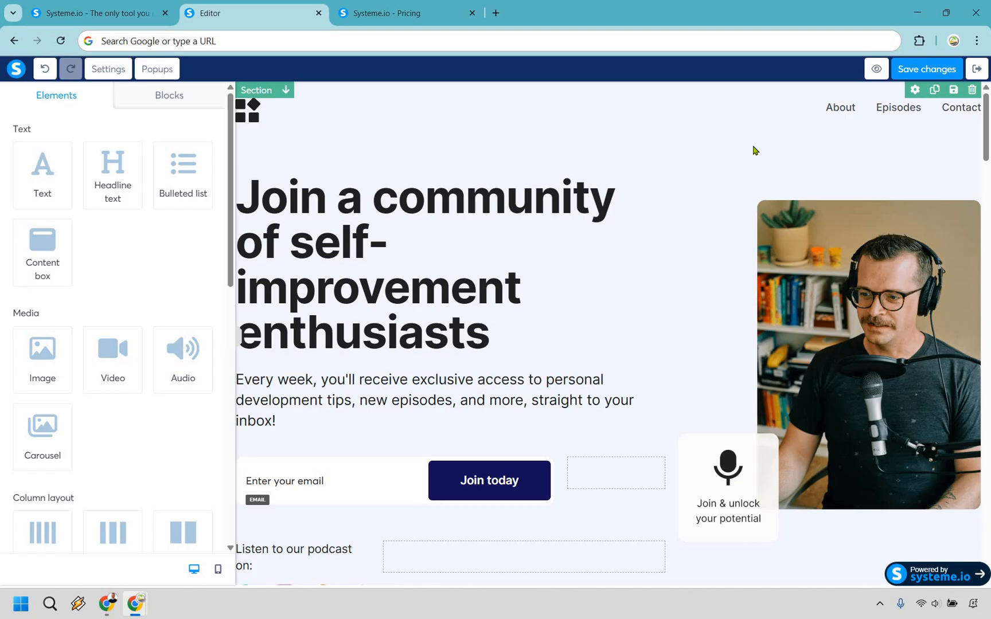
{"action": "mouse_move", "coordinate": [529, 389]}
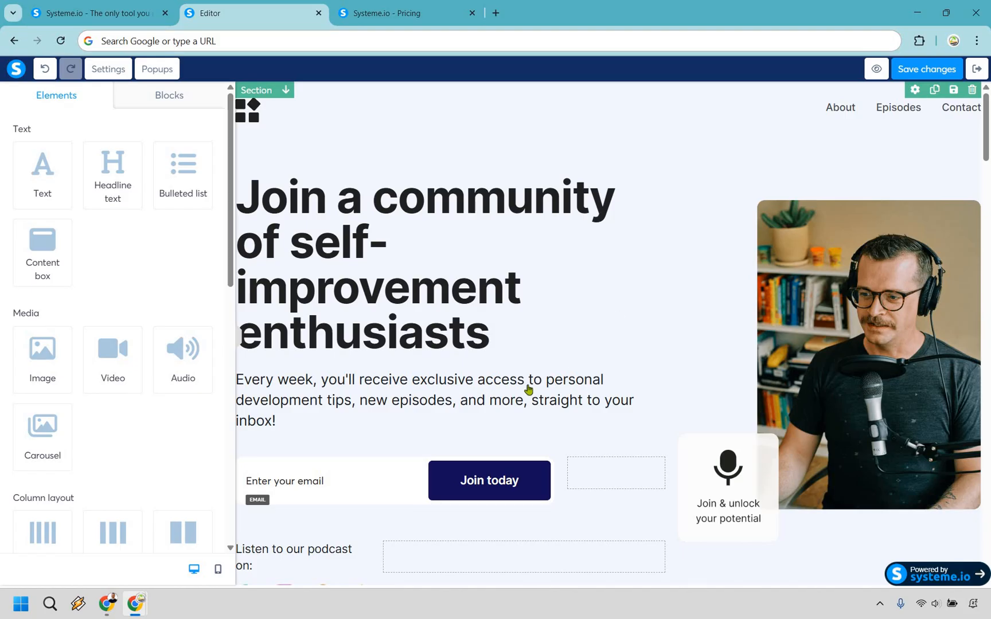
Select the Join today button on the self-improvement squeeze page.
{"action": "left_click", "coordinate": [488, 480]}
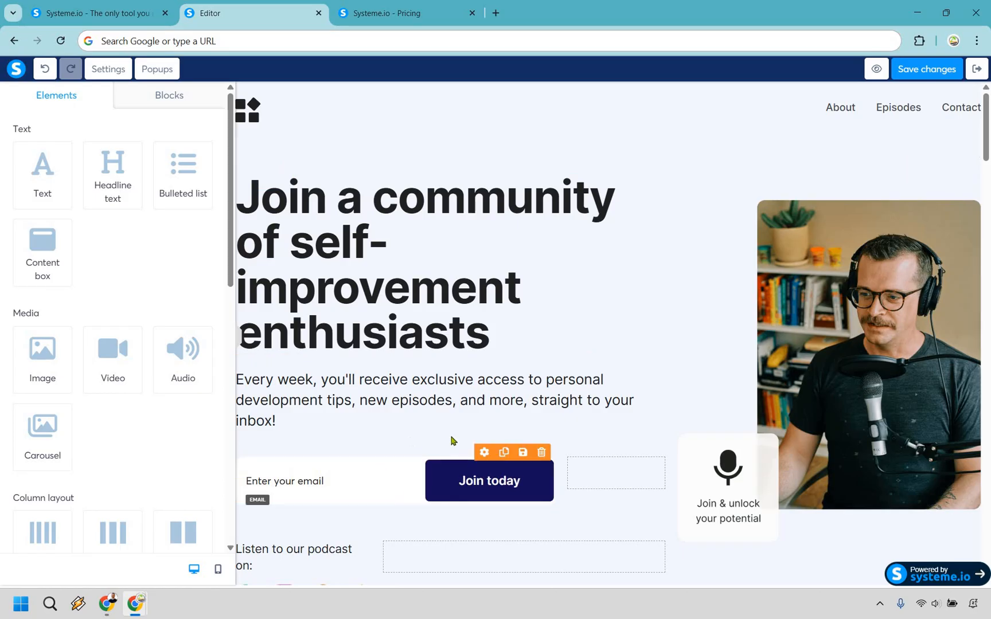
Give the Join today button a rule subscribing contacts to Systeme.io Review, and save the page.
{"action": "left_click", "coordinate": [487, 480]}
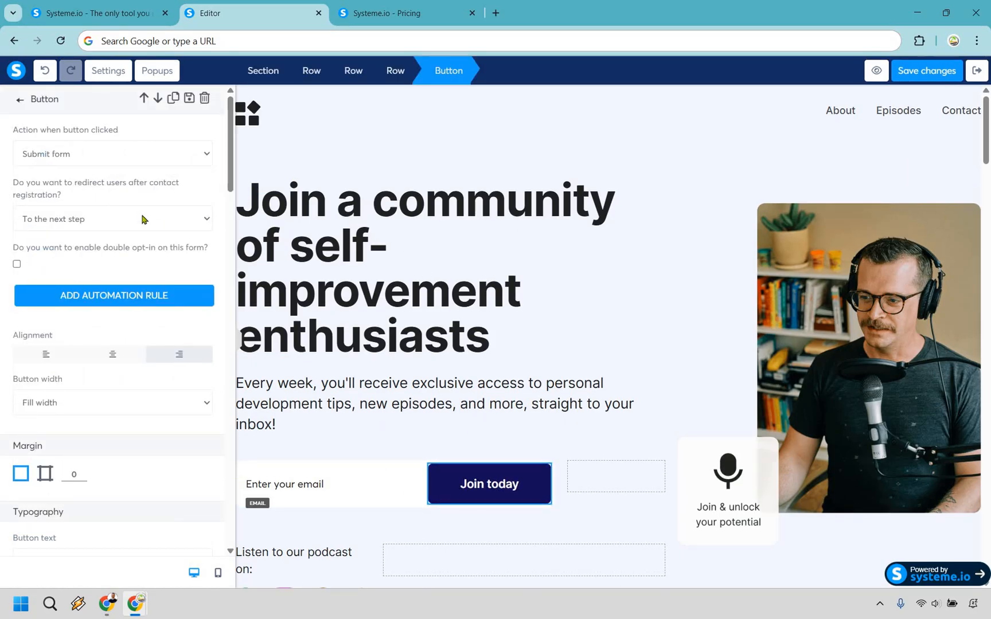
{"action": "mouse_move", "coordinate": [113, 230]}
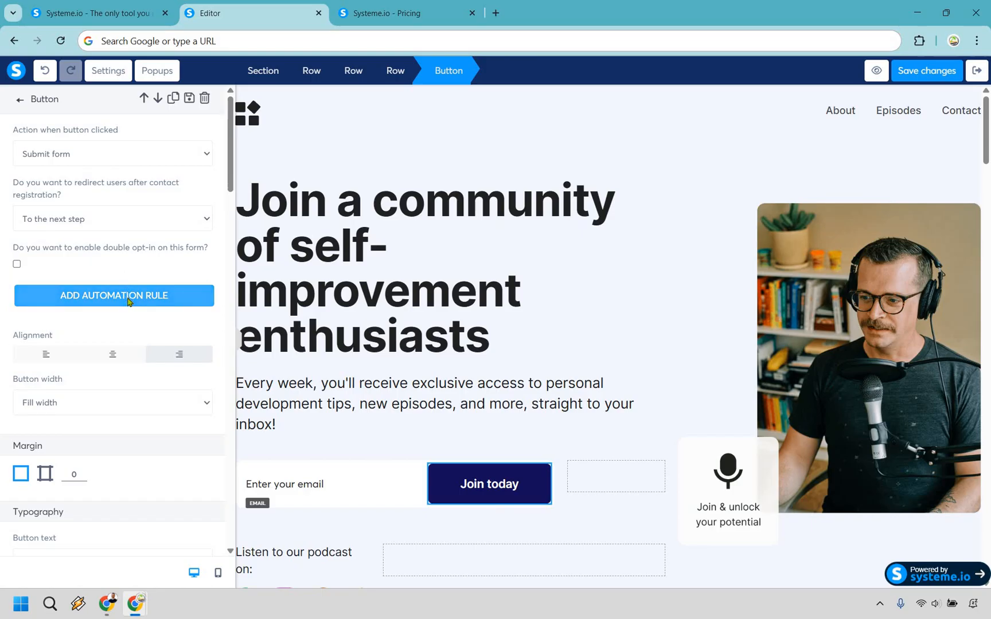
{"action": "left_click", "coordinate": [113, 294]}
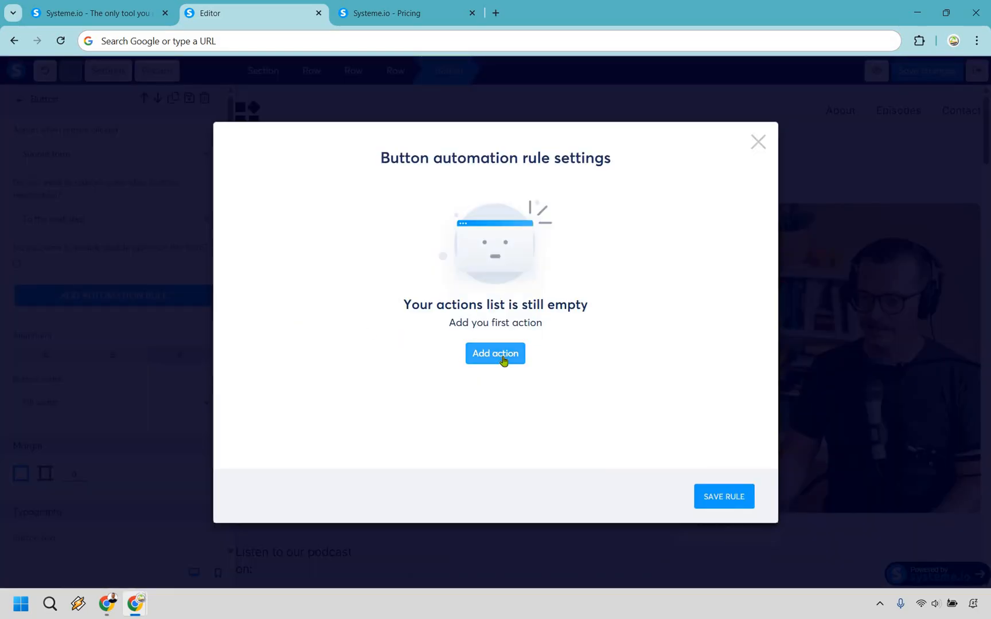
{"action": "left_click", "coordinate": [494, 353]}
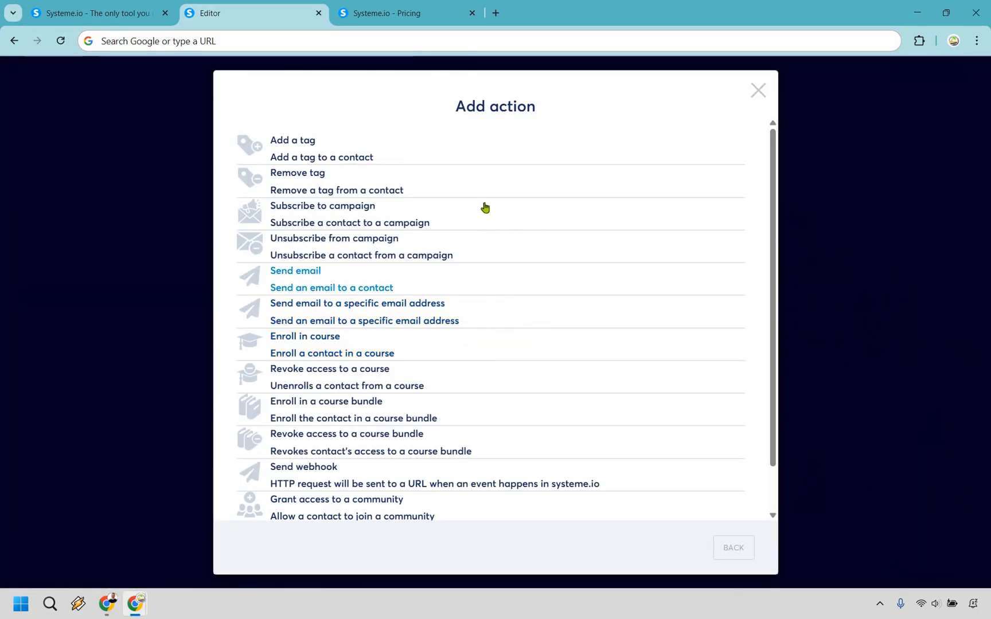
{"action": "mouse_move", "coordinate": [487, 217]}
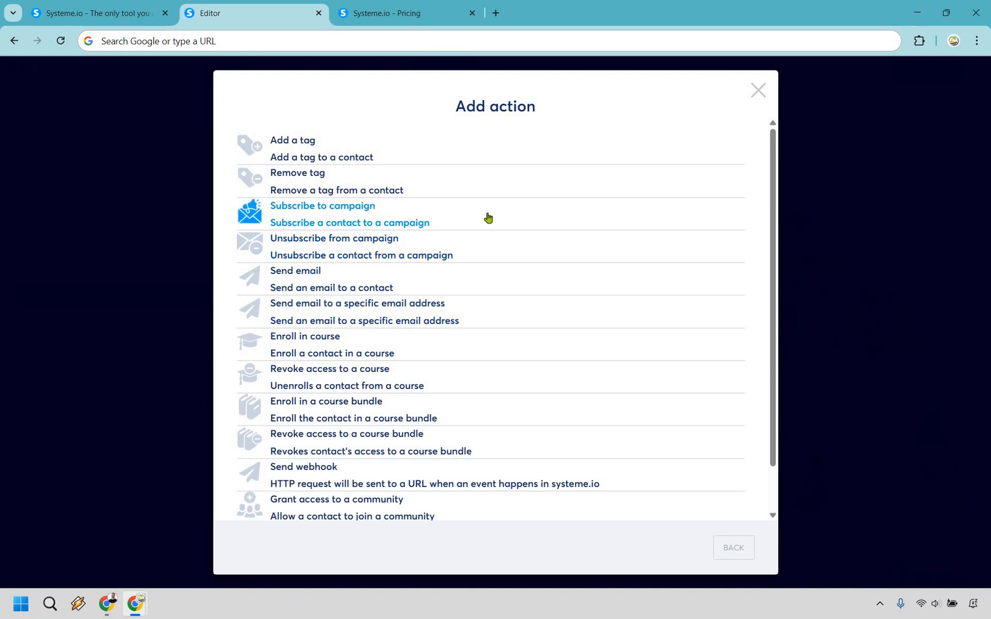
{"action": "left_click", "coordinate": [322, 205]}
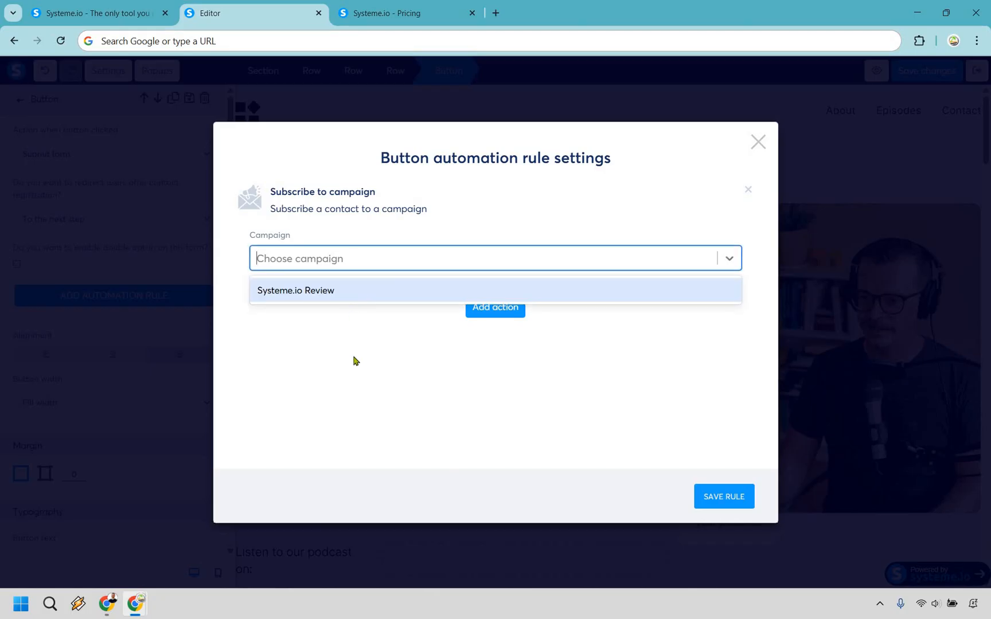
{"action": "left_click", "coordinate": [294, 290]}
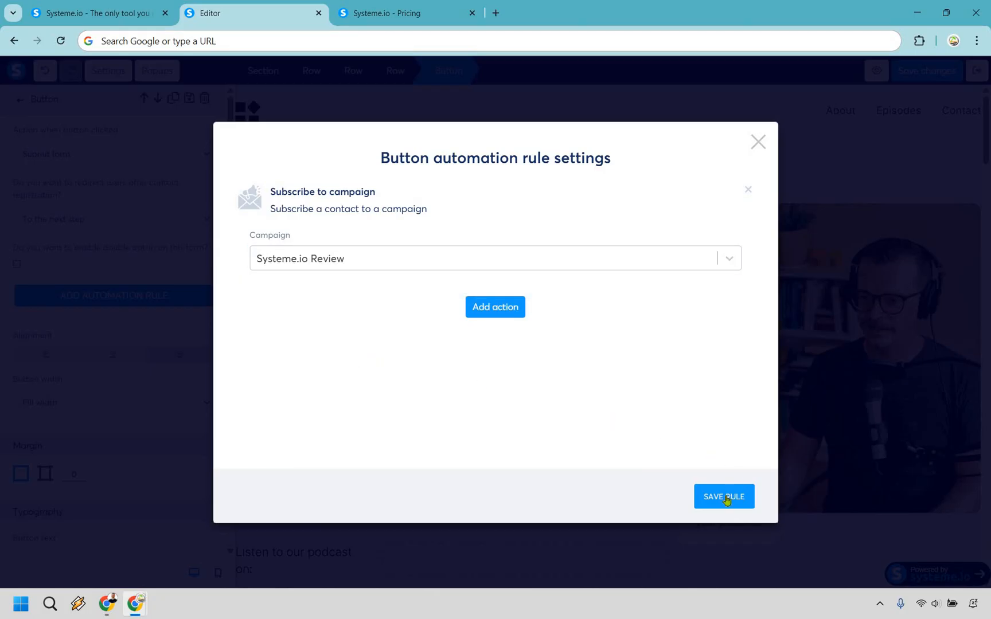
{"action": "left_click", "coordinate": [722, 496]}
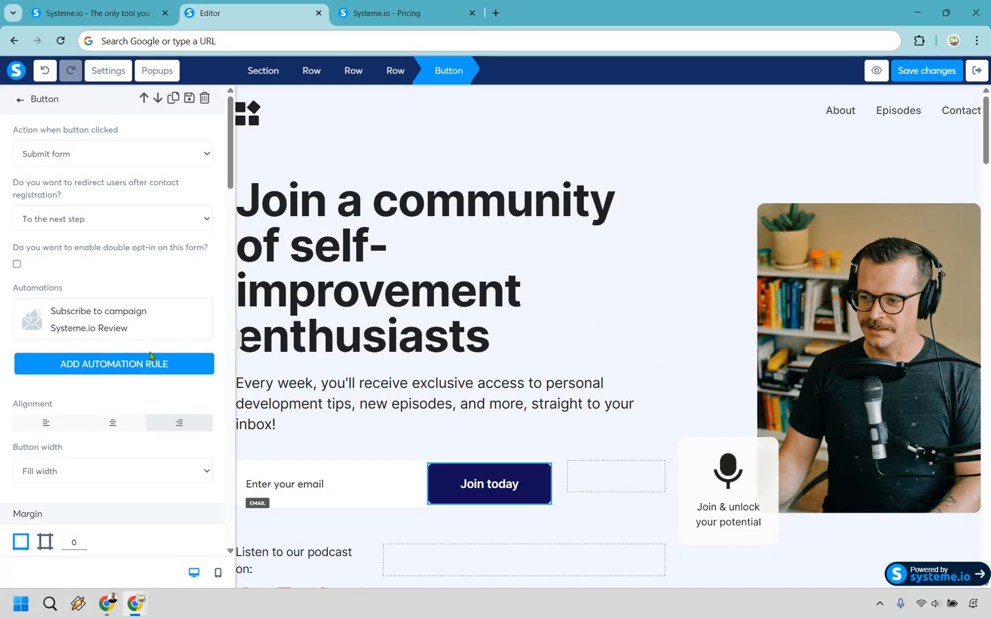
{"action": "mouse_move", "coordinate": [915, 91]}
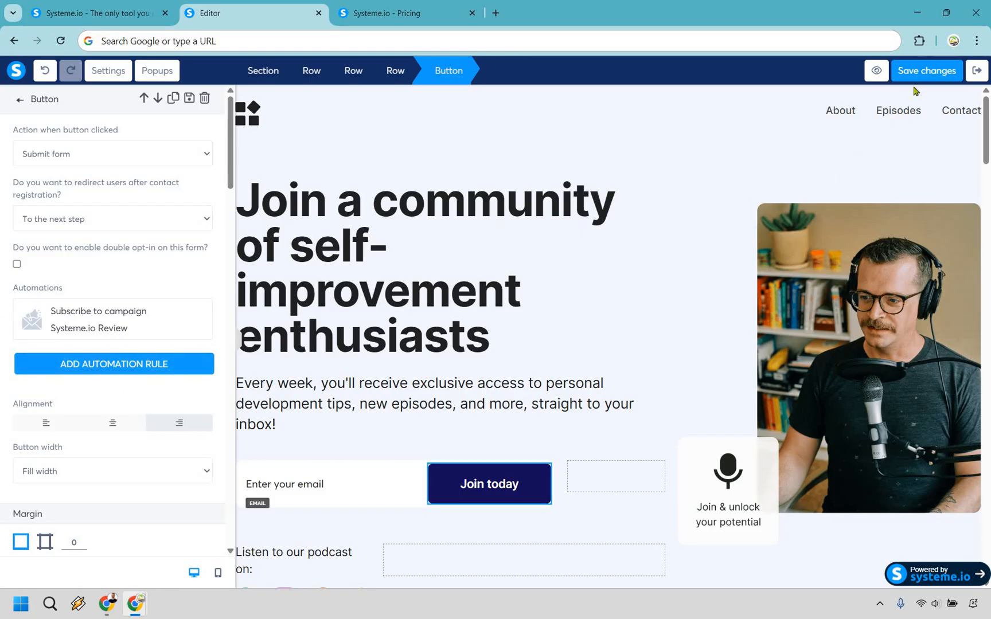
{"action": "left_click", "coordinate": [927, 70]}
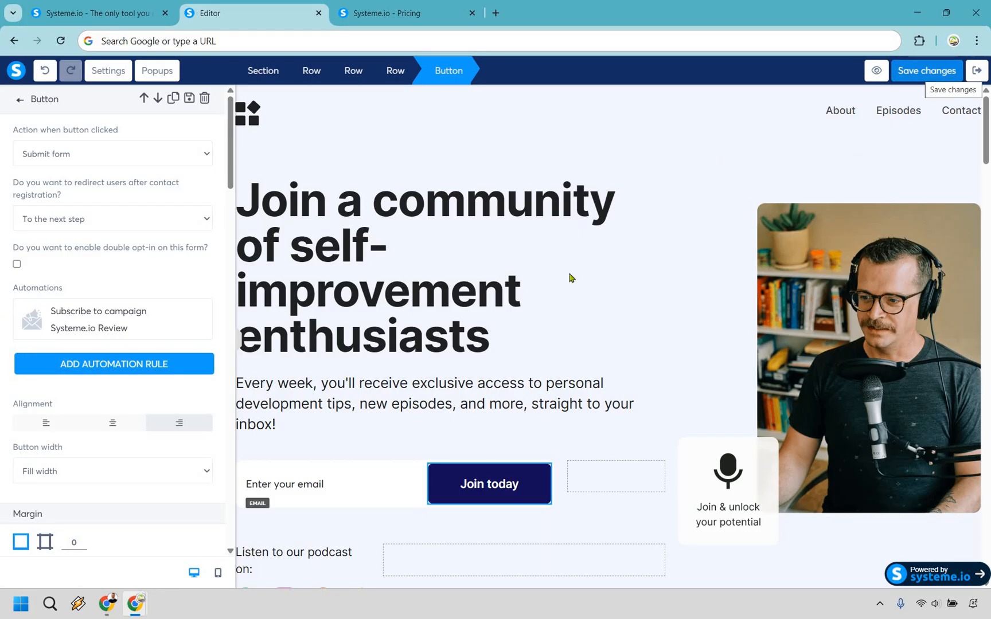
{"action": "mouse_move", "coordinate": [677, 241]}
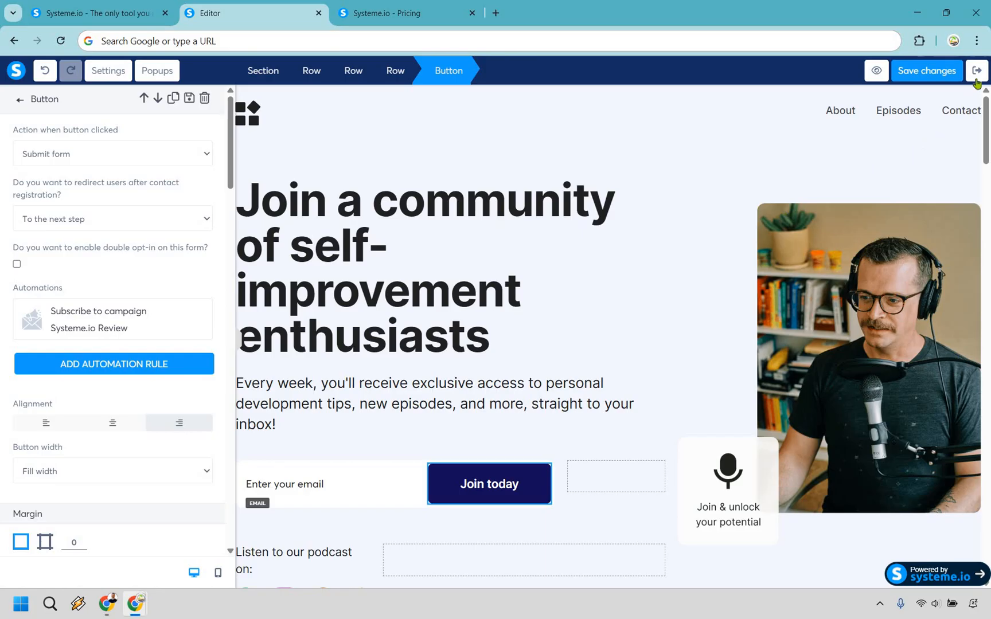
Start a funnel automation rule with a Page visited trigger on the Squeeze page.
{"action": "left_click", "coordinate": [976, 70]}
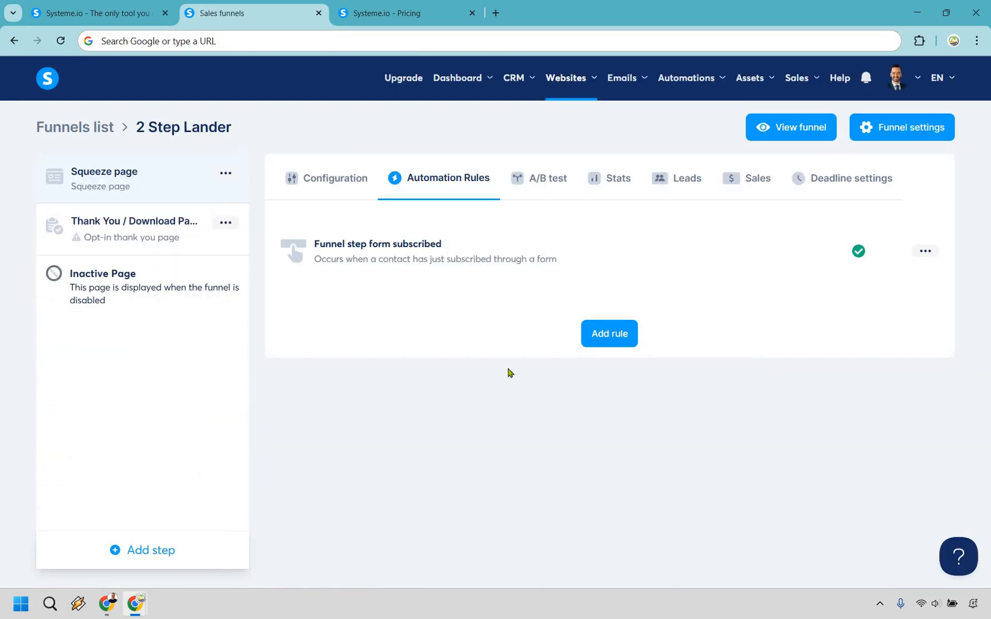
{"action": "mouse_move", "coordinate": [535, 369]}
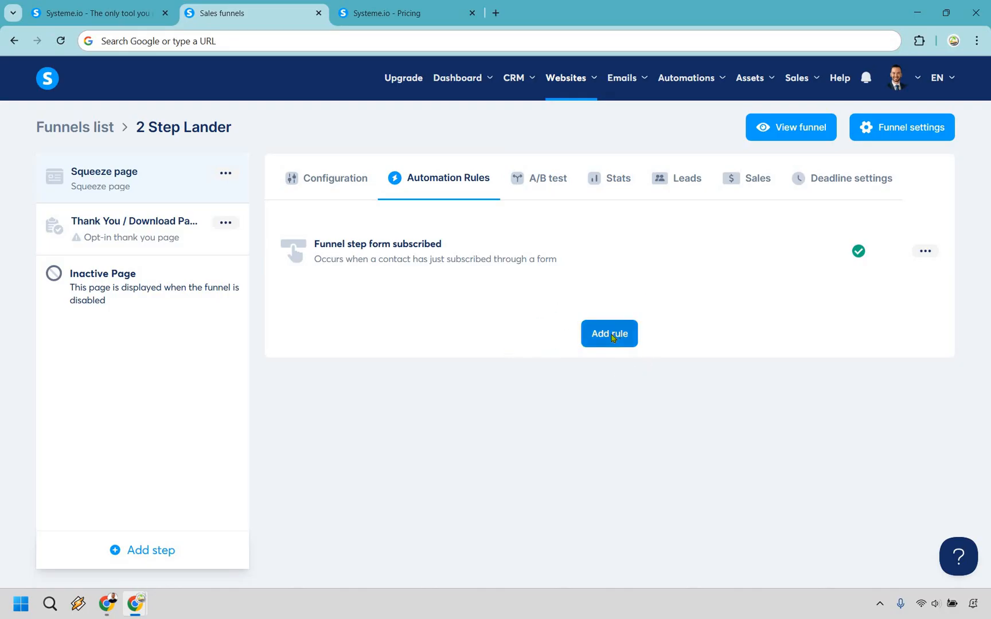
{"action": "left_click", "coordinate": [609, 334]}
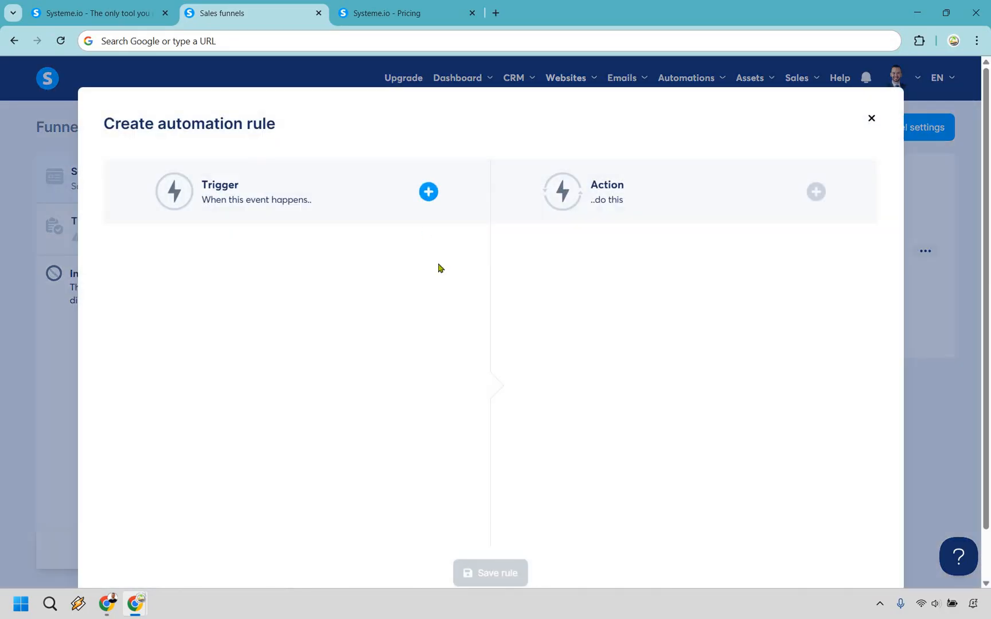
{"action": "left_click", "coordinate": [429, 193]}
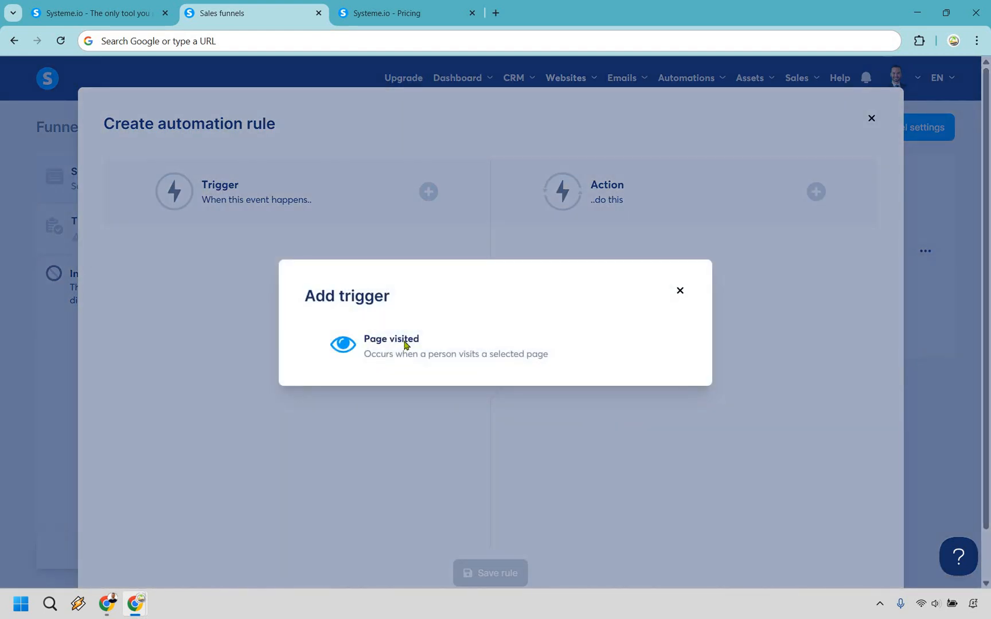
{"action": "left_click", "coordinate": [390, 345]}
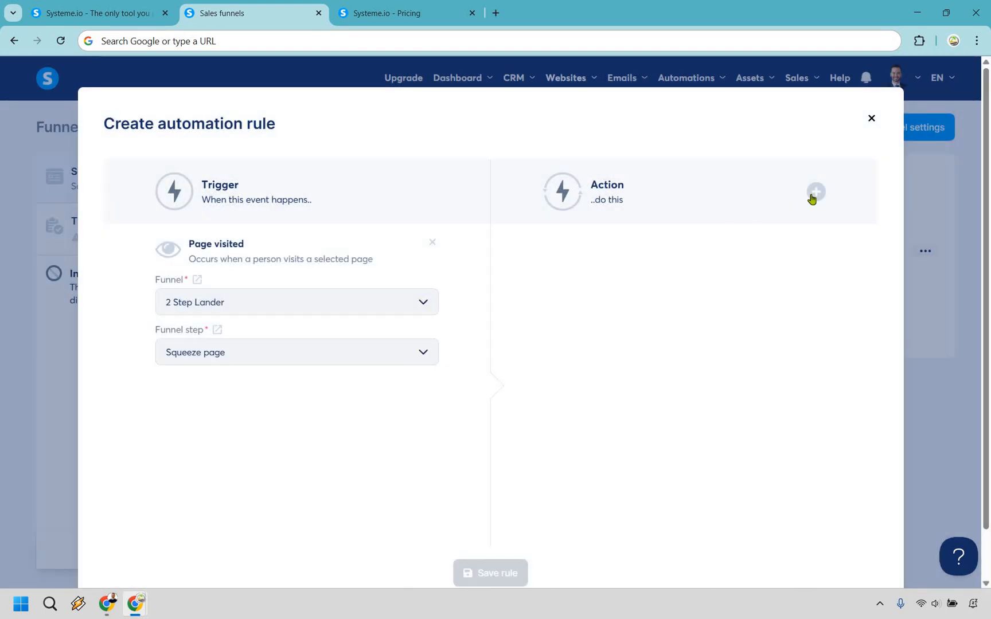
Open the Add action dialog for the rule and review all available actions.
{"action": "left_click", "coordinate": [815, 192]}
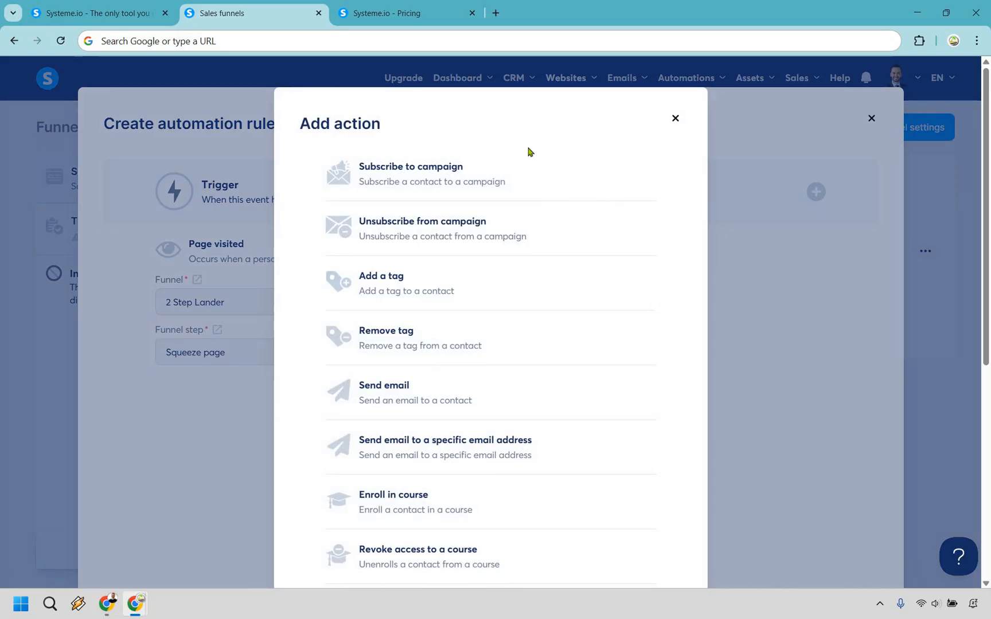
{"action": "mouse_move", "coordinate": [532, 243]}
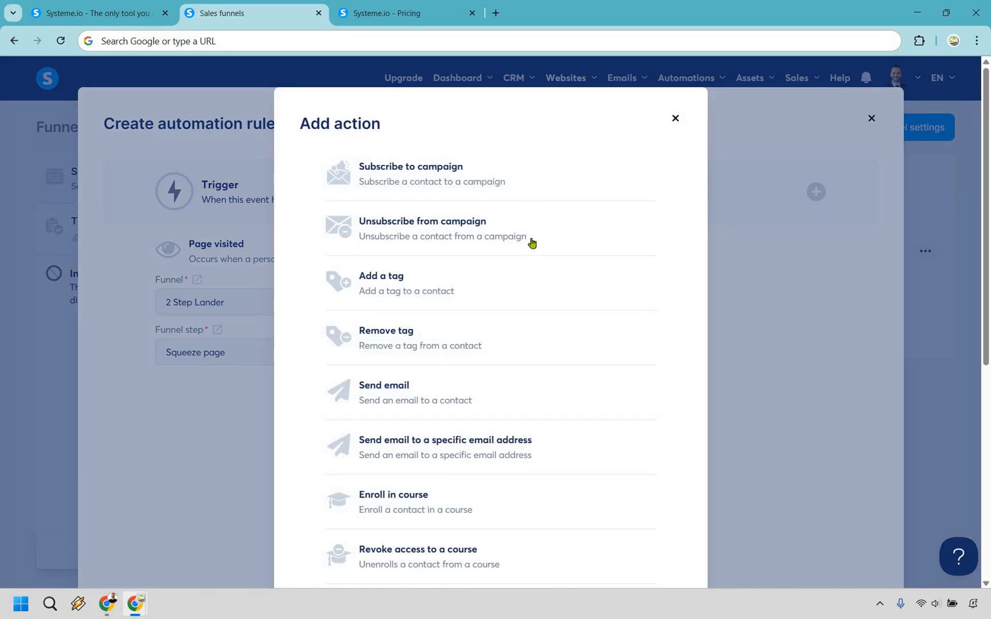
{"action": "mouse_move", "coordinate": [658, 242]}
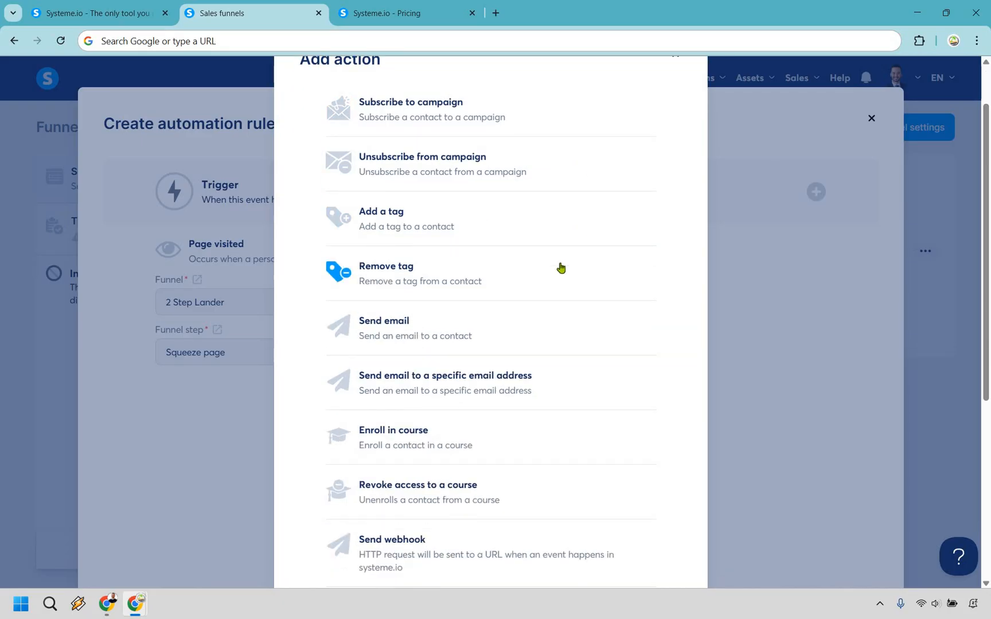
{"action": "scroll", "scroll_direction": "down", "scroll_amount": 3}
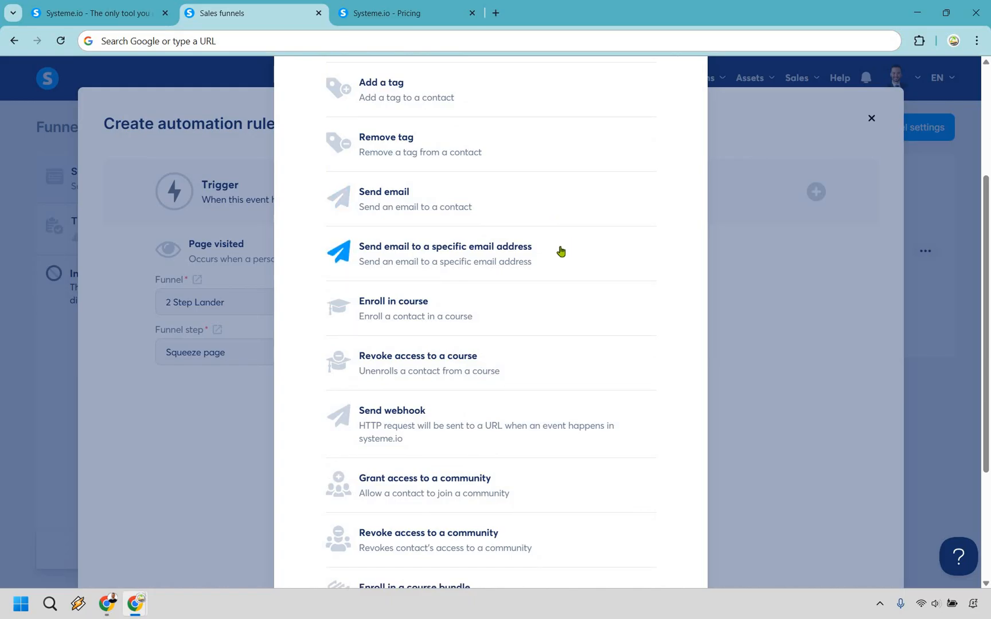
{"action": "scroll", "scroll_direction": "down", "scroll_amount": 3}
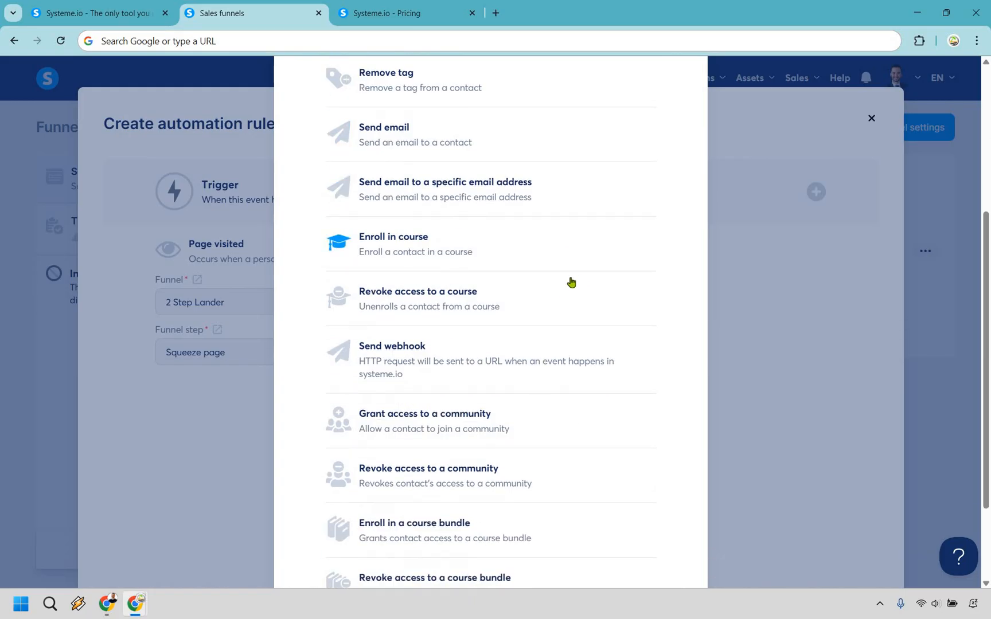
{"action": "scroll", "scroll_direction": "down", "scroll_amount": 3}
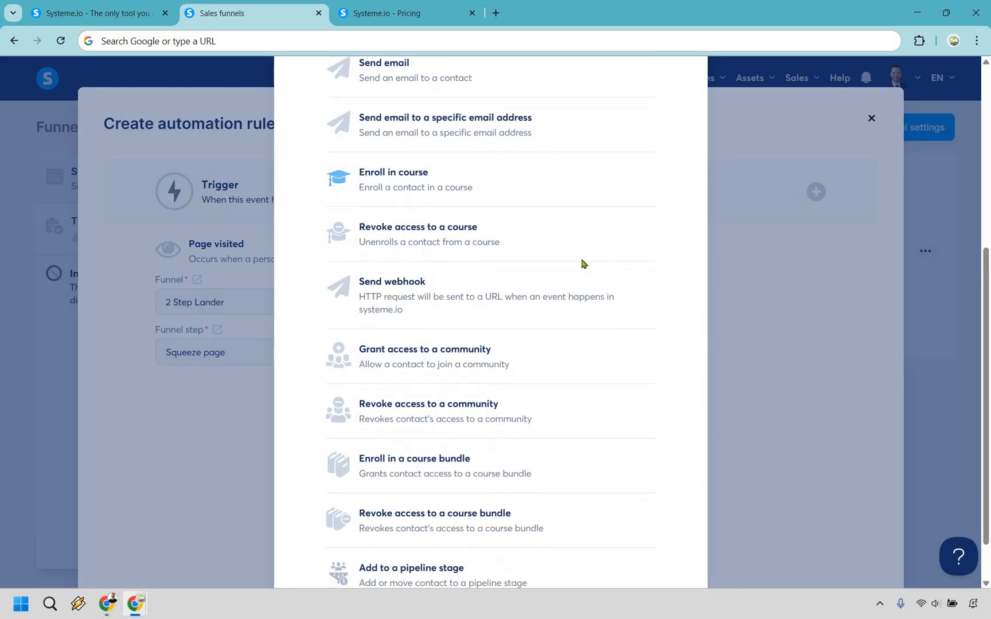
{"action": "mouse_move", "coordinate": [587, 288]}
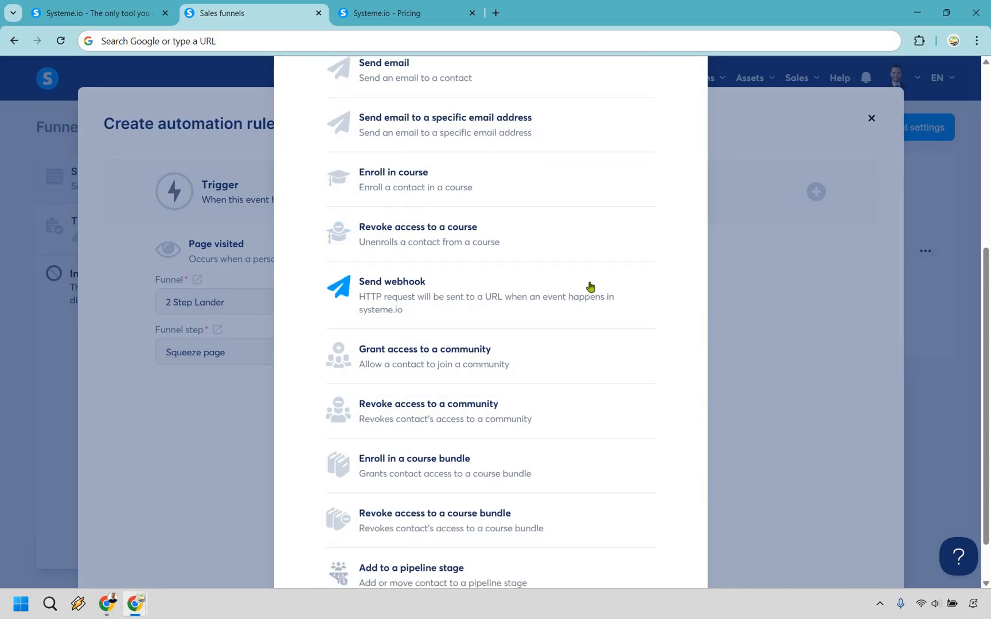
{"action": "scroll", "scroll_direction": "down", "scroll_amount": 3}
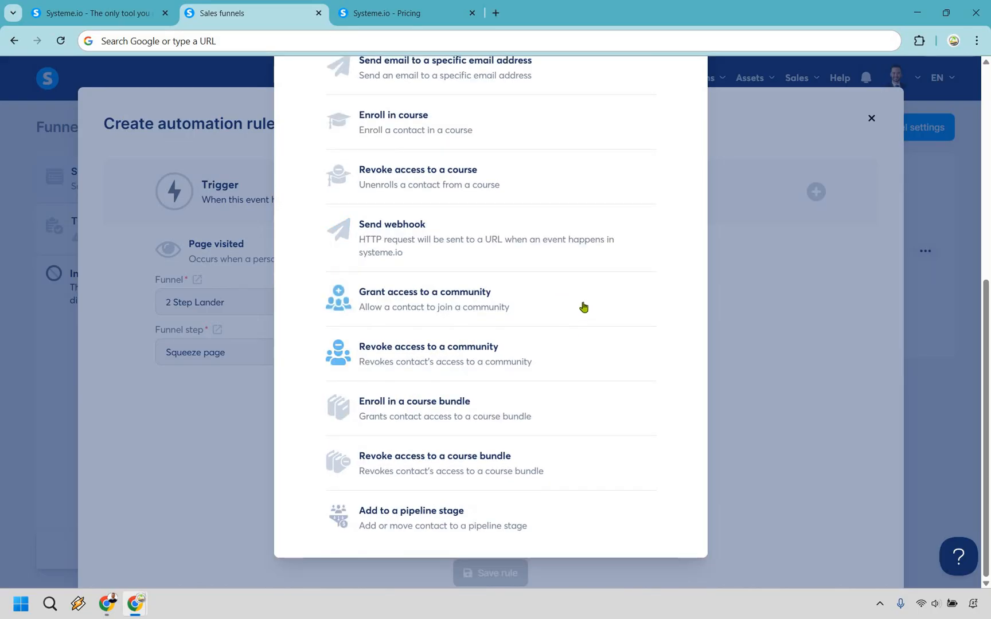
{"action": "mouse_move", "coordinate": [580, 448]}
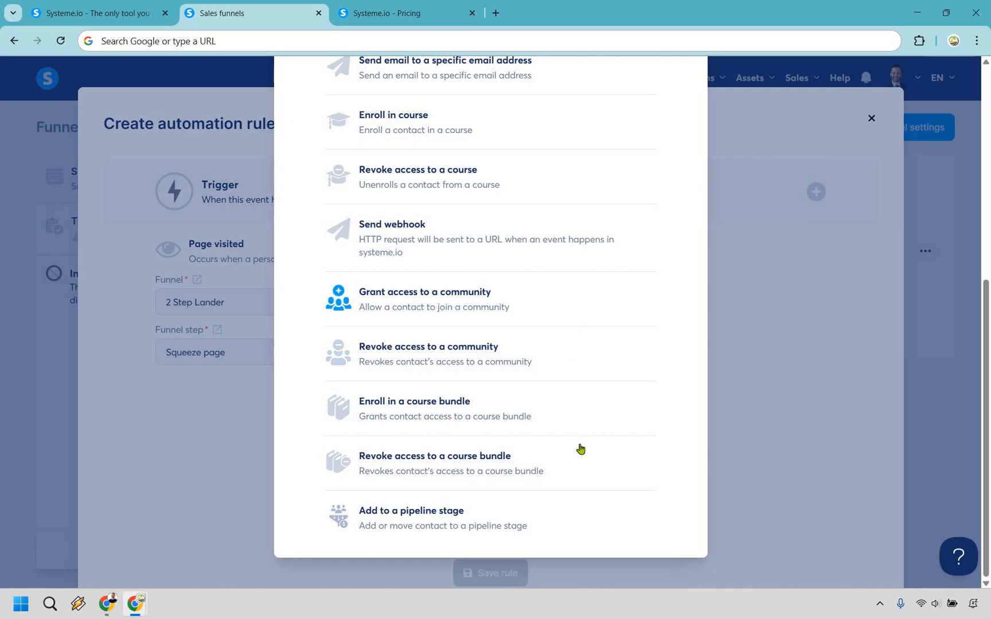
{"action": "mouse_move", "coordinate": [597, 497]}
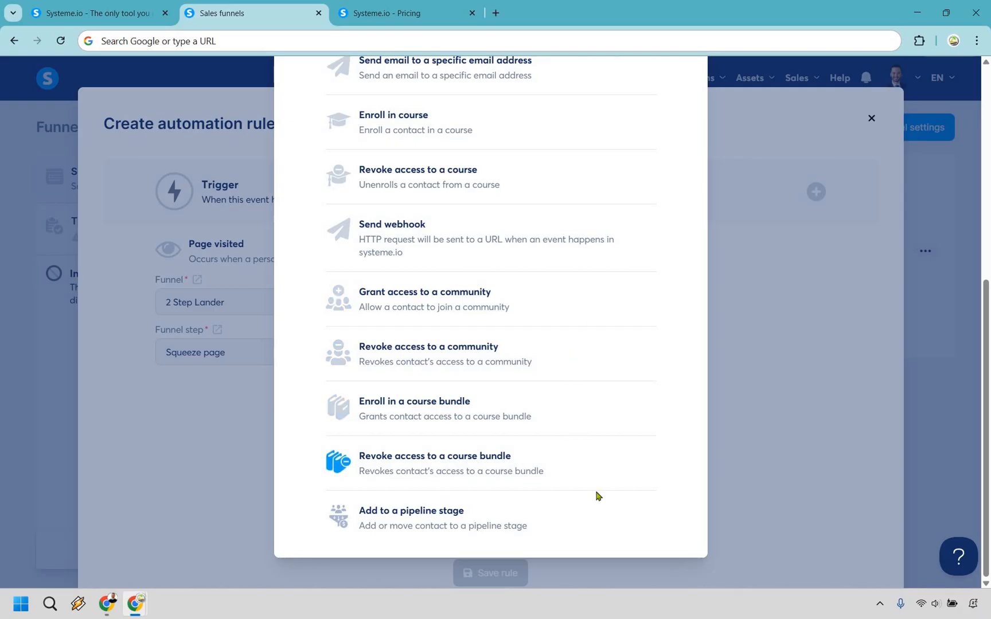
{"action": "mouse_move", "coordinate": [599, 518]}
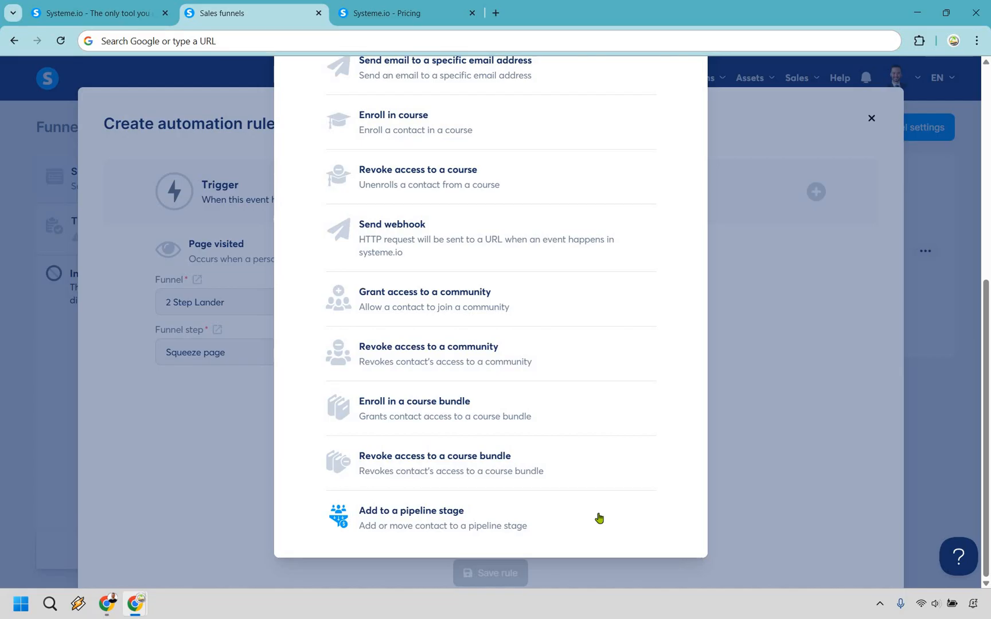
{"action": "scroll", "scroll_direction": "up", "scroll_amount": 3}
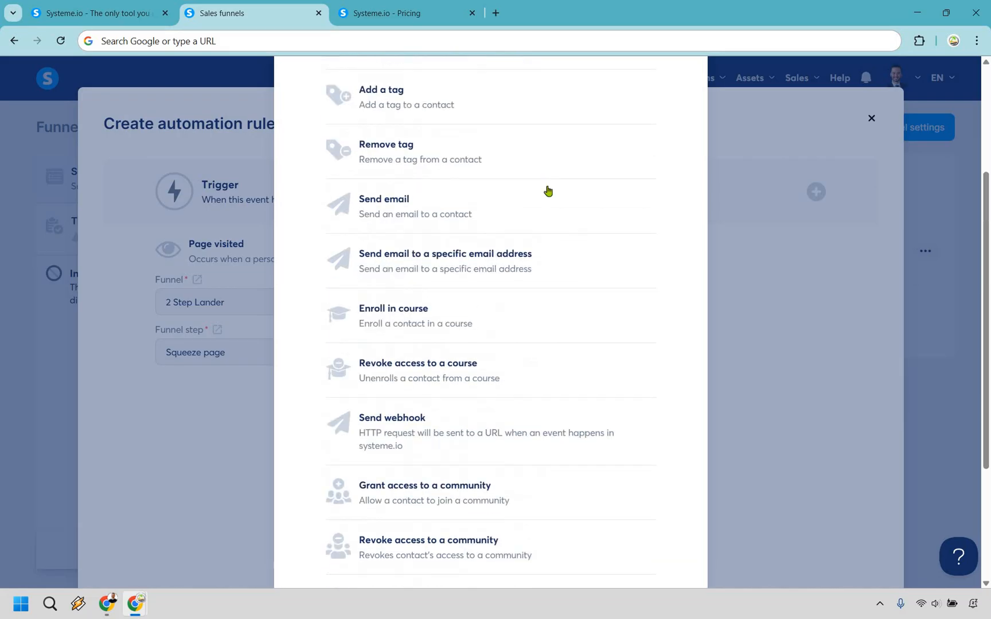
{"action": "scroll", "scroll_direction": "up", "scroll_amount": 3}
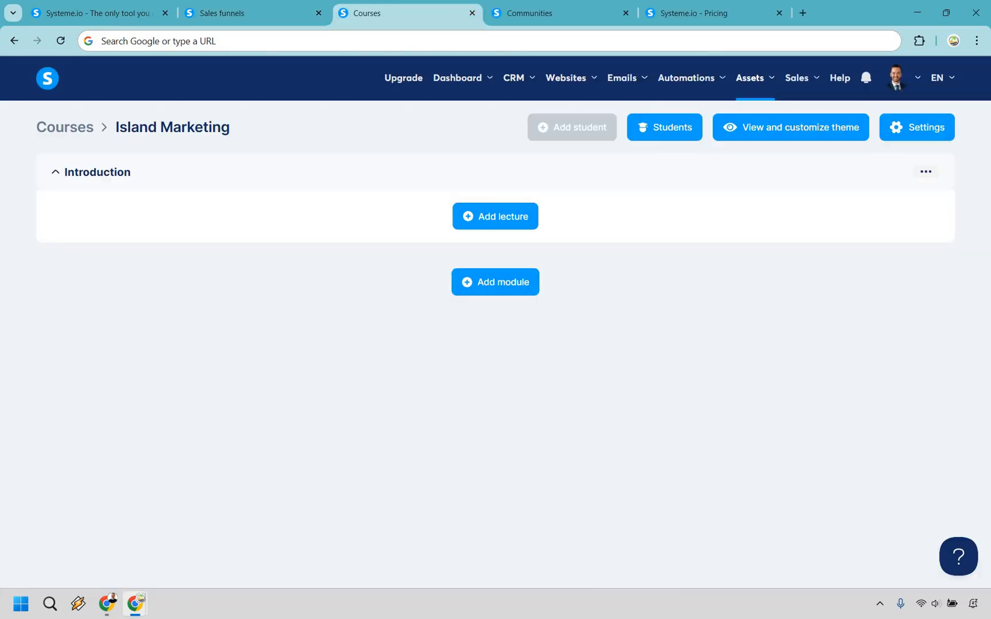
{"action": "mouse_move", "coordinate": [687, 436]}
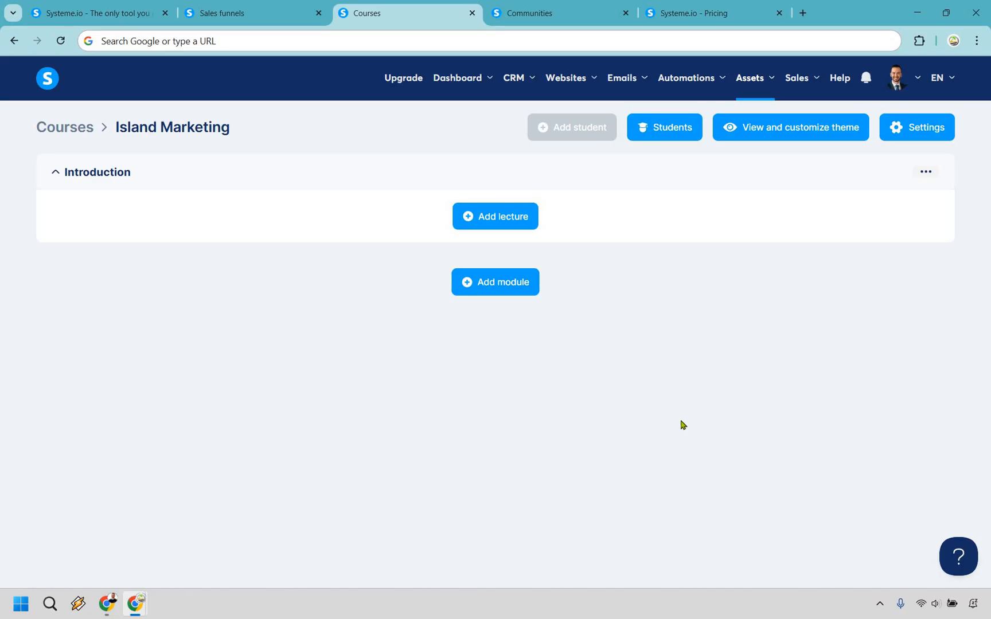
{"action": "mouse_move", "coordinate": [92, 198]}
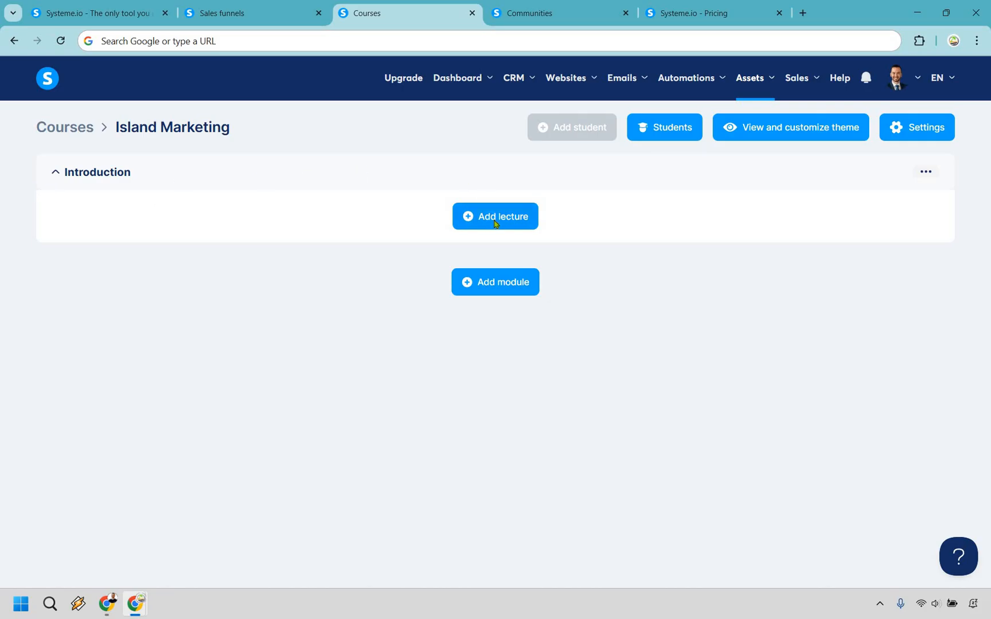
Add a lecture under the Introduction module and look through the template choices.
{"action": "left_click", "coordinate": [494, 215]}
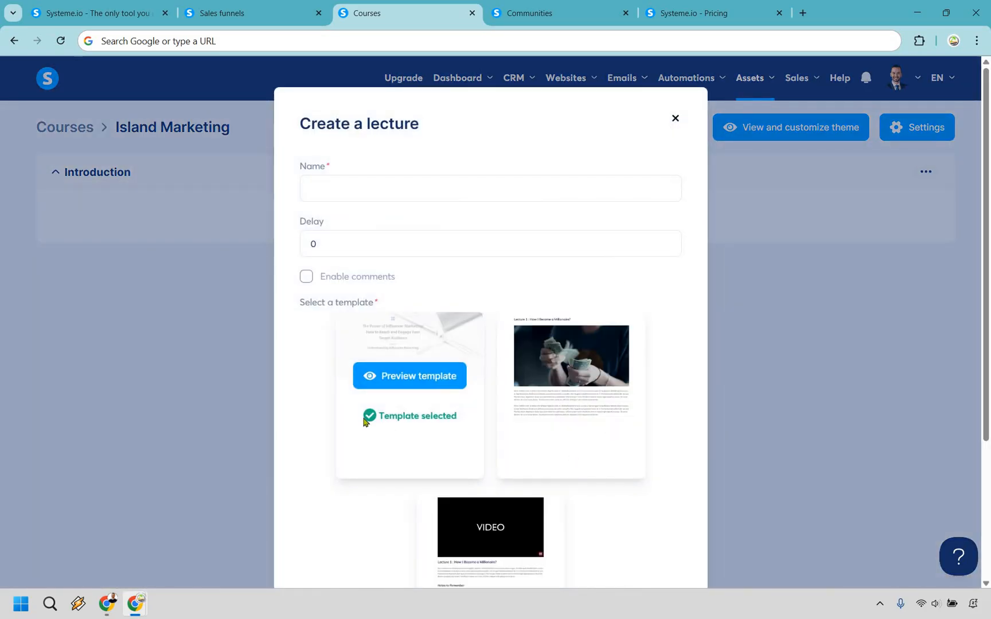
{"action": "scroll", "scroll_direction": "down", "scroll_amount": 3}
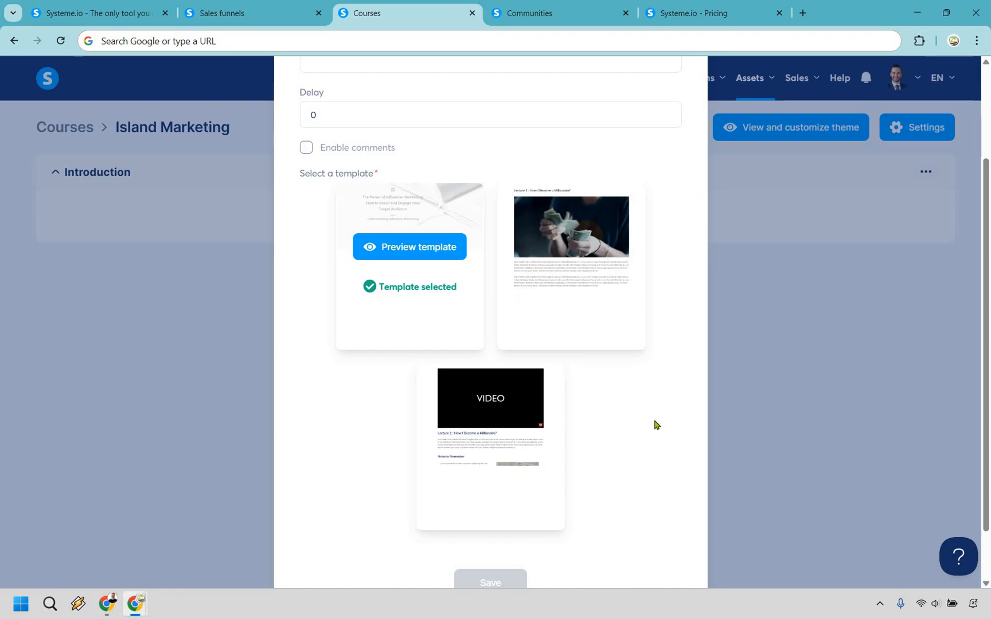
{"action": "mouse_move", "coordinate": [501, 435]}
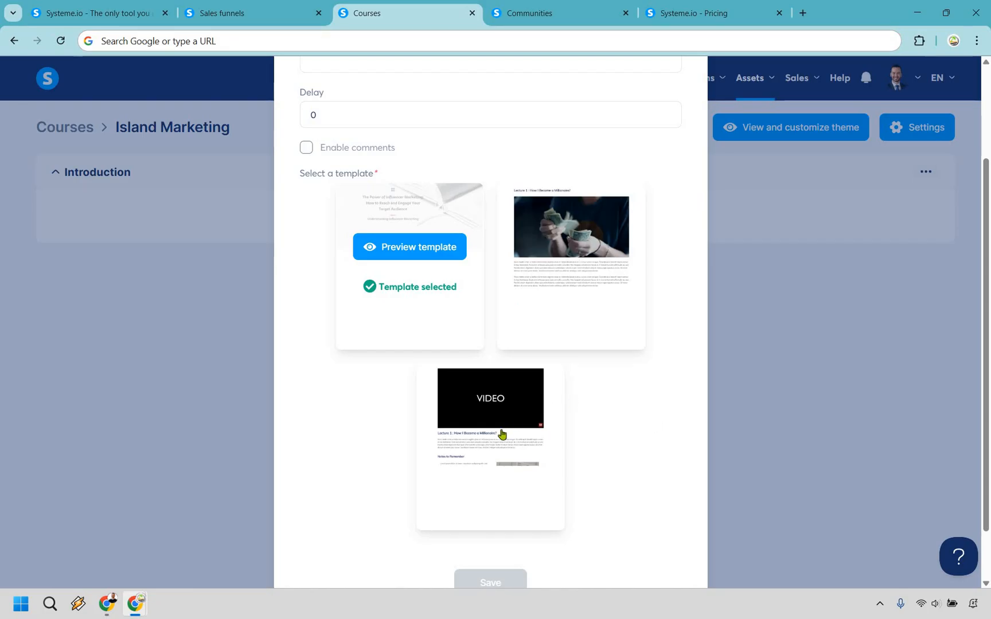
Preview the VIDEO template showing 'Lecture 1: How did I Become a Millionaire?'.
{"action": "left_click", "coordinate": [410, 246]}
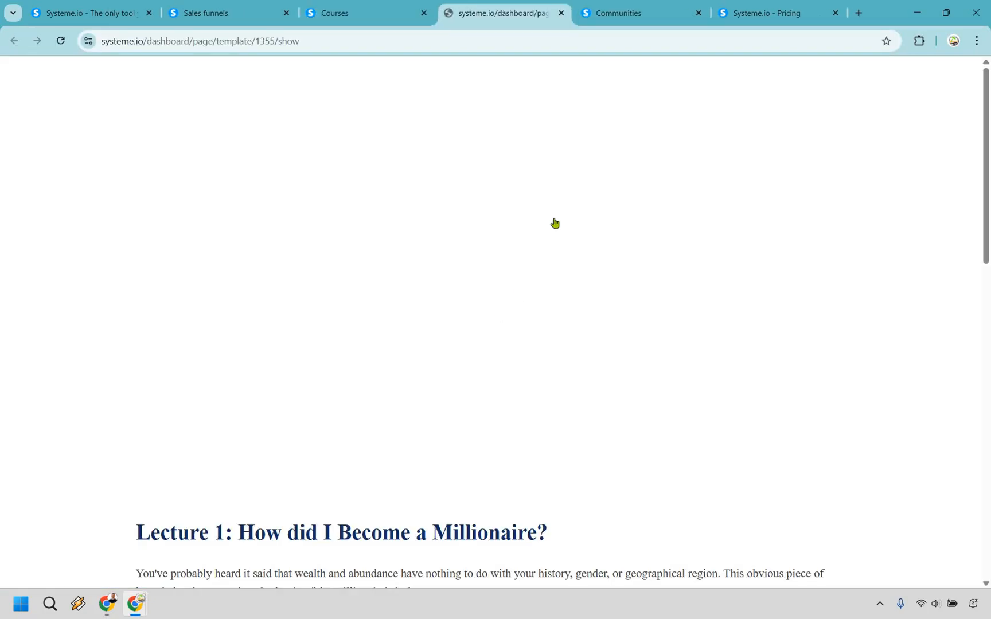
{"action": "scroll", "scroll_direction": "down", "scroll_amount": 3}
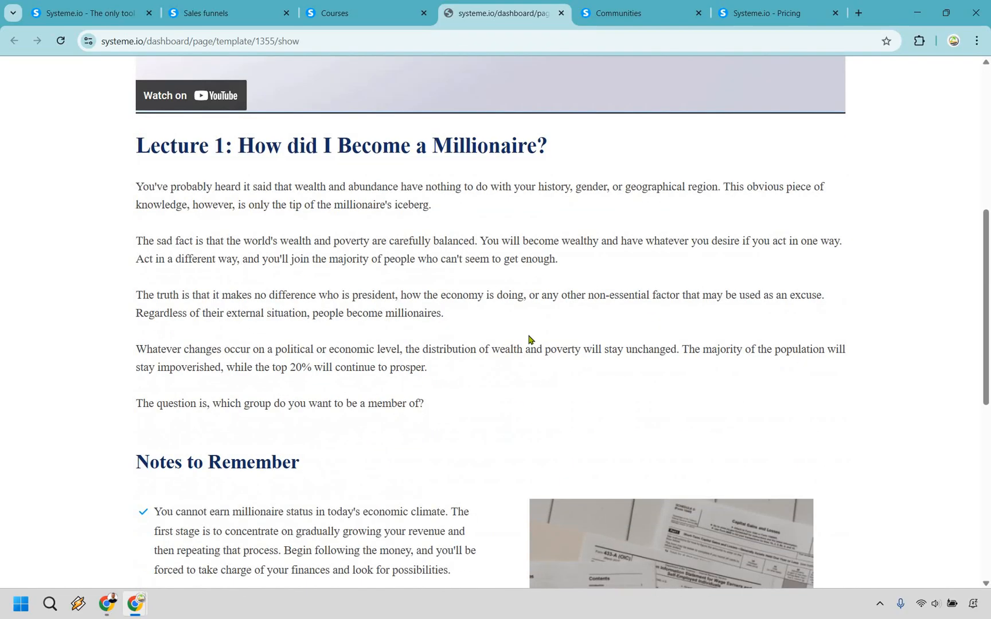
{"action": "scroll", "scroll_direction": "up", "scroll_amount": 3}
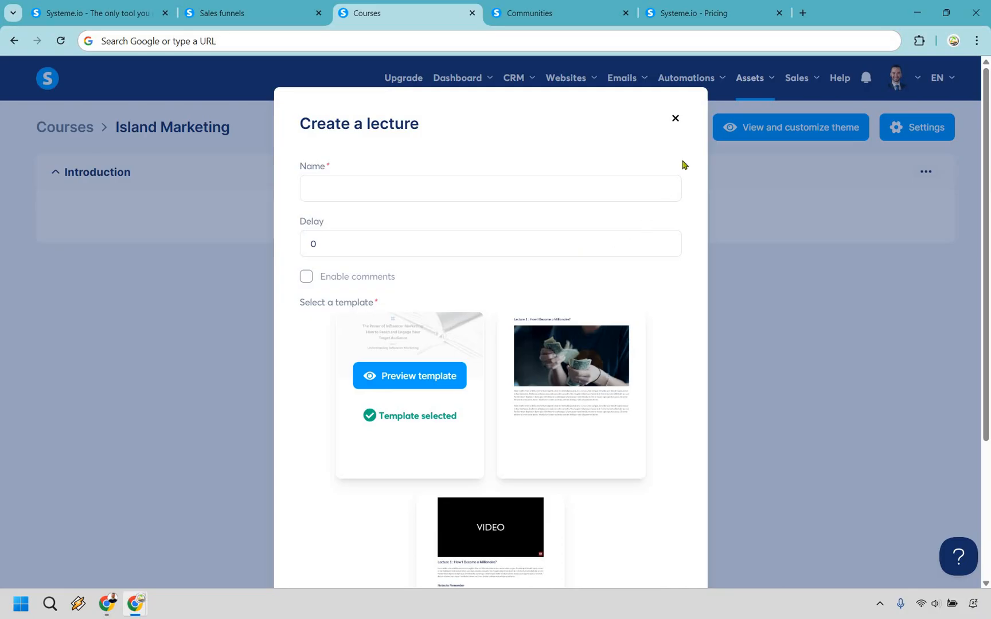
{"action": "mouse_move", "coordinate": [556, 404]}
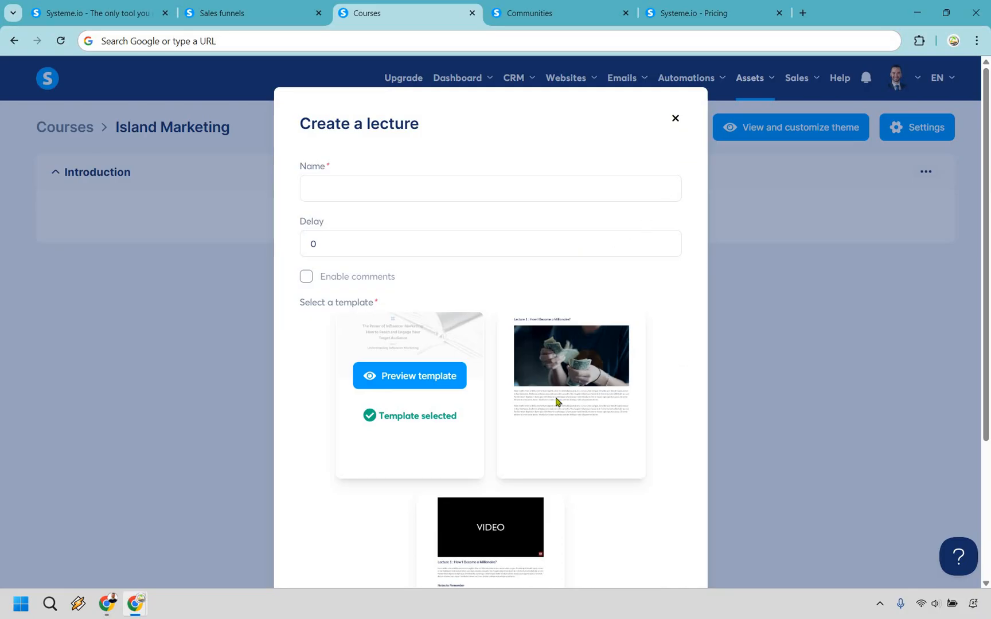
Dismiss the Create a lecture dialog without saving, leaving Introduction empty.
{"action": "left_click", "coordinate": [674, 119]}
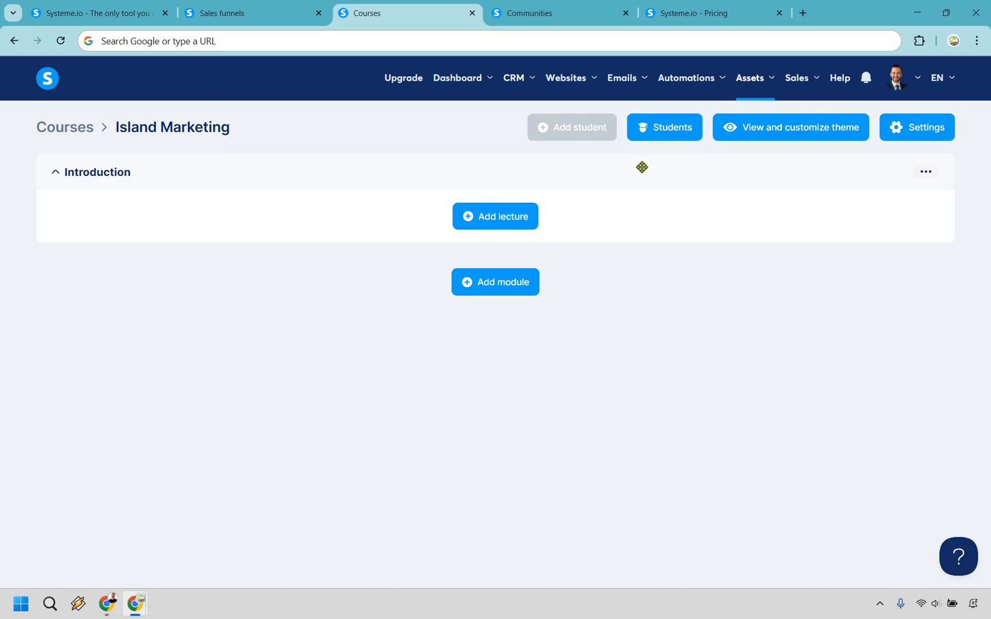
{"action": "mouse_move", "coordinate": [777, 187]}
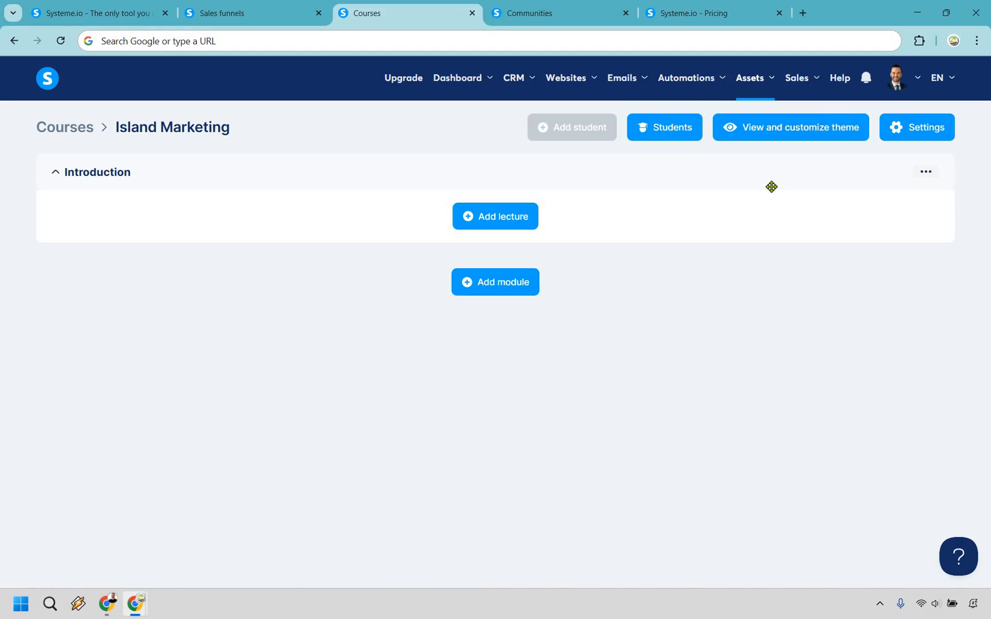
{"action": "mouse_move", "coordinate": [756, 194]}
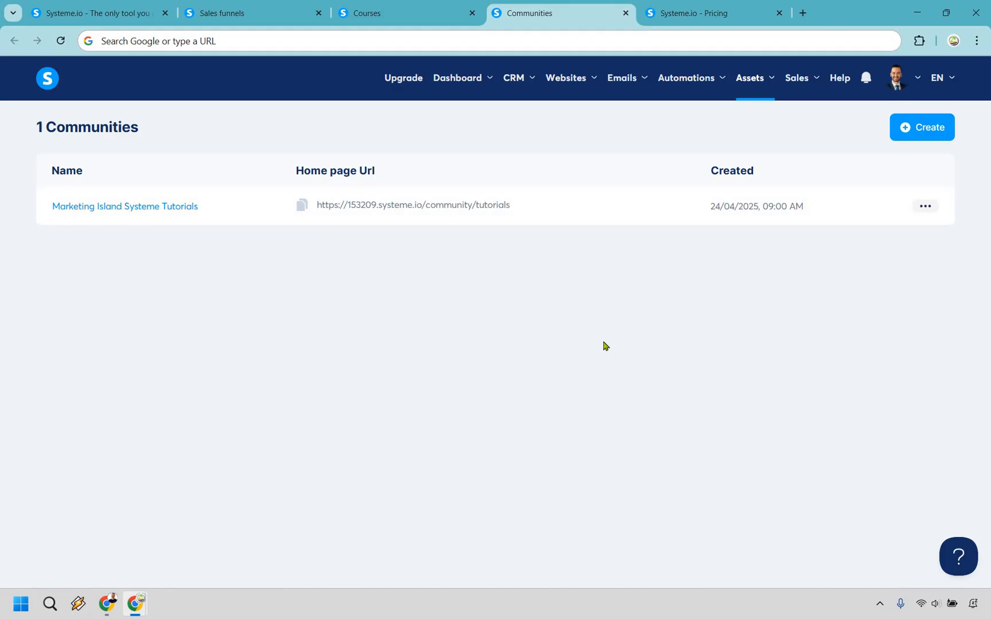
{"action": "mouse_move", "coordinate": [220, 214]}
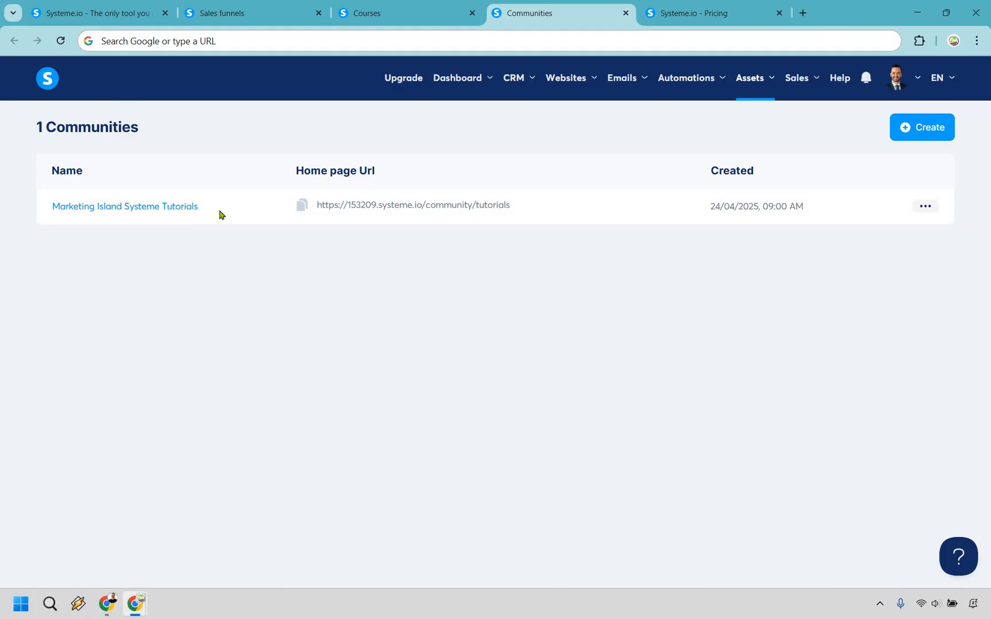
Enter the Marketing Island Systeme Tutorials community to see its home feed.
{"action": "left_click", "coordinate": [125, 206]}
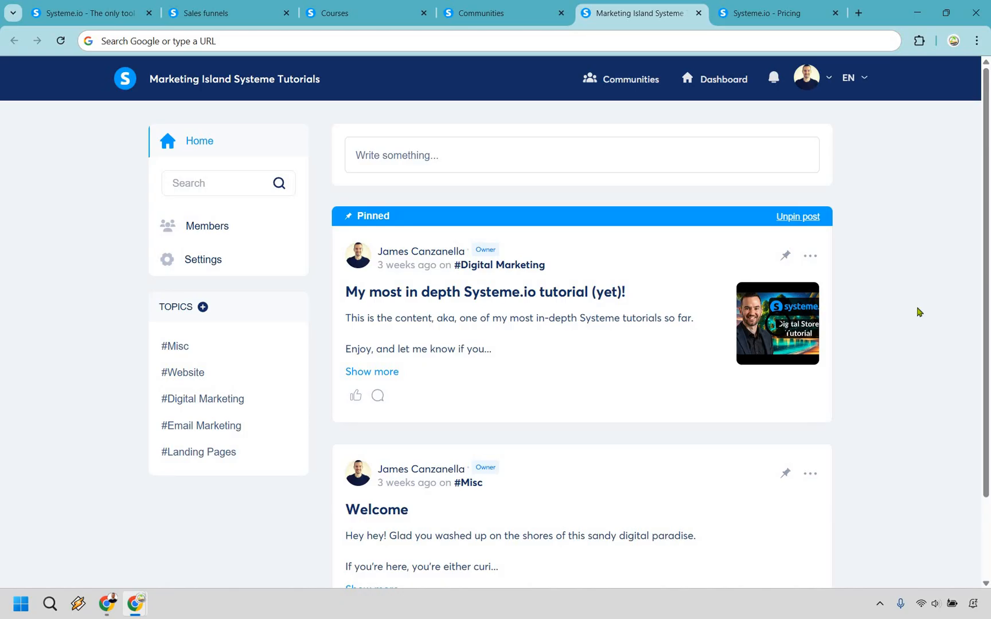
{"action": "mouse_move", "coordinate": [917, 296]}
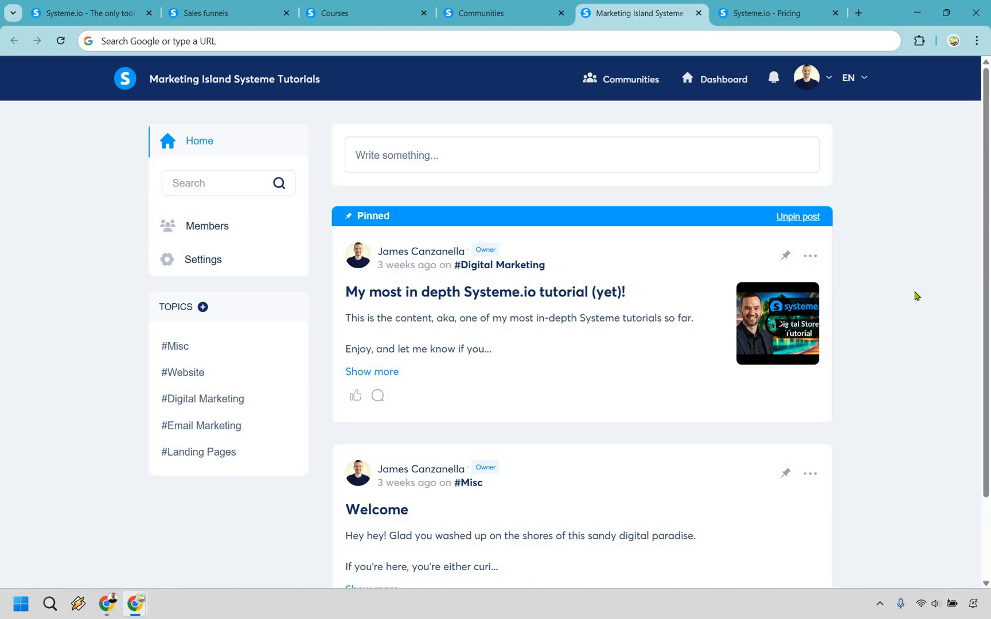
{"action": "mouse_move", "coordinate": [912, 296]}
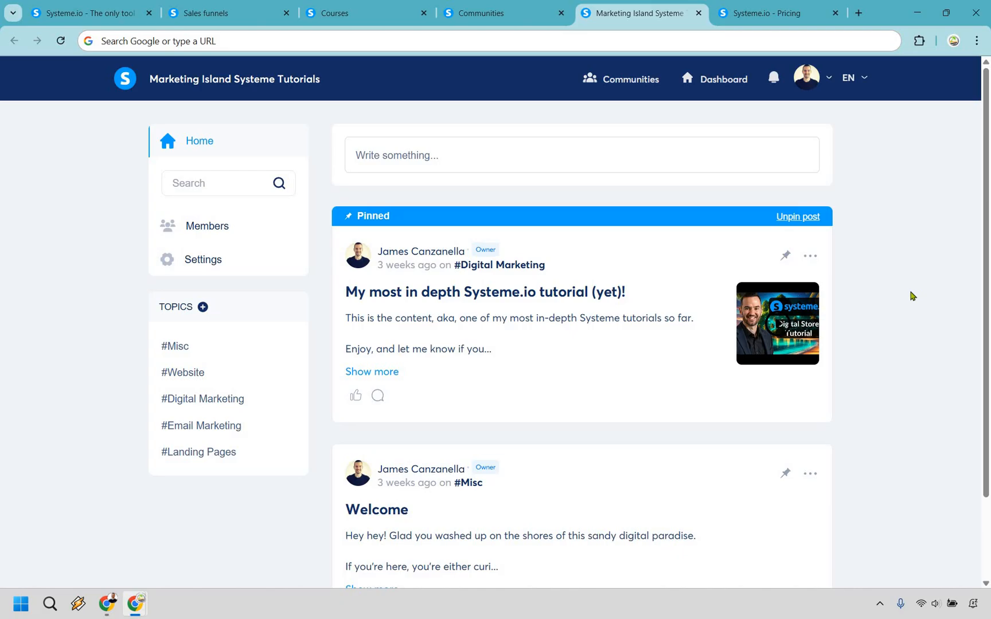
{"action": "mouse_move", "coordinate": [505, 303]}
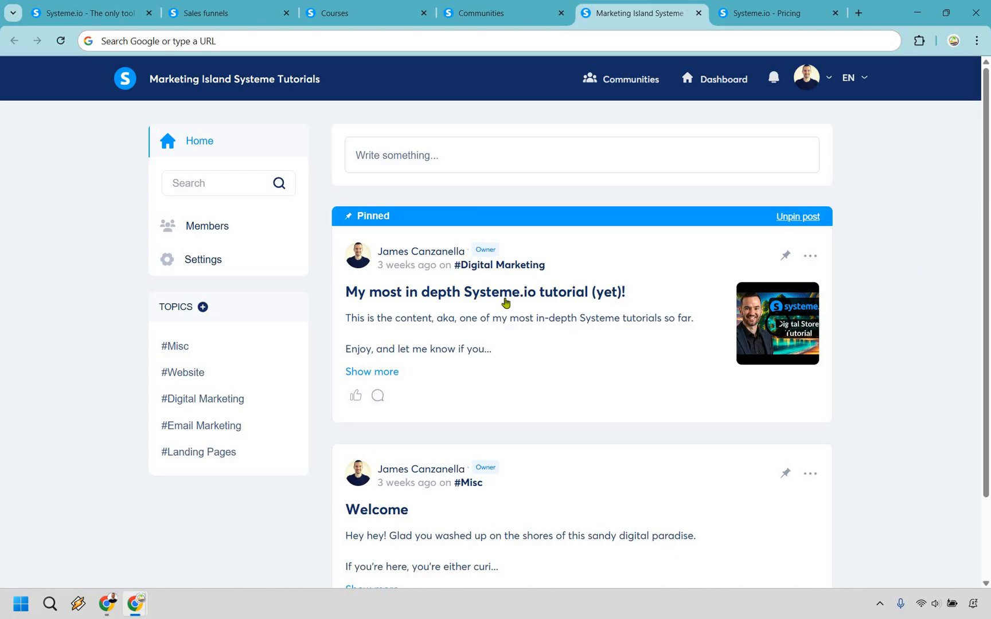
{"action": "scroll", "scroll_direction": "down", "scroll_amount": 3}
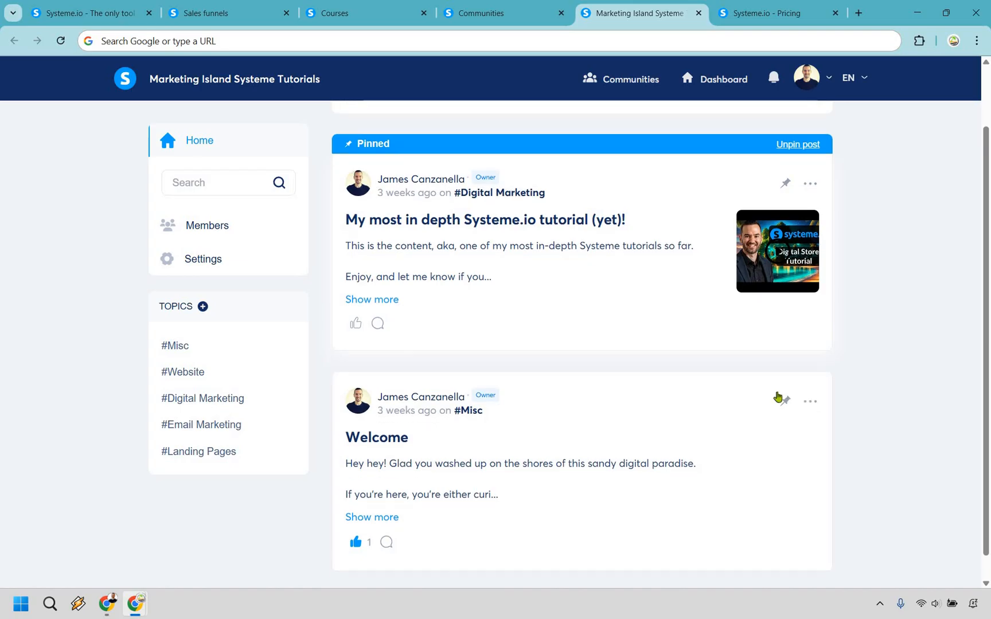
{"action": "scroll", "scroll_direction": "up", "scroll_amount": 3}
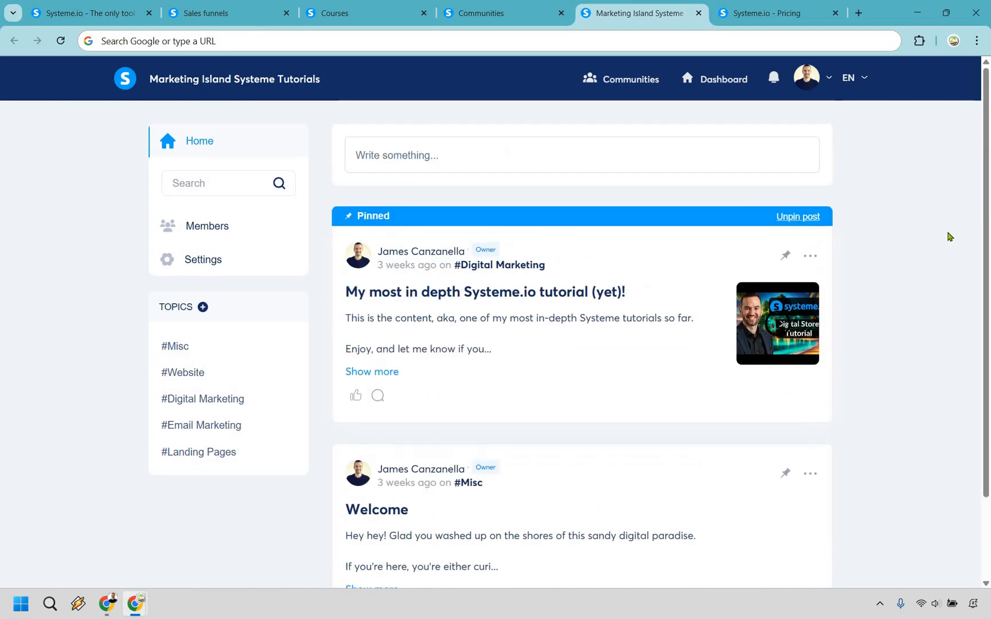
{"action": "mouse_move", "coordinate": [940, 236]}
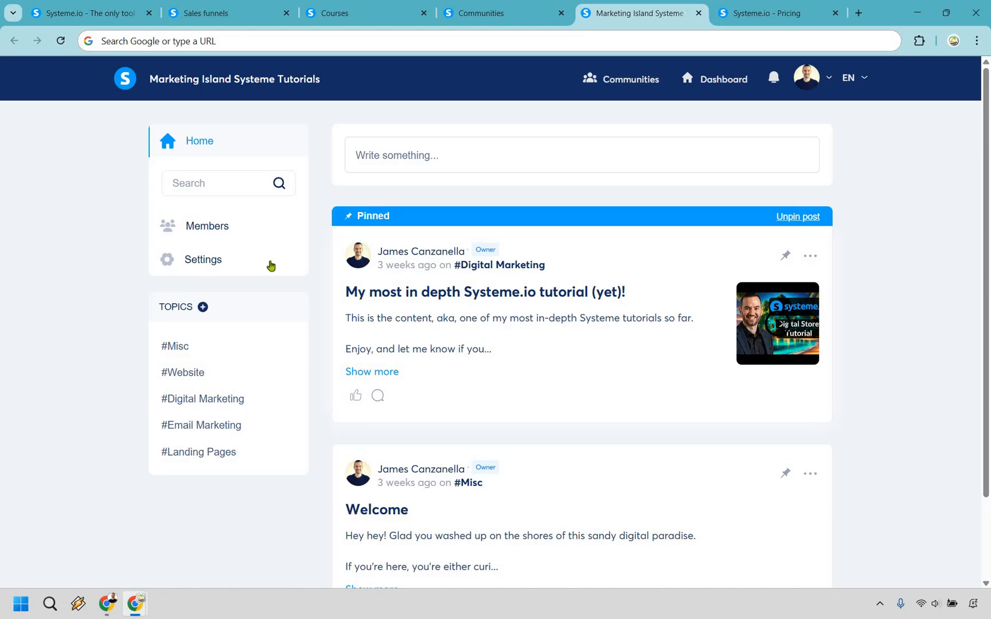
{"action": "mouse_move", "coordinate": [921, 268]}
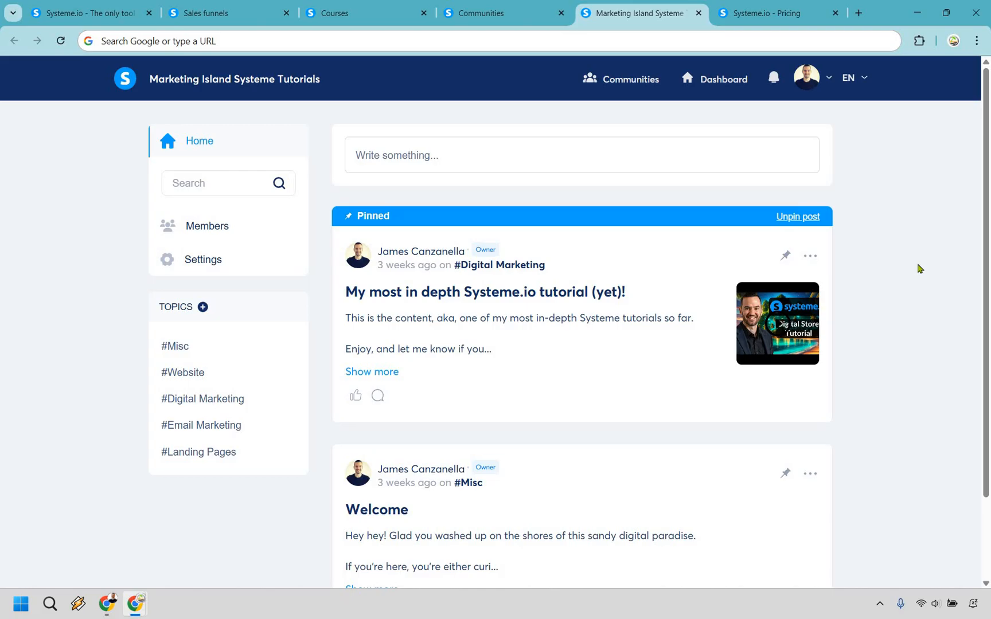
{"action": "mouse_move", "coordinate": [694, 46]}
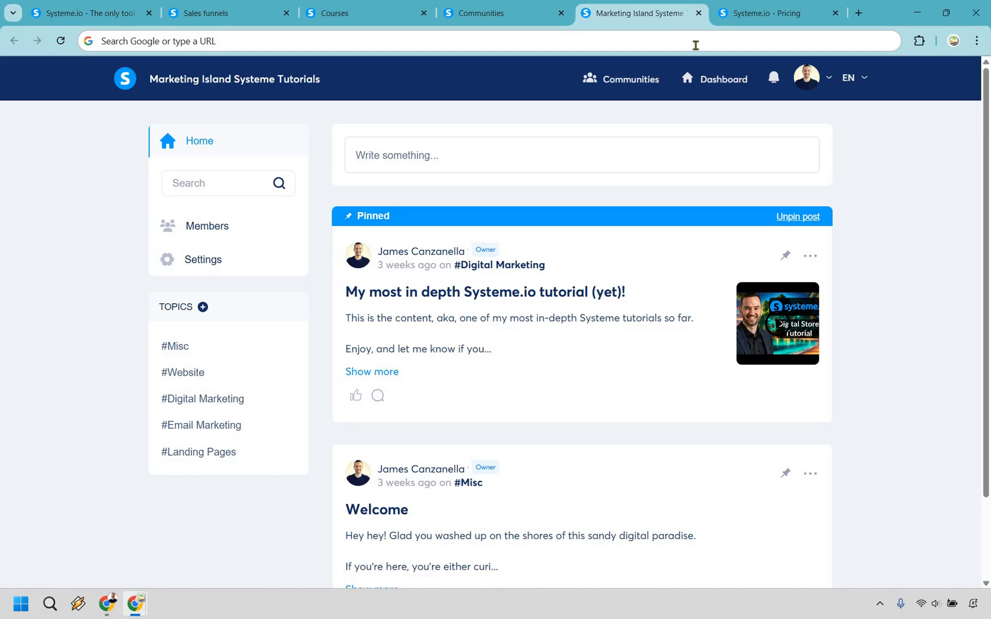
Review the Freemium, Startup, Webinar and Unlimited plan comparison table on the Pricing page.
{"action": "left_click", "coordinate": [765, 12]}
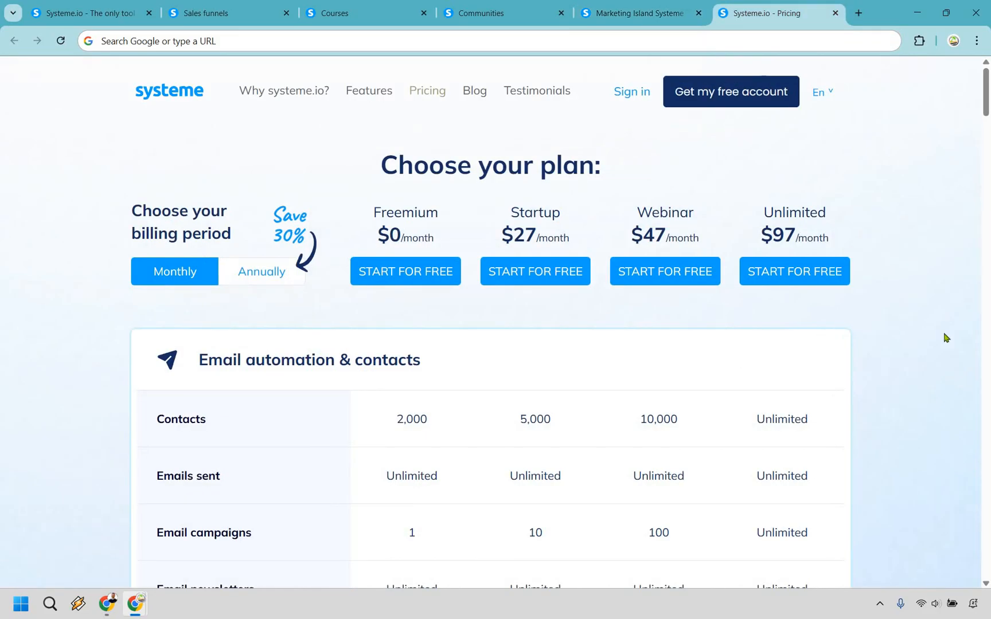
{"action": "mouse_move", "coordinate": [407, 164]}
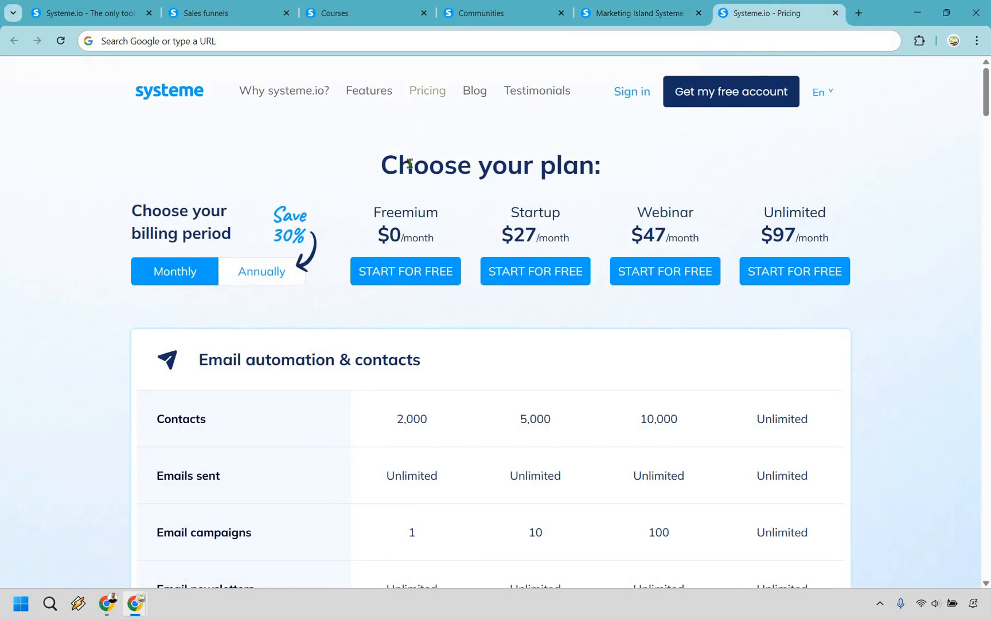
{"action": "mouse_move", "coordinate": [440, 157]}
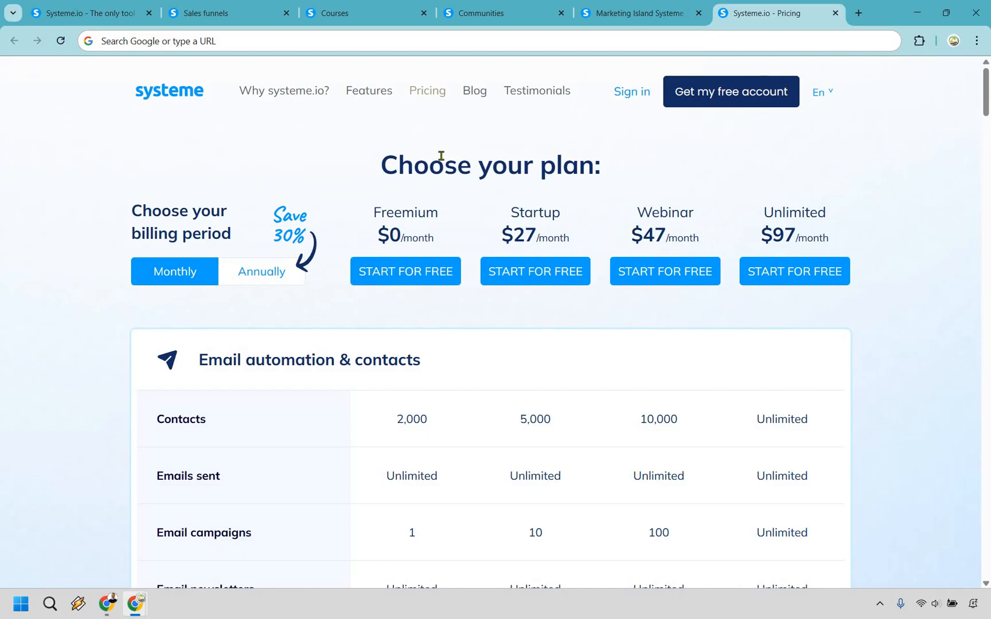
{"action": "scroll", "scroll_direction": "down", "scroll_amount": 3}
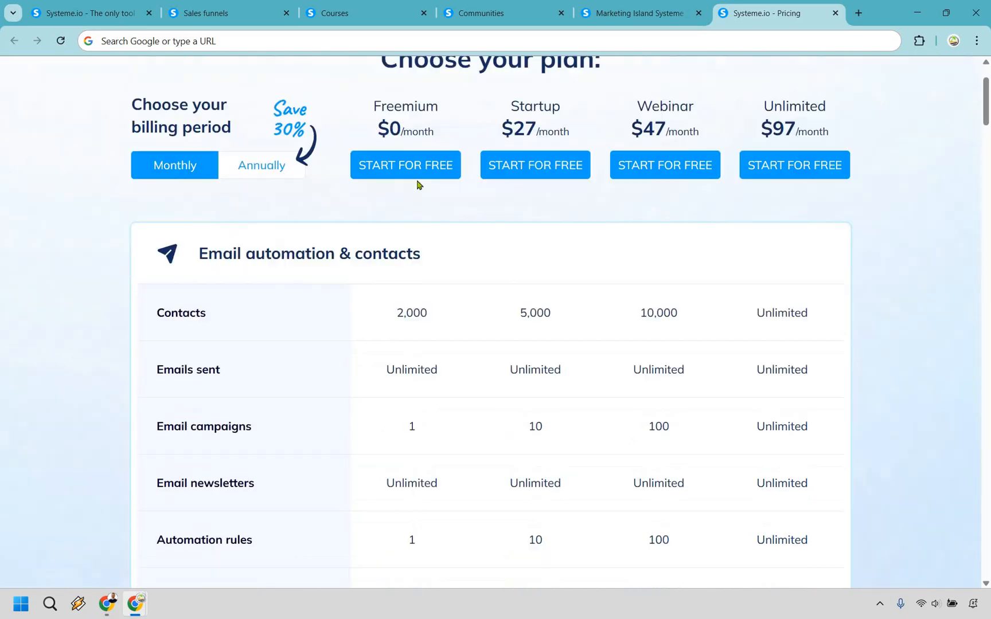
{"action": "scroll", "scroll_direction": "down", "scroll_amount": 3}
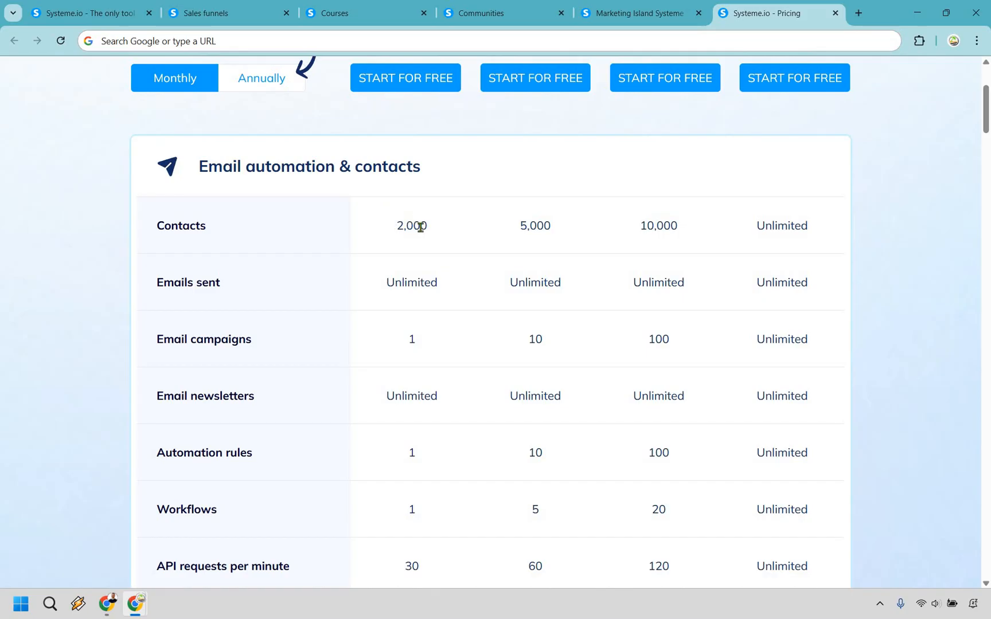
{"action": "mouse_move", "coordinate": [445, 207]}
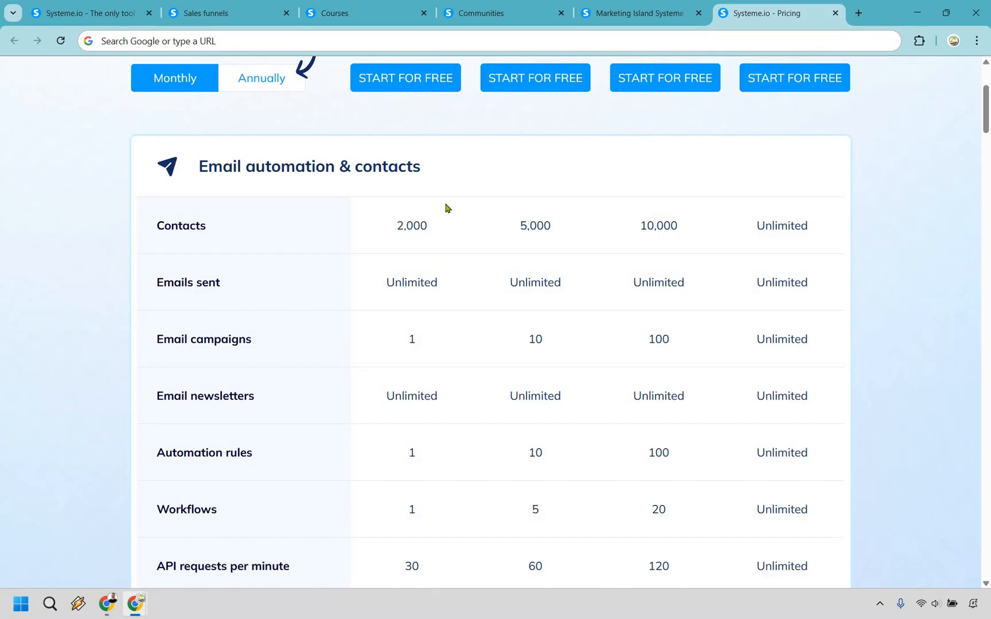
{"action": "scroll", "scroll_direction": "down", "scroll_amount": 3}
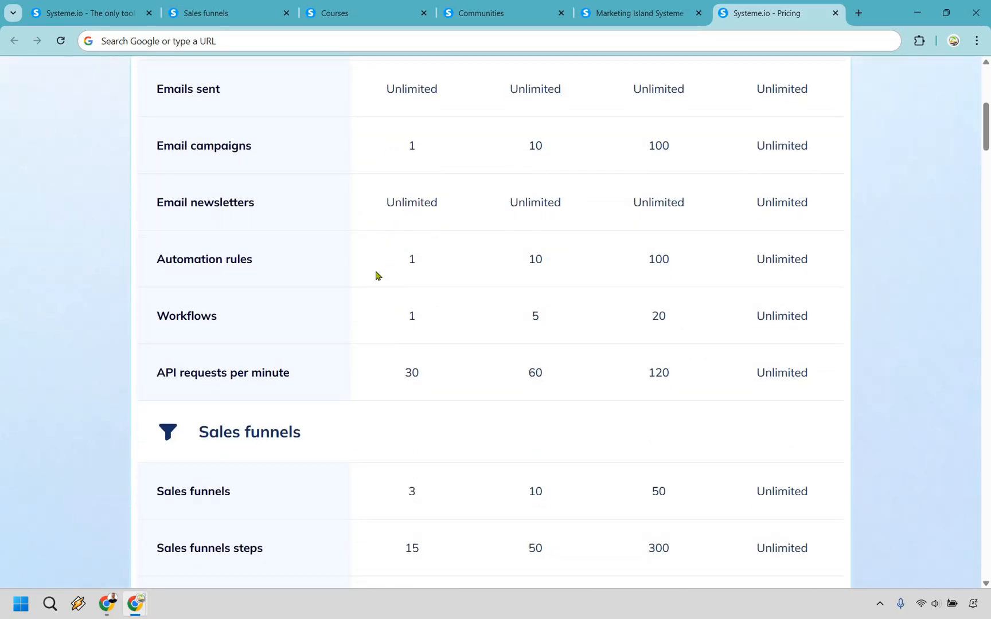
{"action": "scroll", "scroll_direction": "down", "scroll_amount": 3}
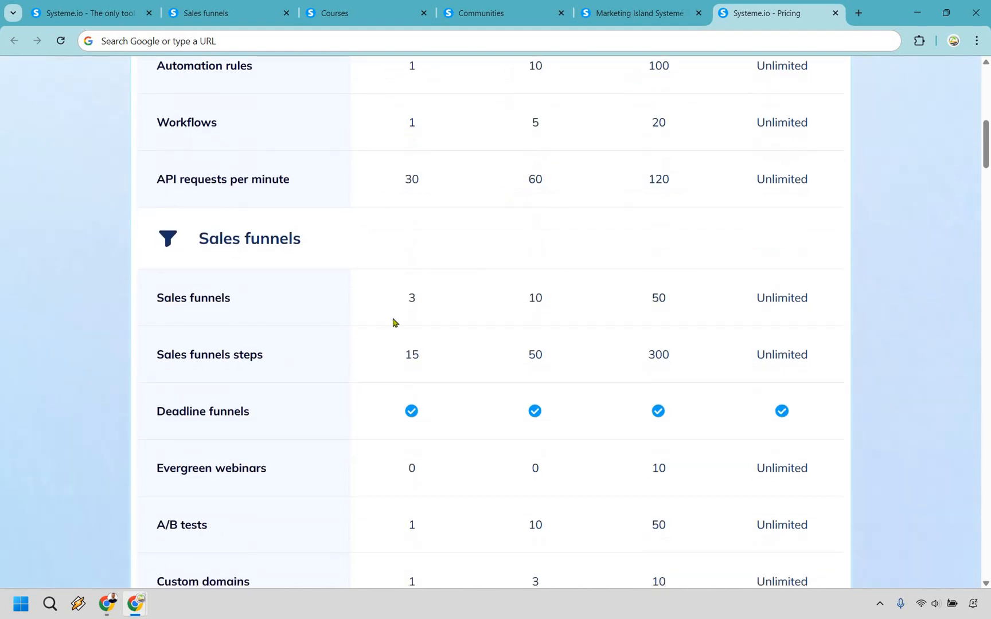
{"action": "scroll", "scroll_direction": "down", "scroll_amount": 3}
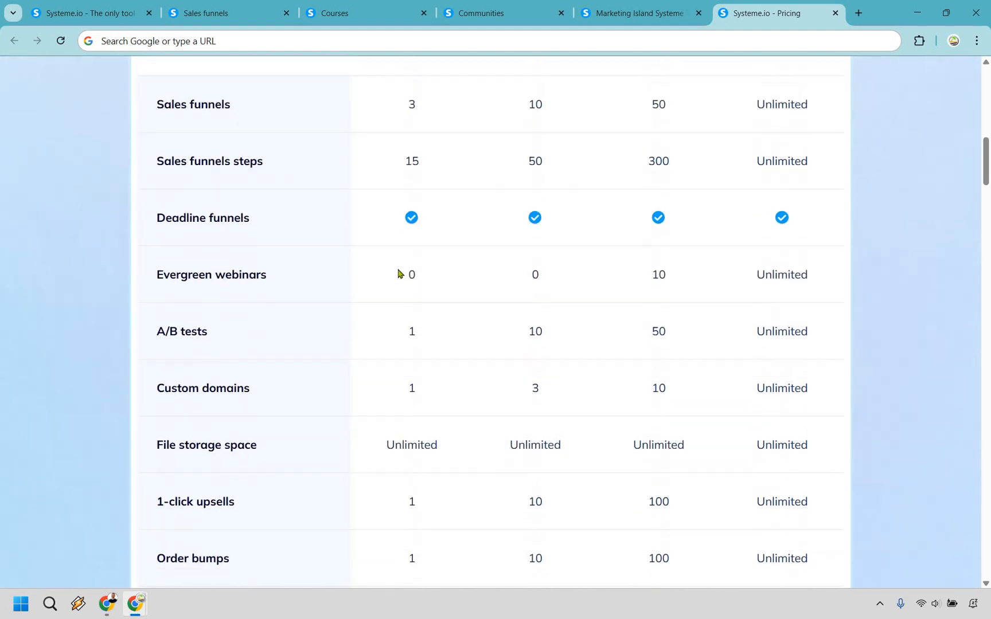
{"action": "scroll", "scroll_direction": "down", "scroll_amount": 3}
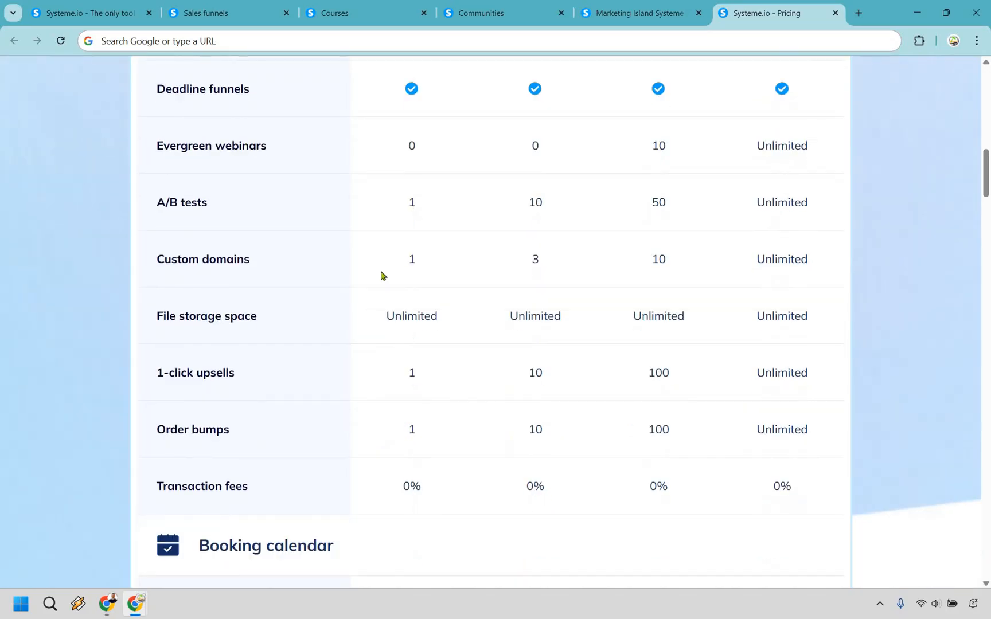
{"action": "scroll", "scroll_direction": "down", "scroll_amount": 3}
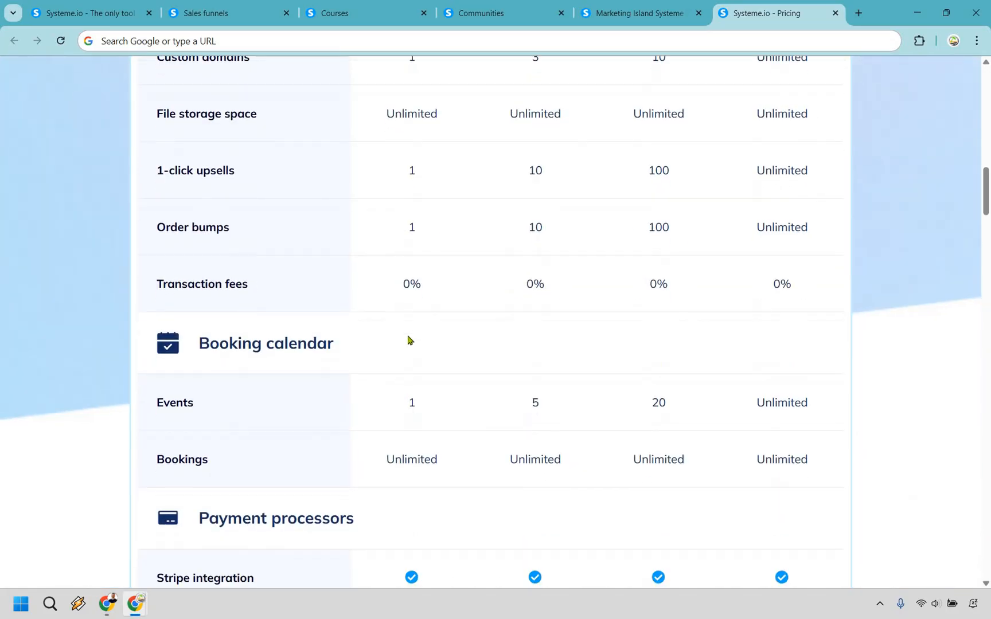
{"action": "scroll", "scroll_direction": "down", "scroll_amount": 3}
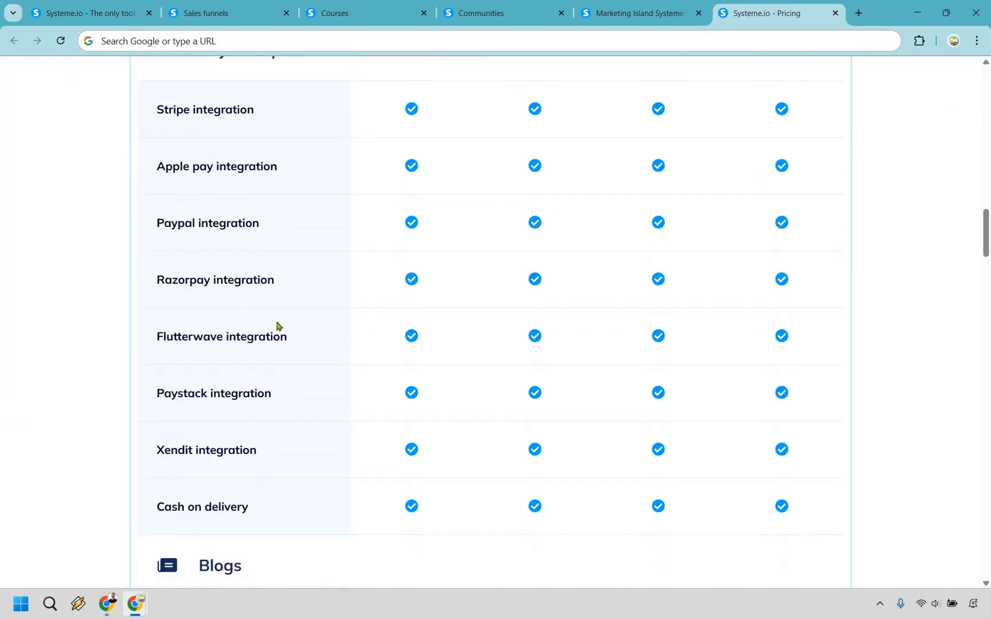
{"action": "scroll", "scroll_direction": "up", "scroll_amount": 3}
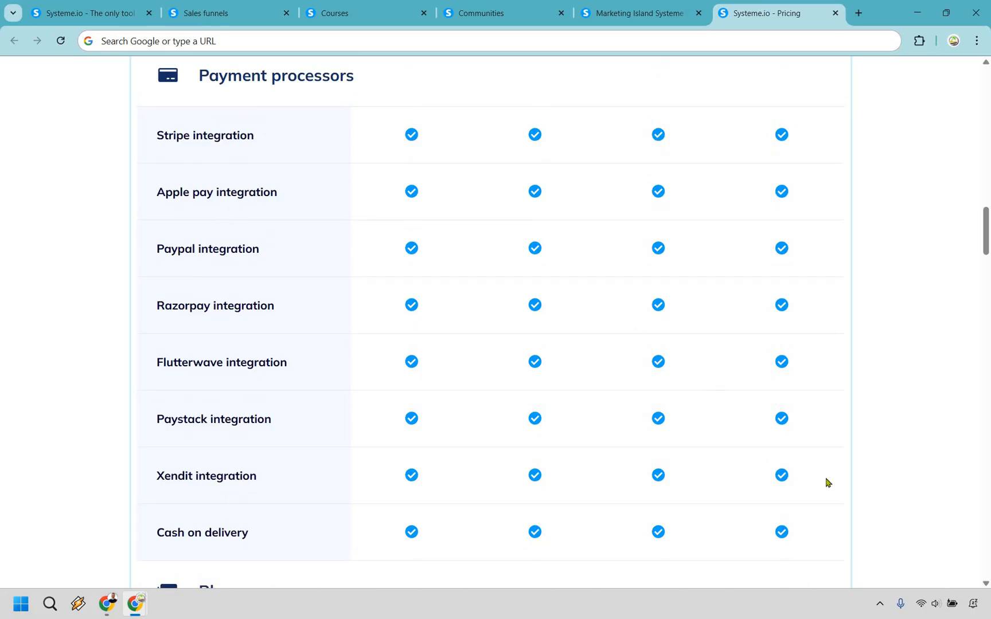
{"action": "scroll", "scroll_direction": "up", "scroll_amount": 3}
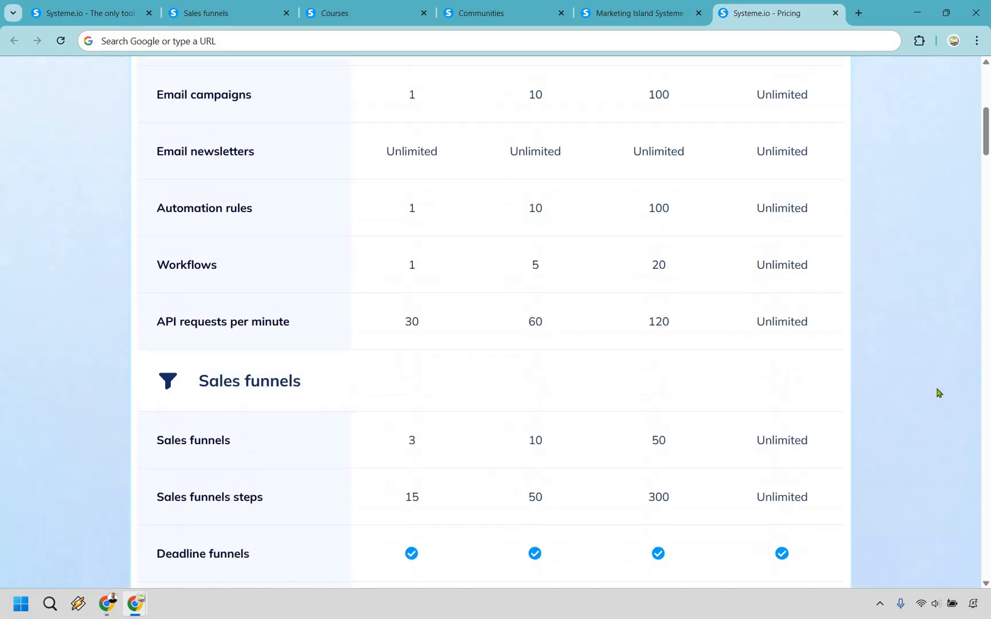
{"action": "scroll", "scroll_direction": "up", "scroll_amount": 3}
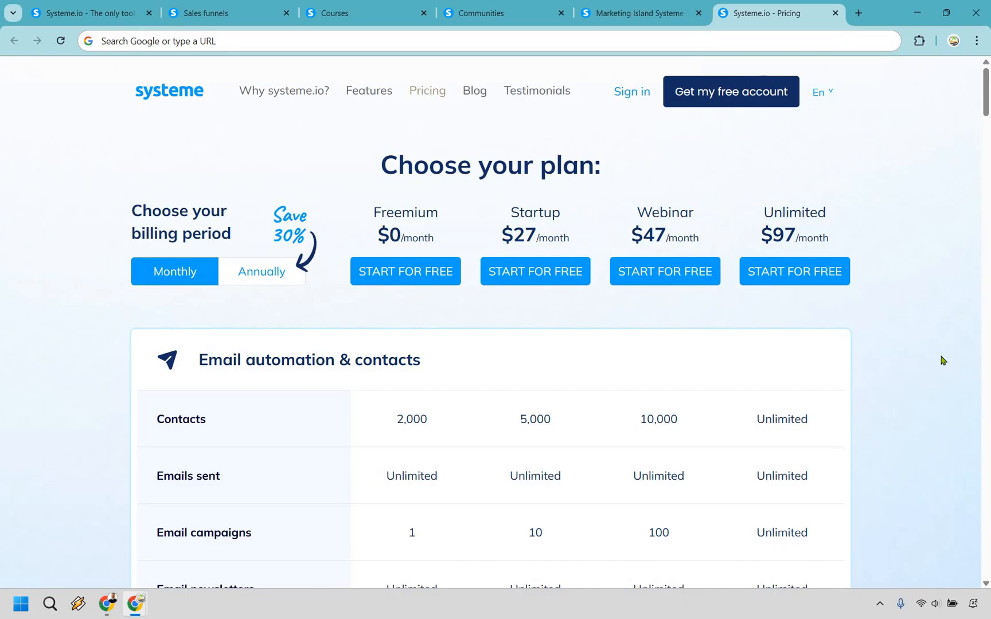
{"action": "mouse_move", "coordinate": [632, 233]}
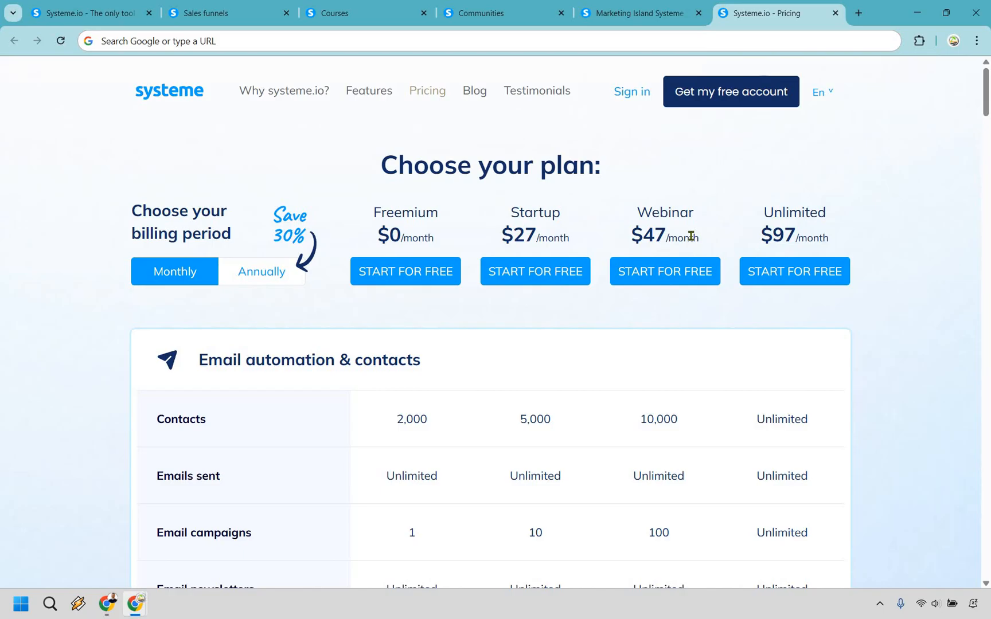
{"action": "mouse_move", "coordinate": [814, 236]}
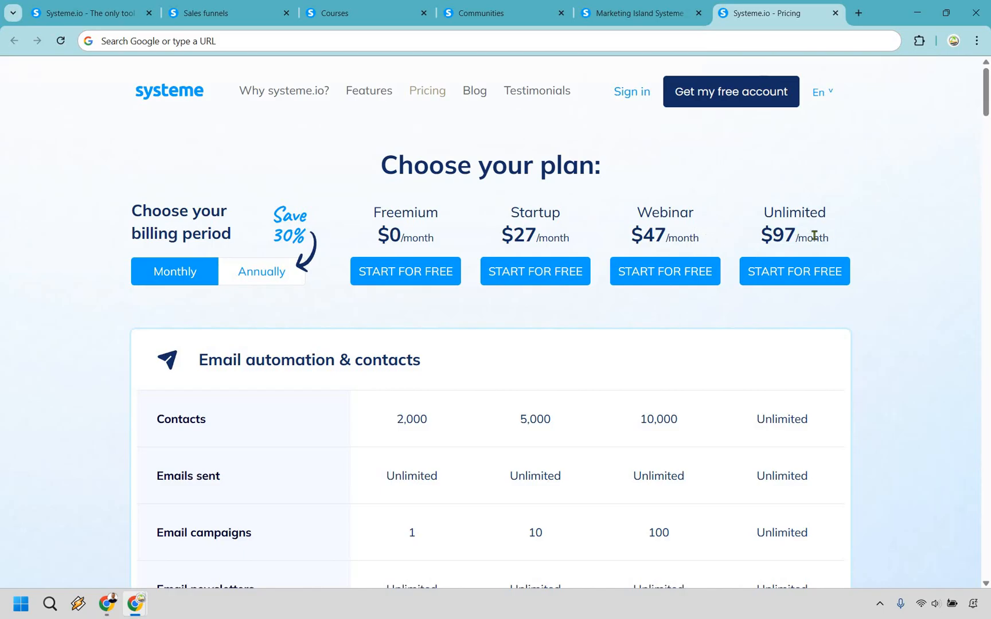
{"action": "mouse_move", "coordinate": [899, 264]}
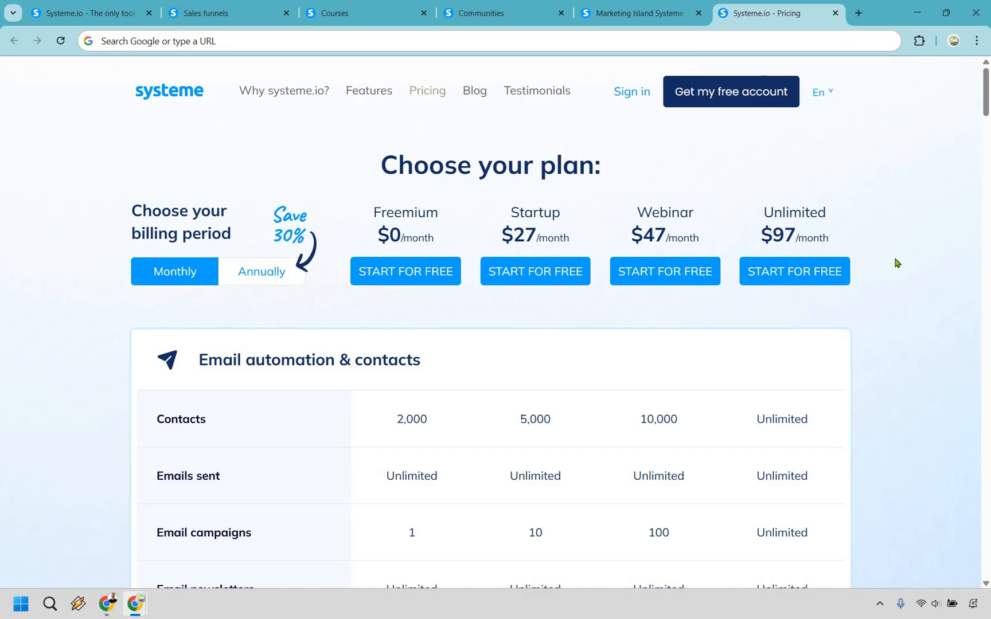
{"action": "mouse_move", "coordinate": [363, 210]}
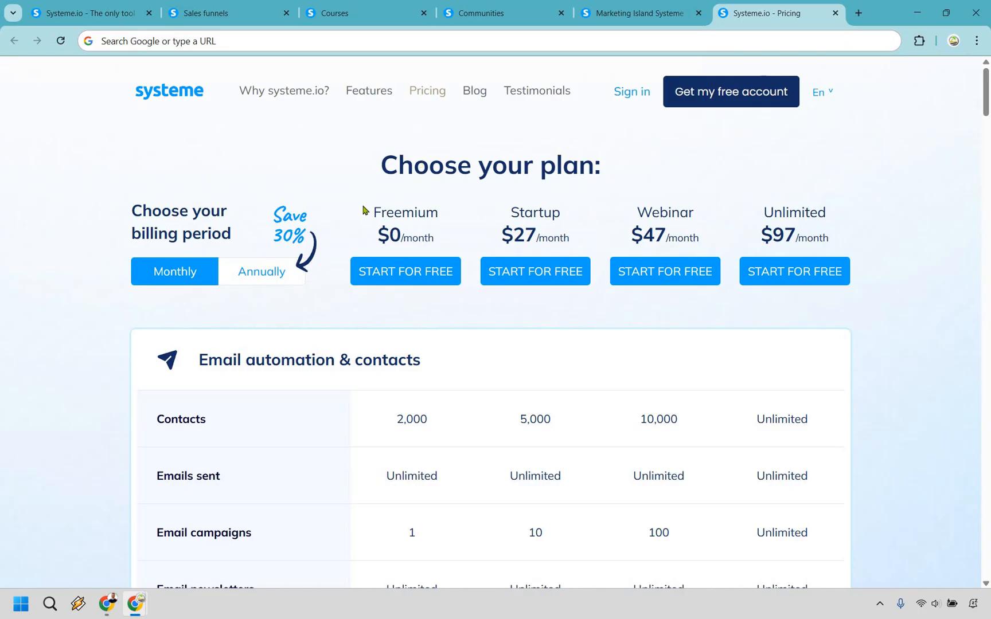